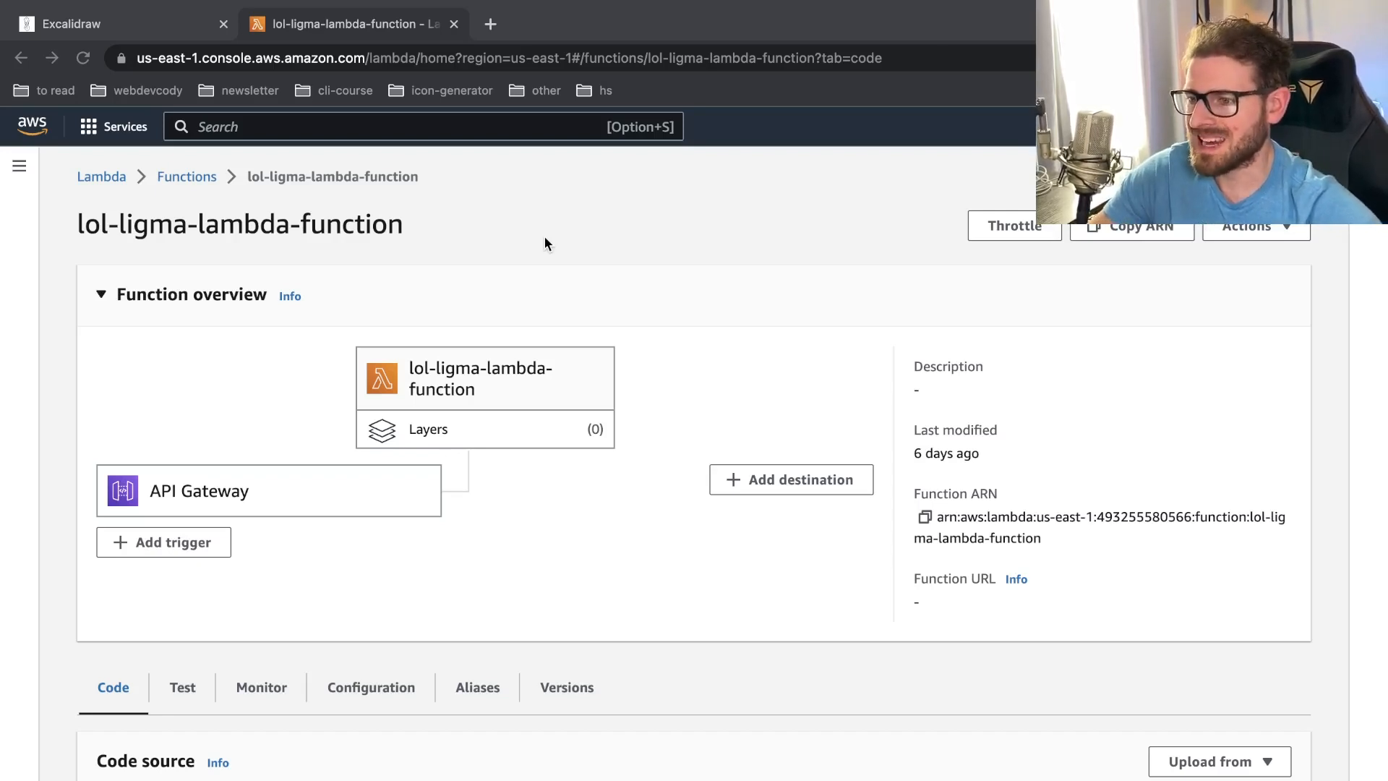
mouse_move(553, 529)
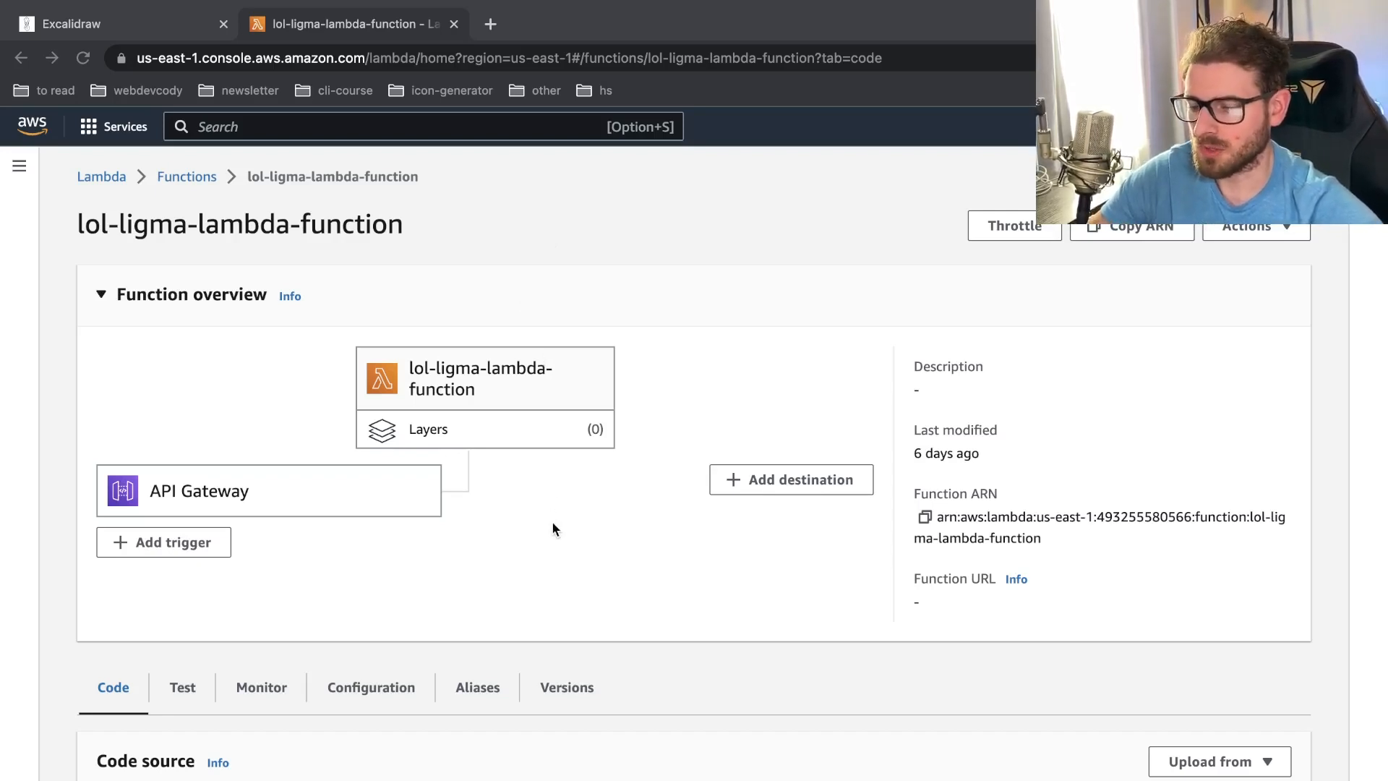
Scroll through the function page to reach the Code, Configuration and Versions tabs
scroll("up", 3)
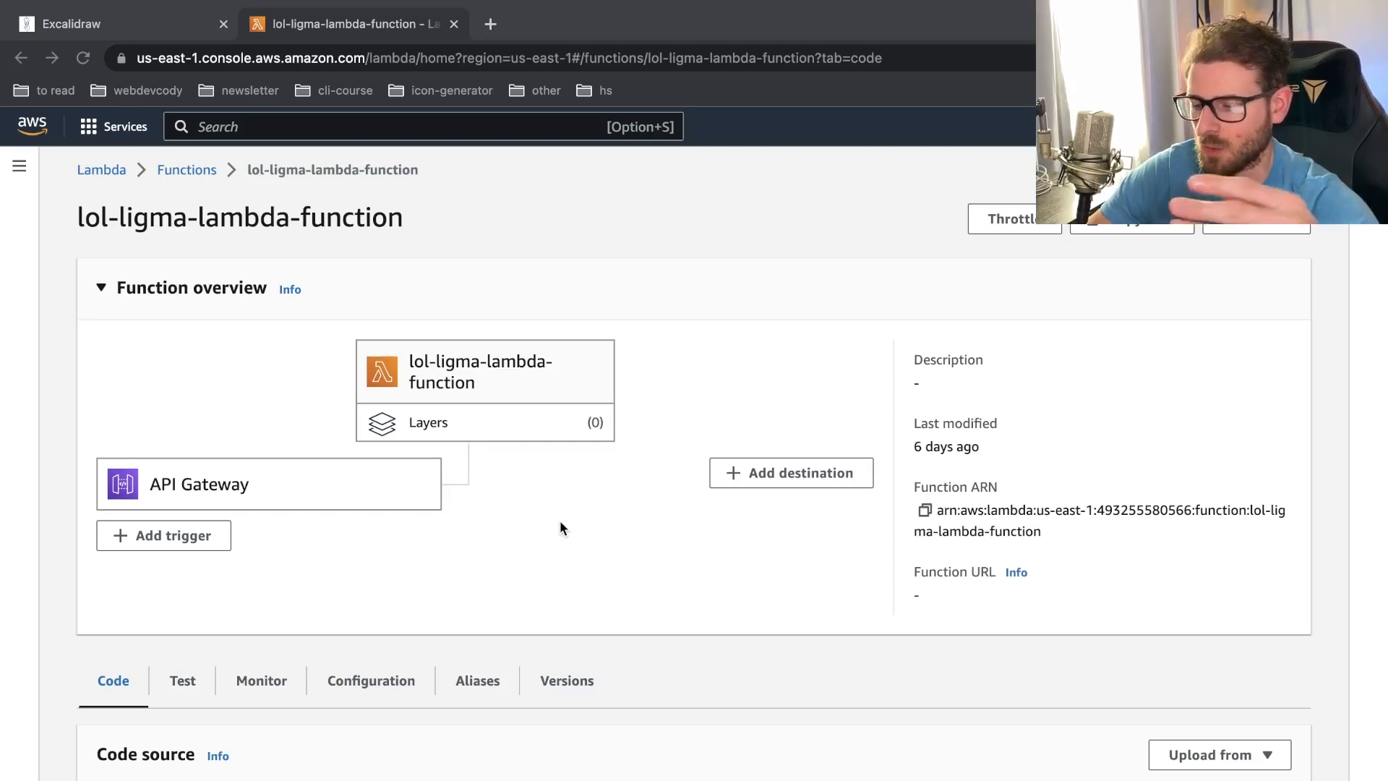
scroll("down", 3)
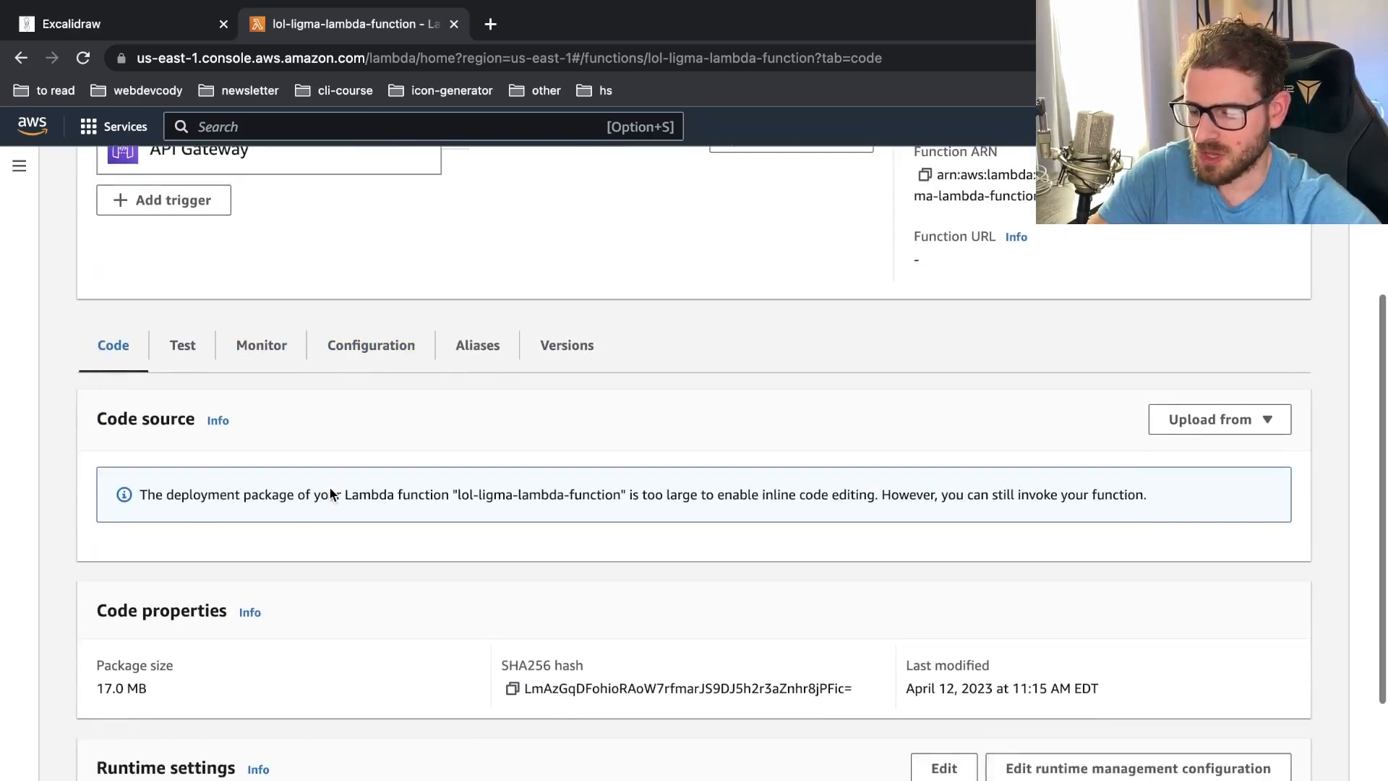
mouse_move(401, 429)
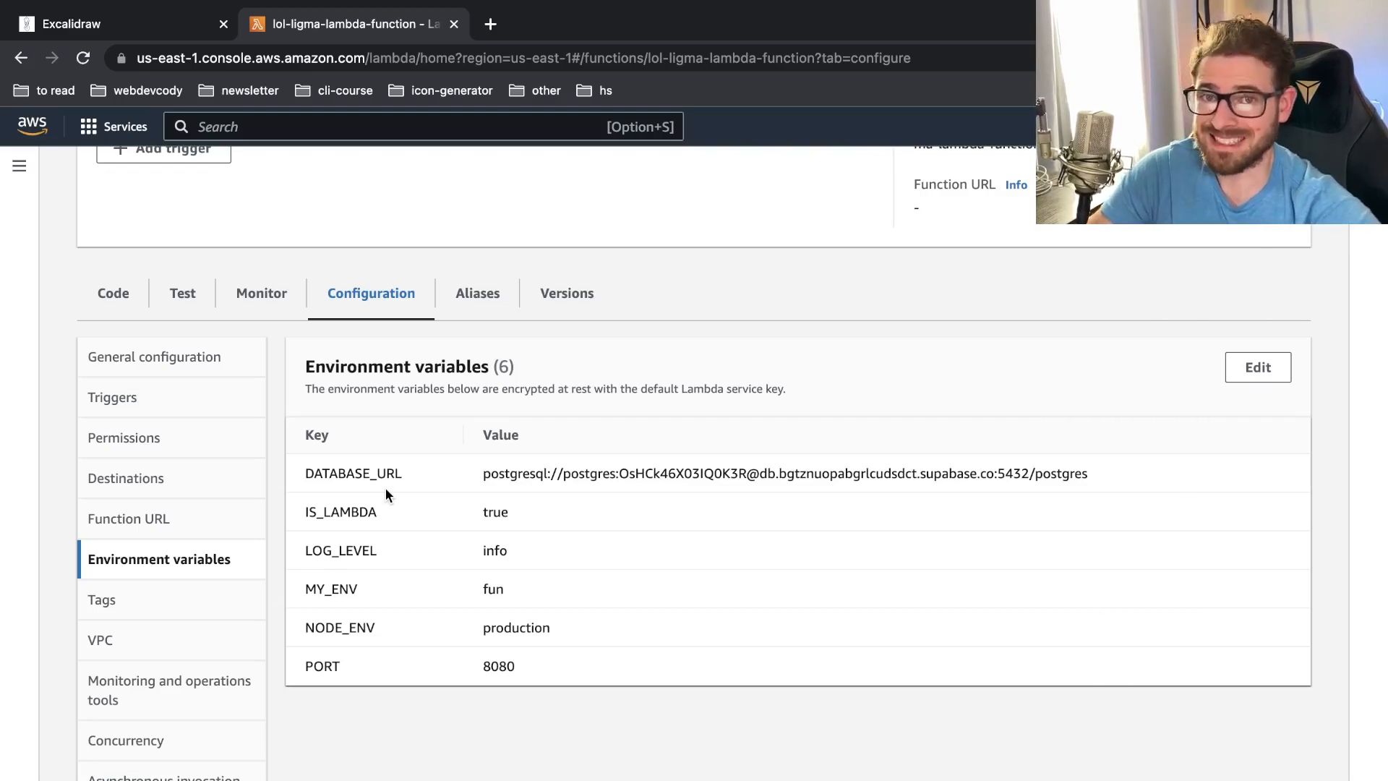
mouse_move(325, 464)
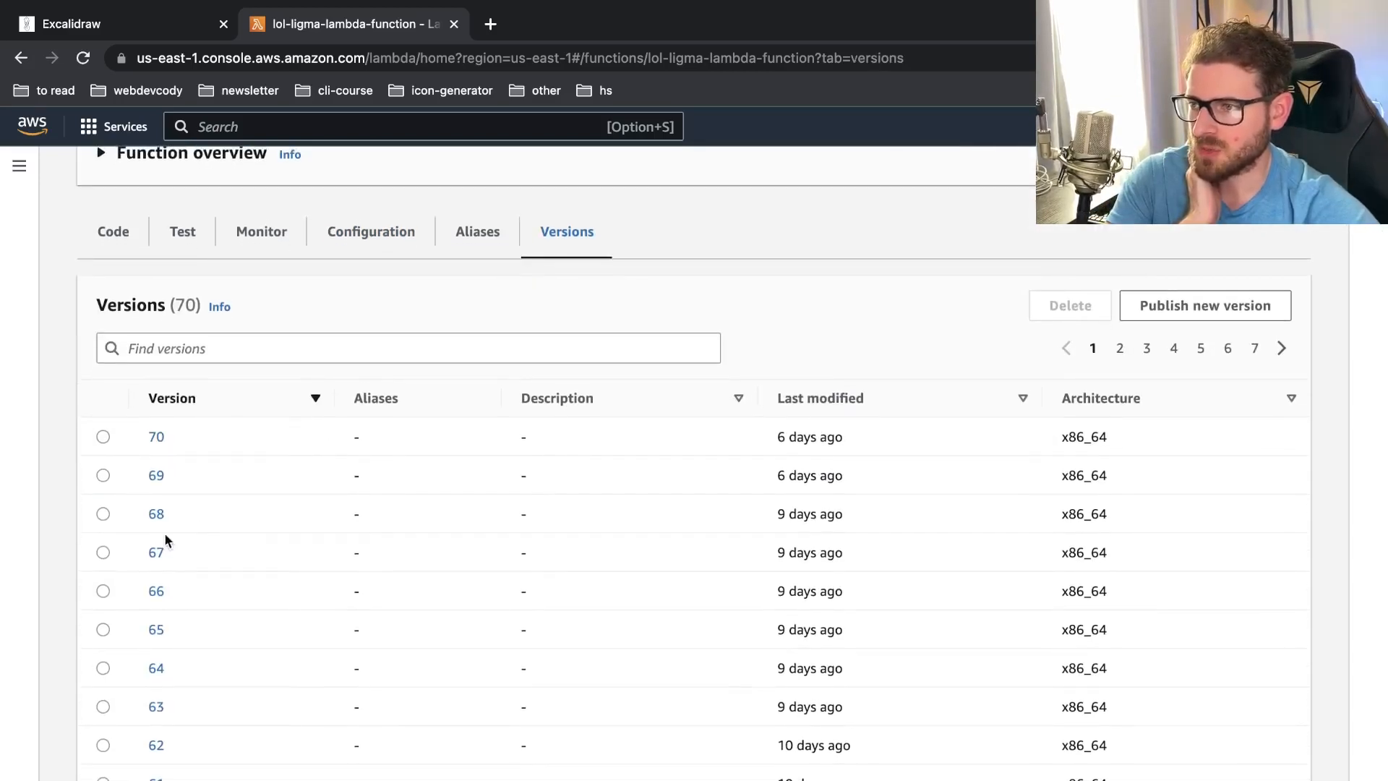
mouse_move(350, 504)
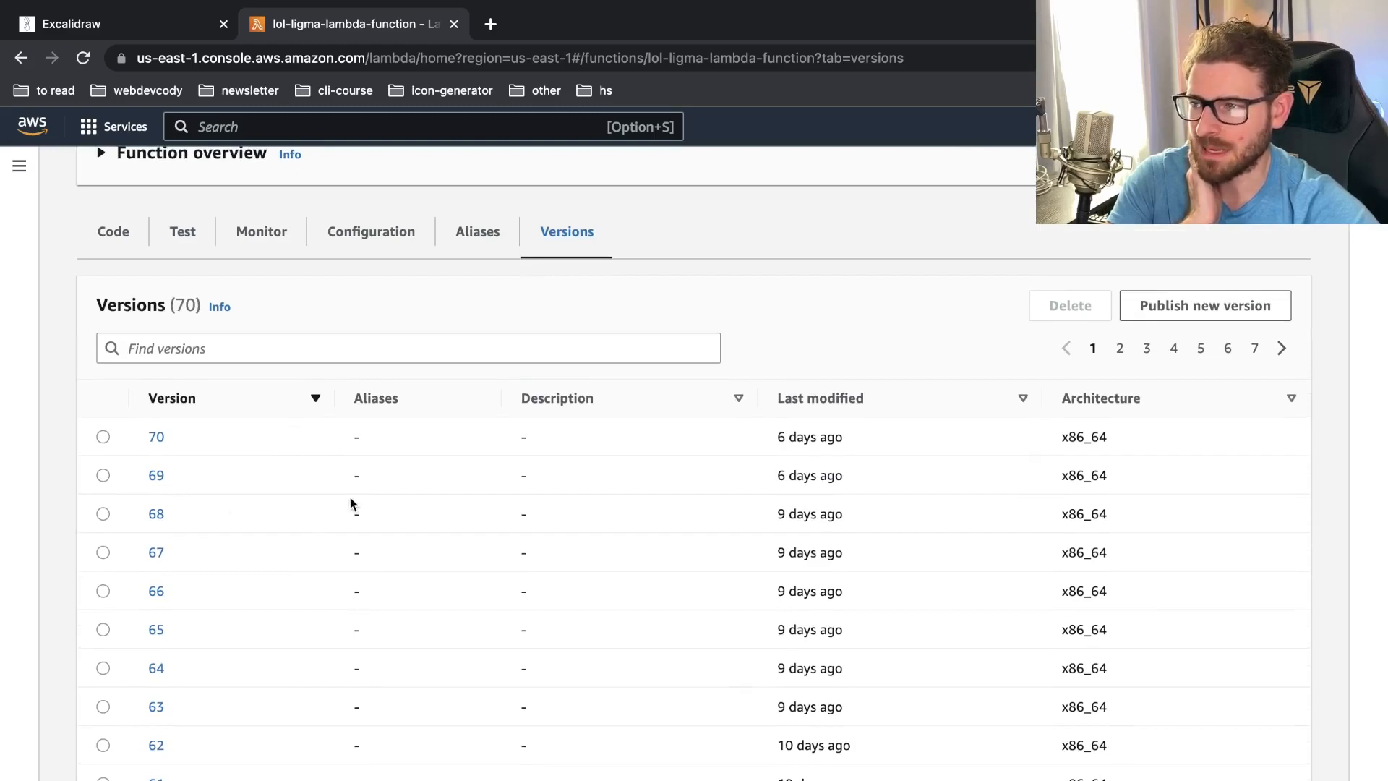
mouse_move(139, 452)
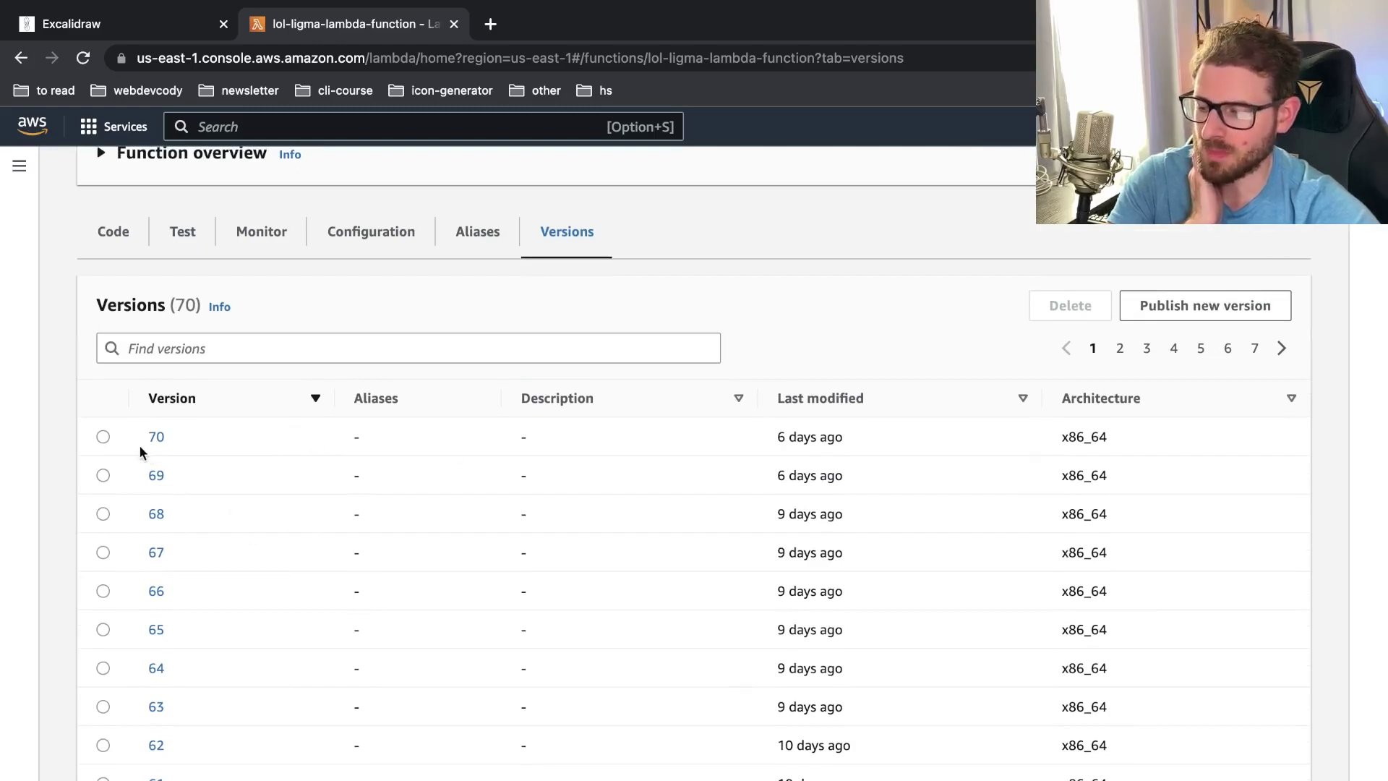
mouse_move(156, 436)
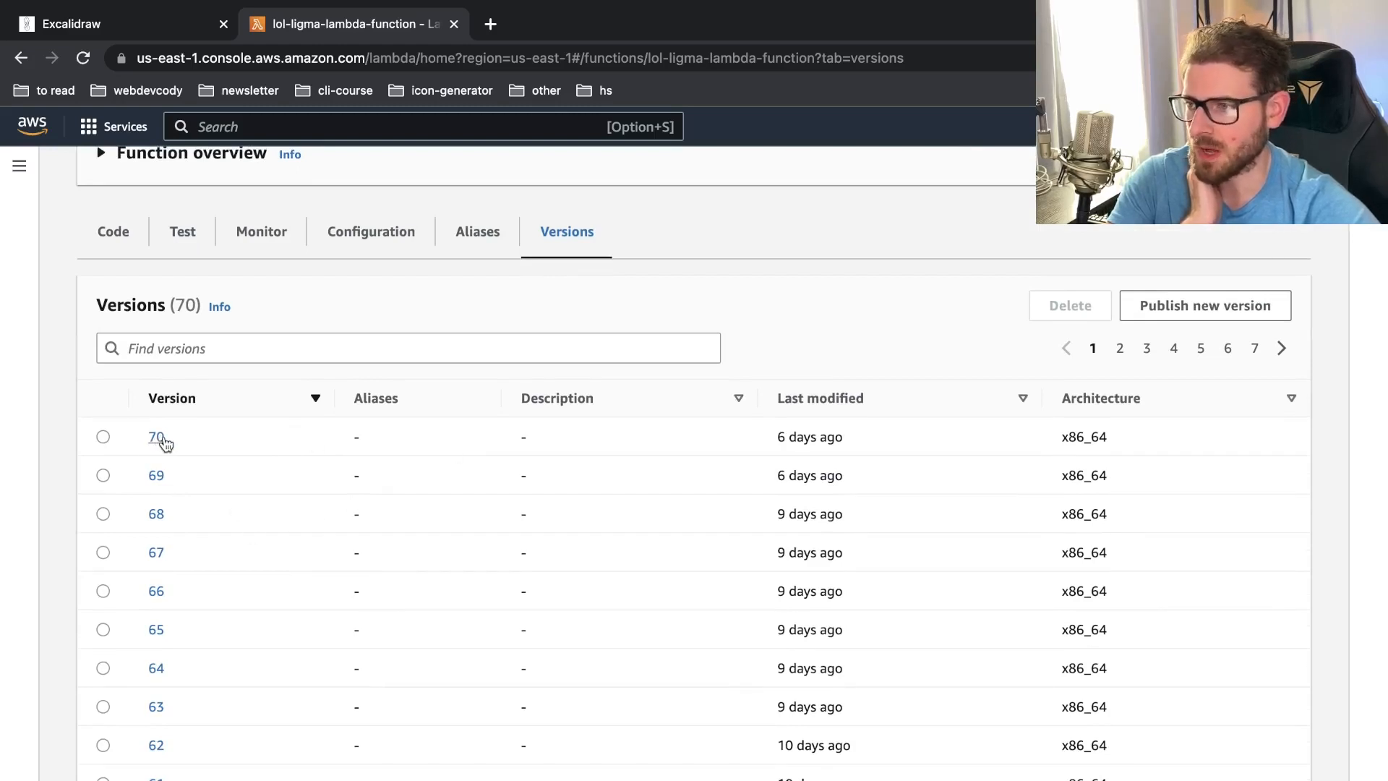
mouse_move(176, 507)
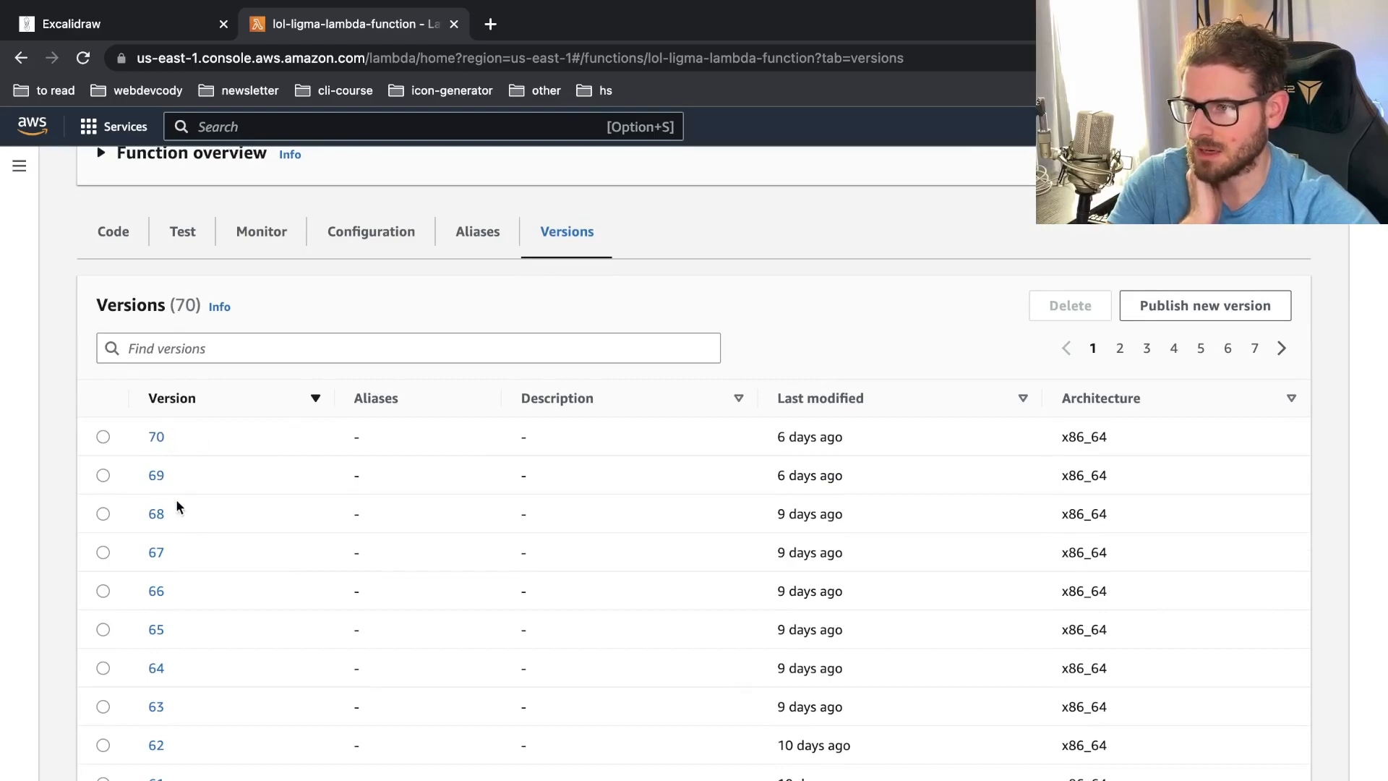
mouse_move(588, 405)
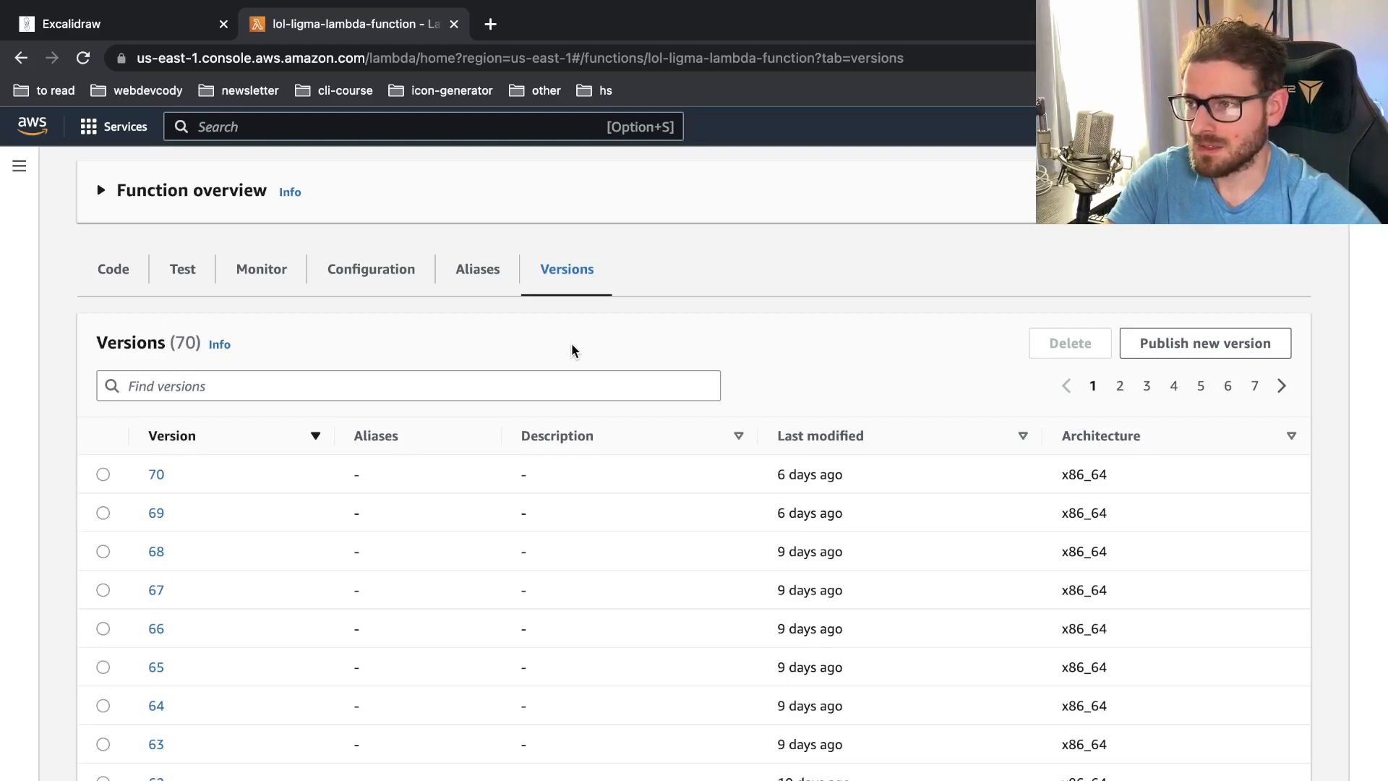
scroll("up", 3)
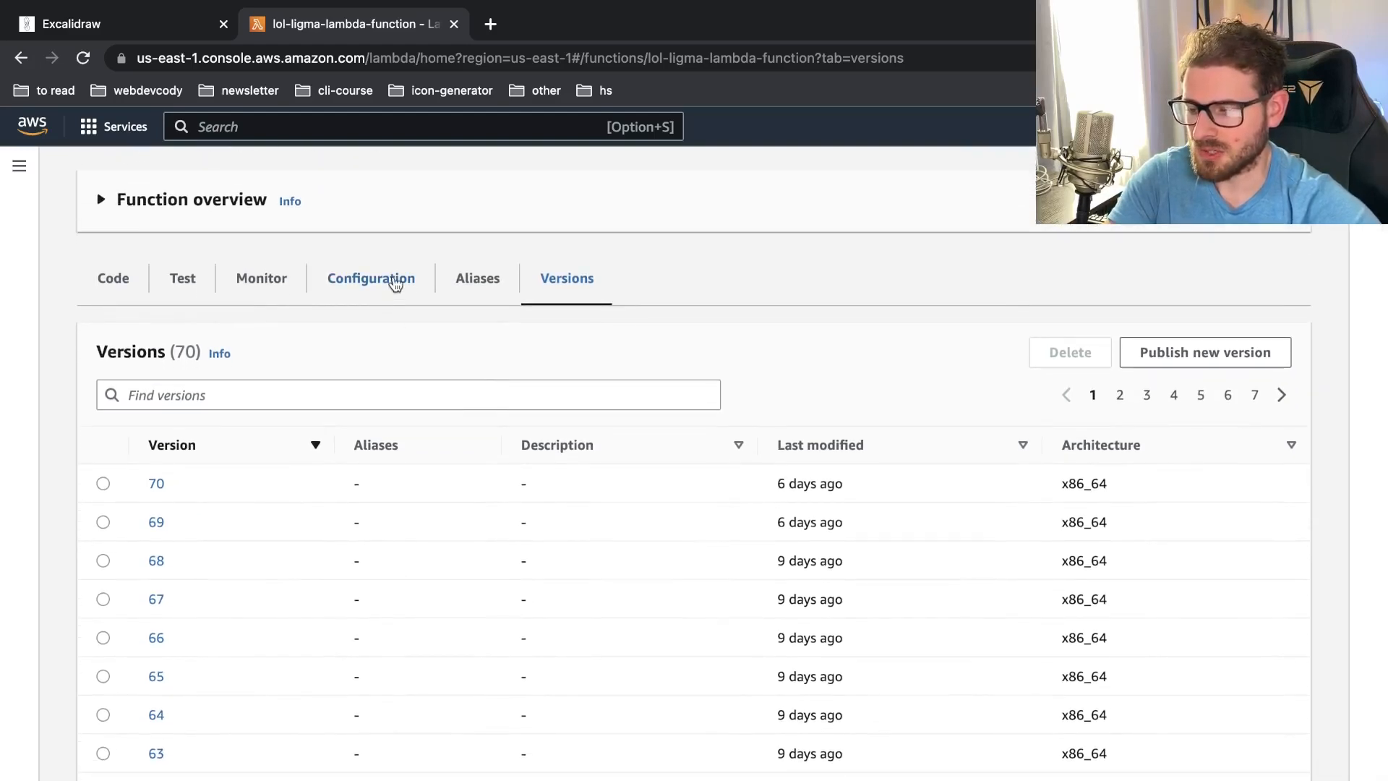
Bring up the function's General configuration and start editing its basic settings
left_click(372, 278)
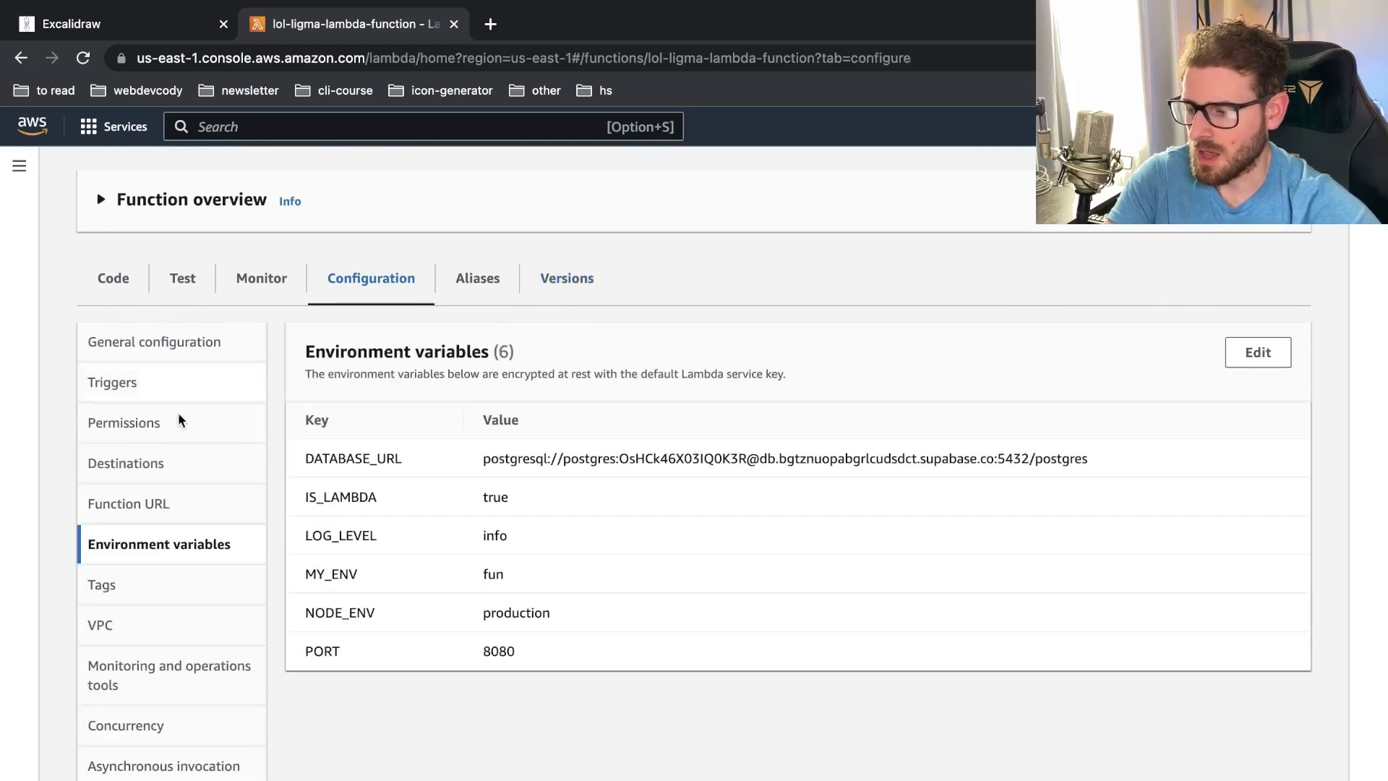
scroll("down", 3)
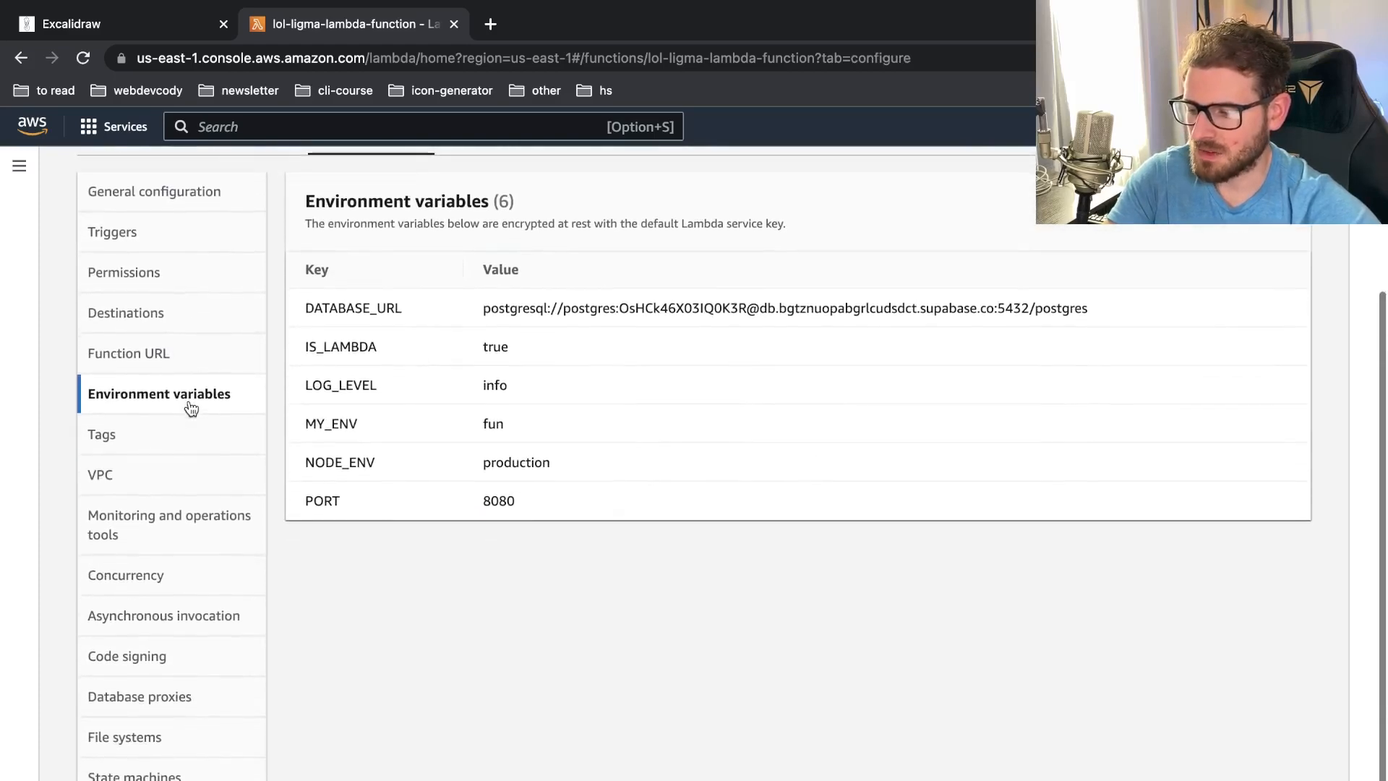
scroll("up", 3)
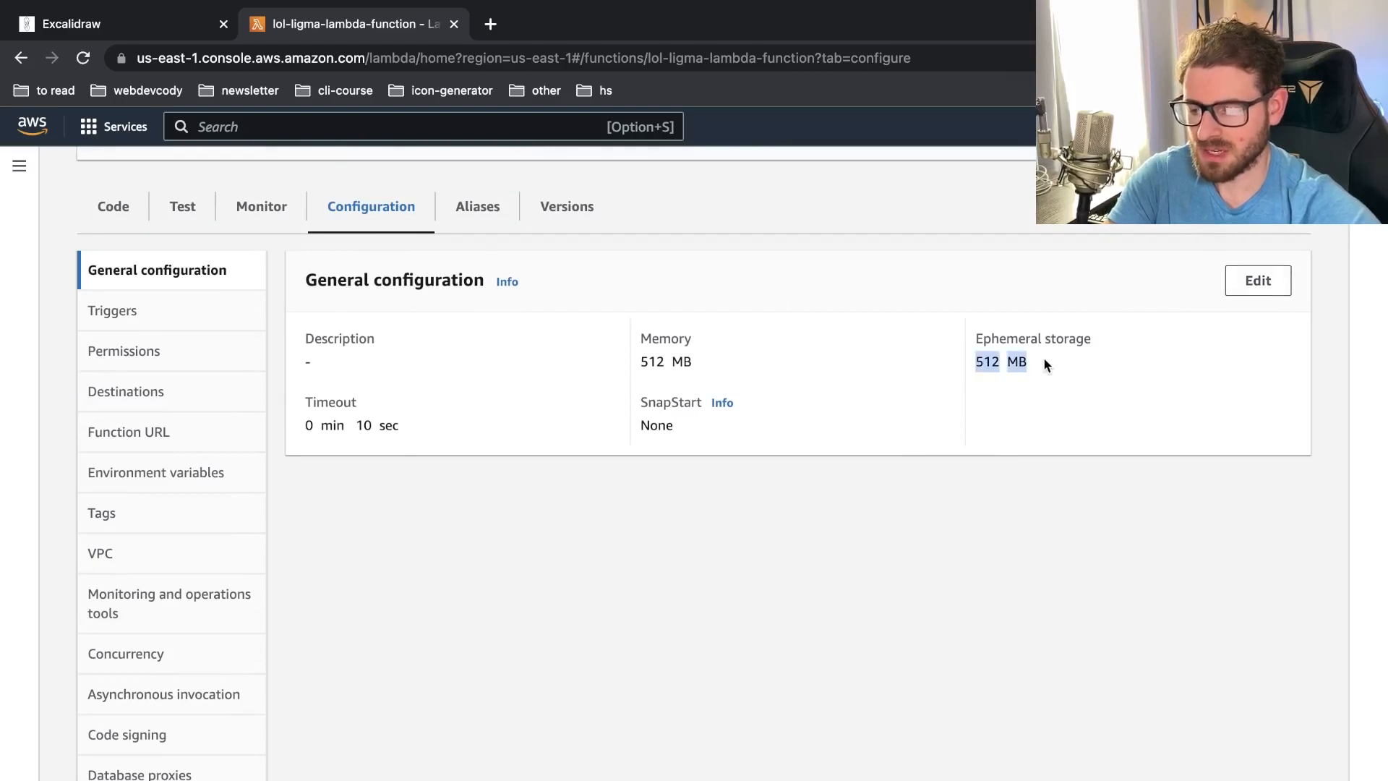
left_click(1256, 280)
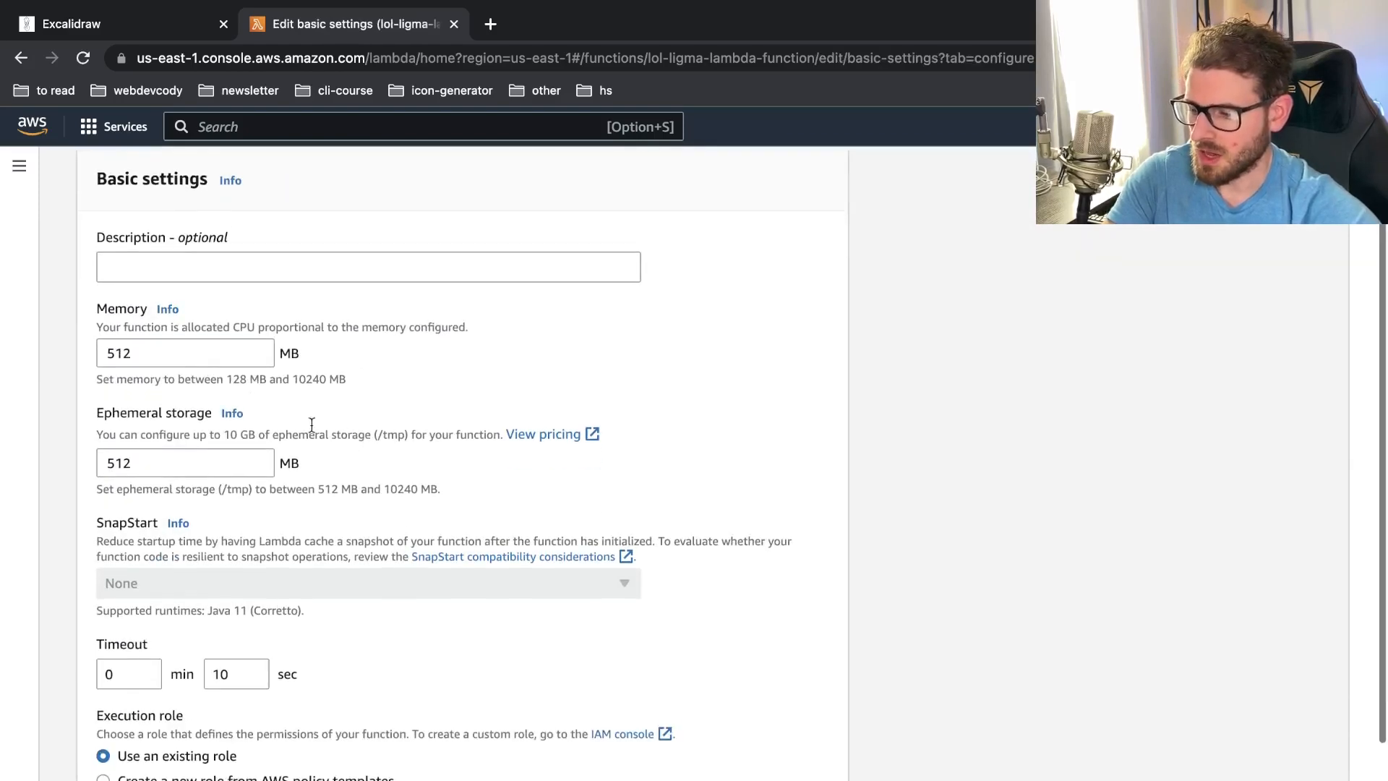
Highlight the 10240 MB memory maximum and focus the memory size field
double_click(308, 379)
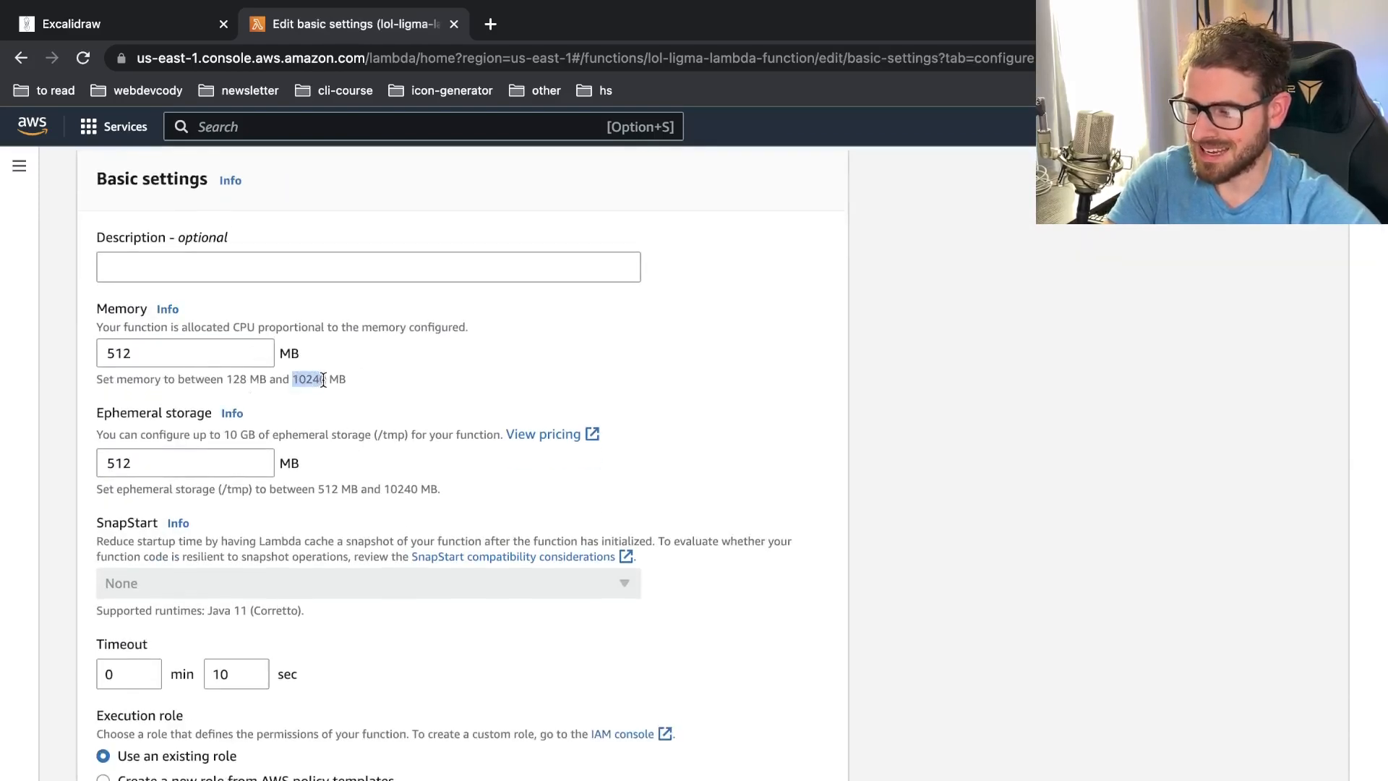
left_click(185, 353)
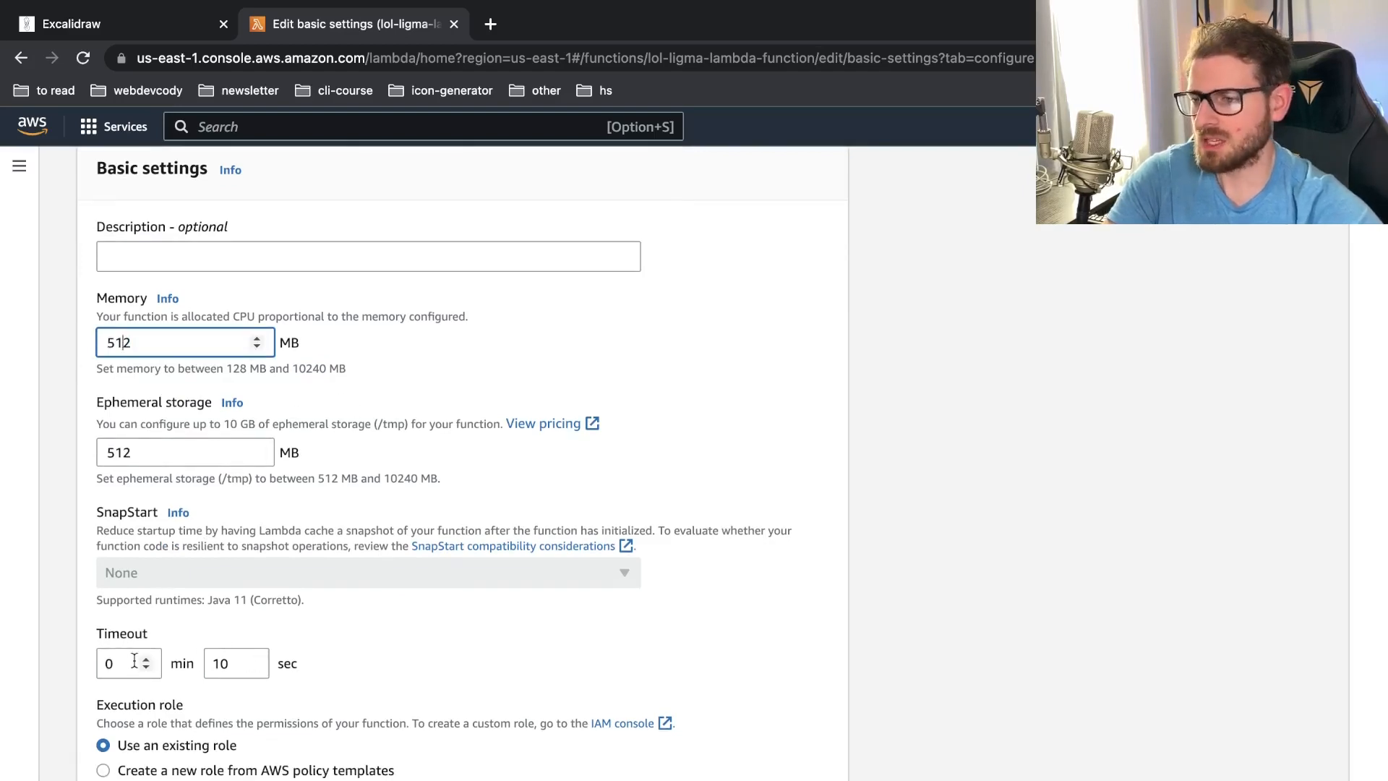
mouse_move(532, 436)
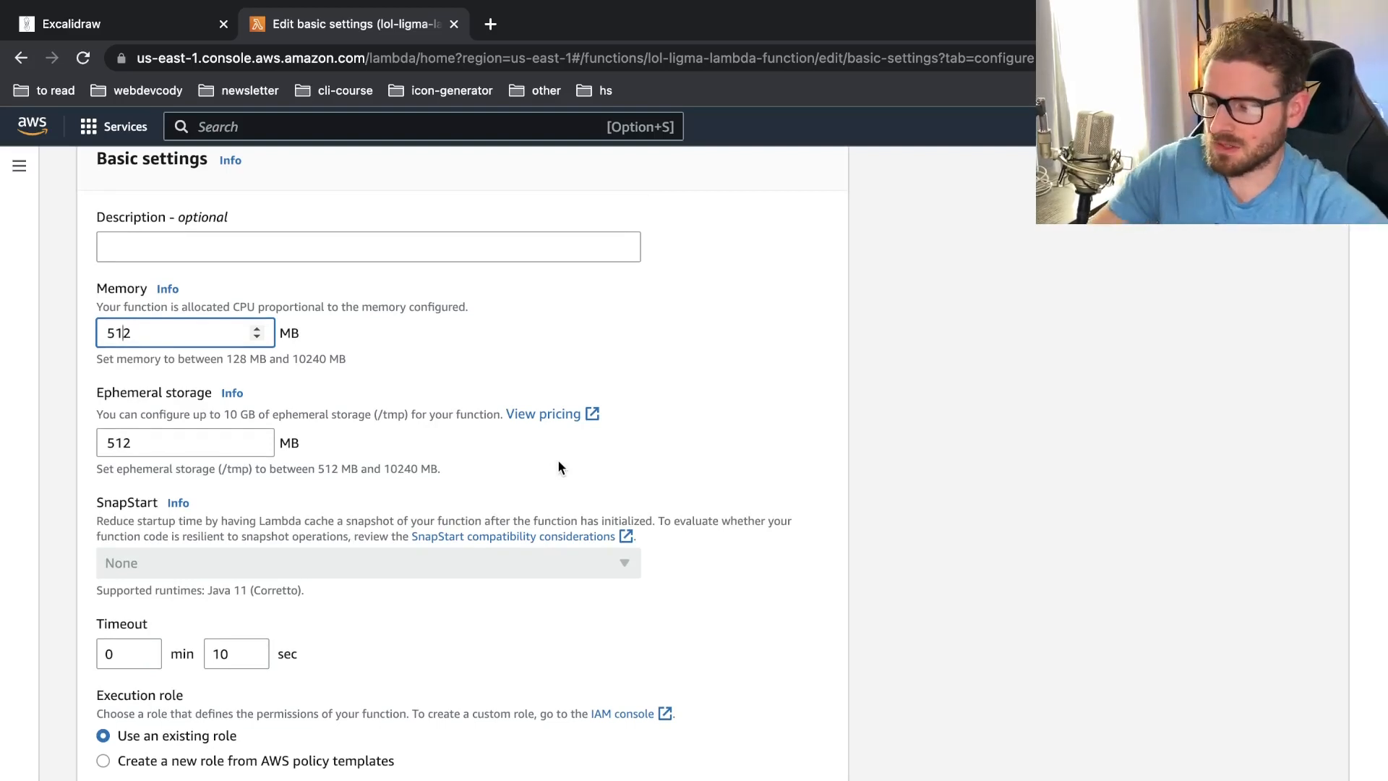
scroll("up", 3)
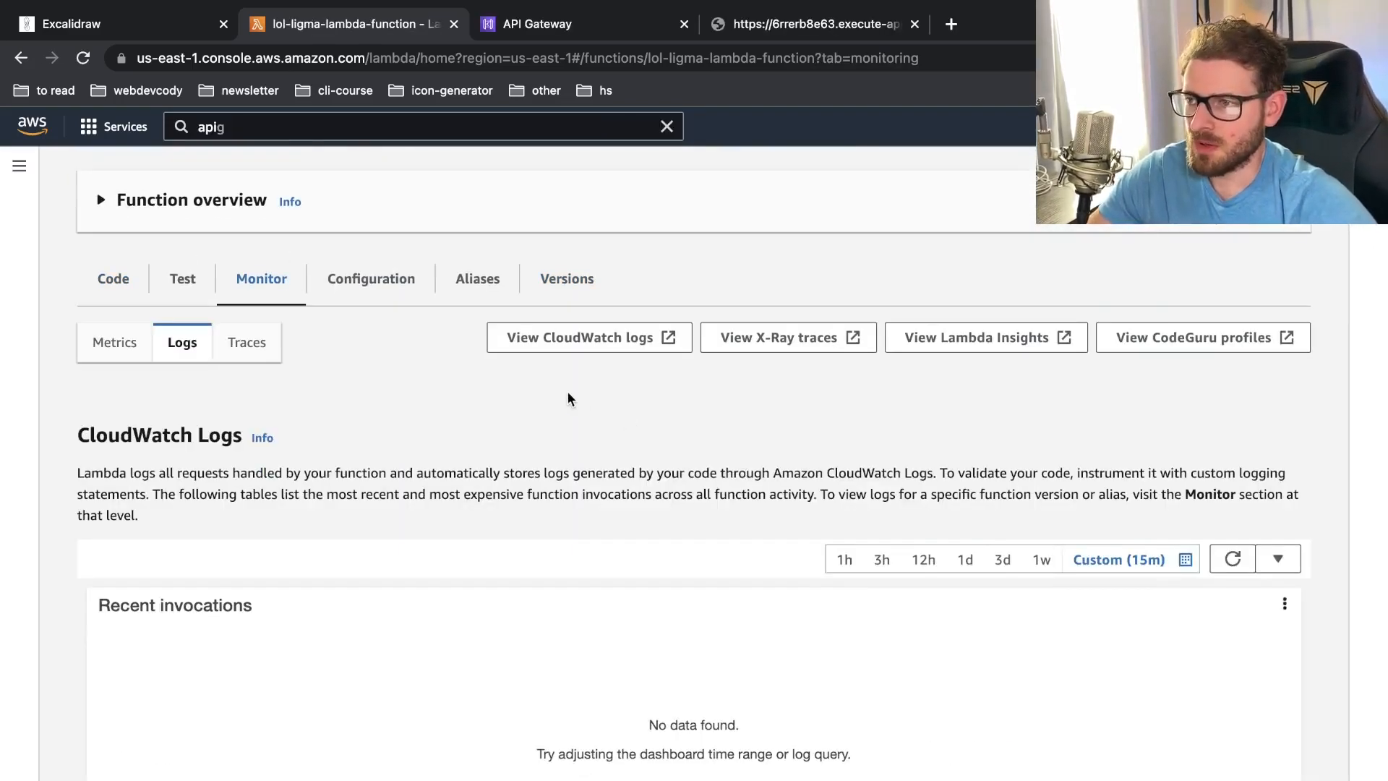
Review the Recent invocations panels and jump to the function's logs in CloudWatch
scroll("down", 3)
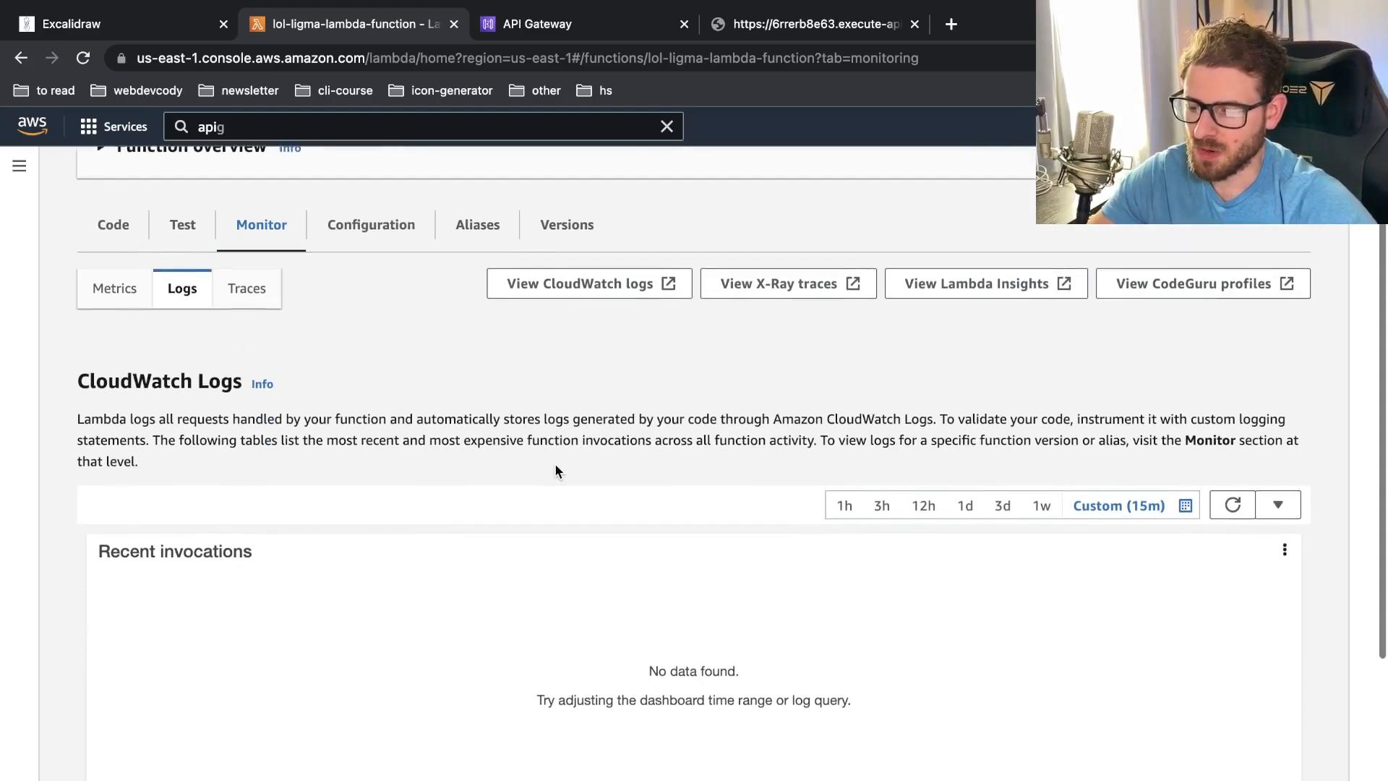
mouse_move(566, 476)
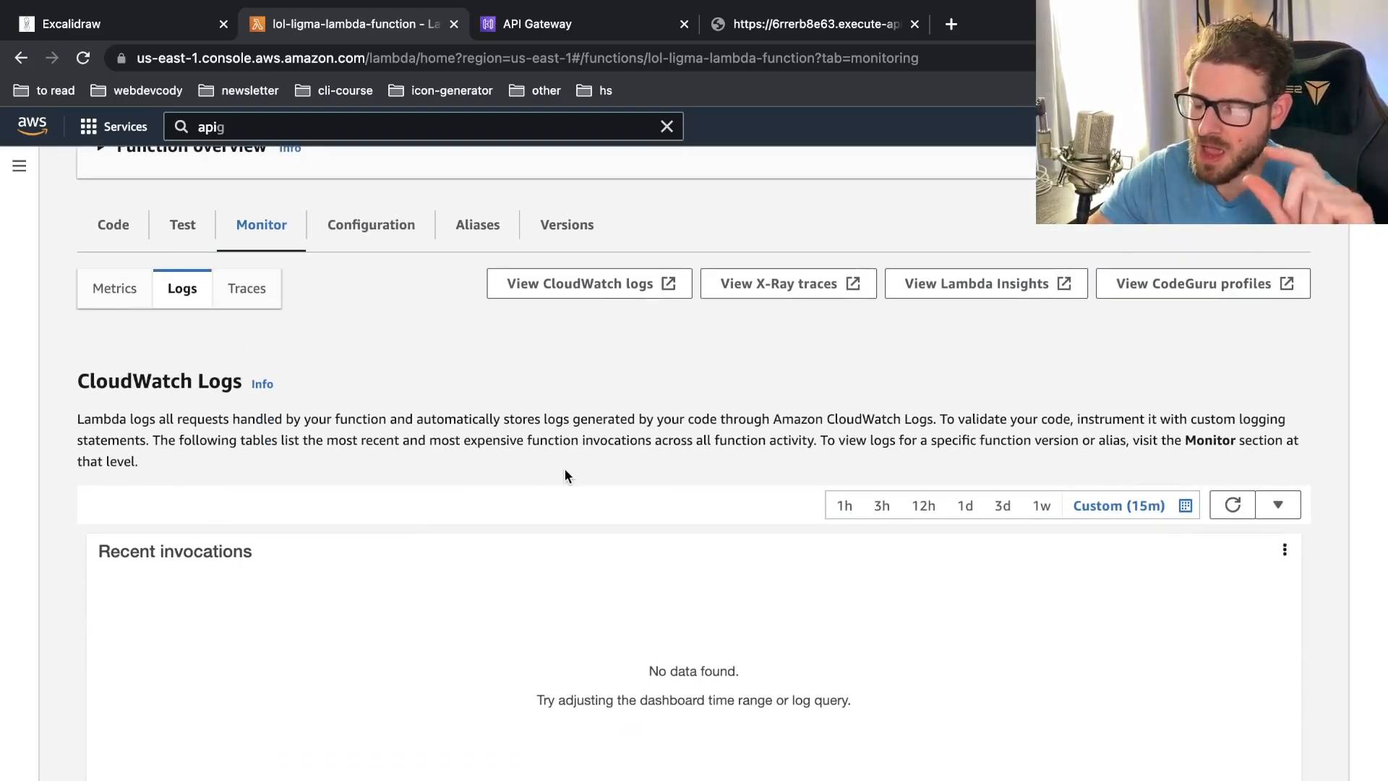
scroll("down", 3)
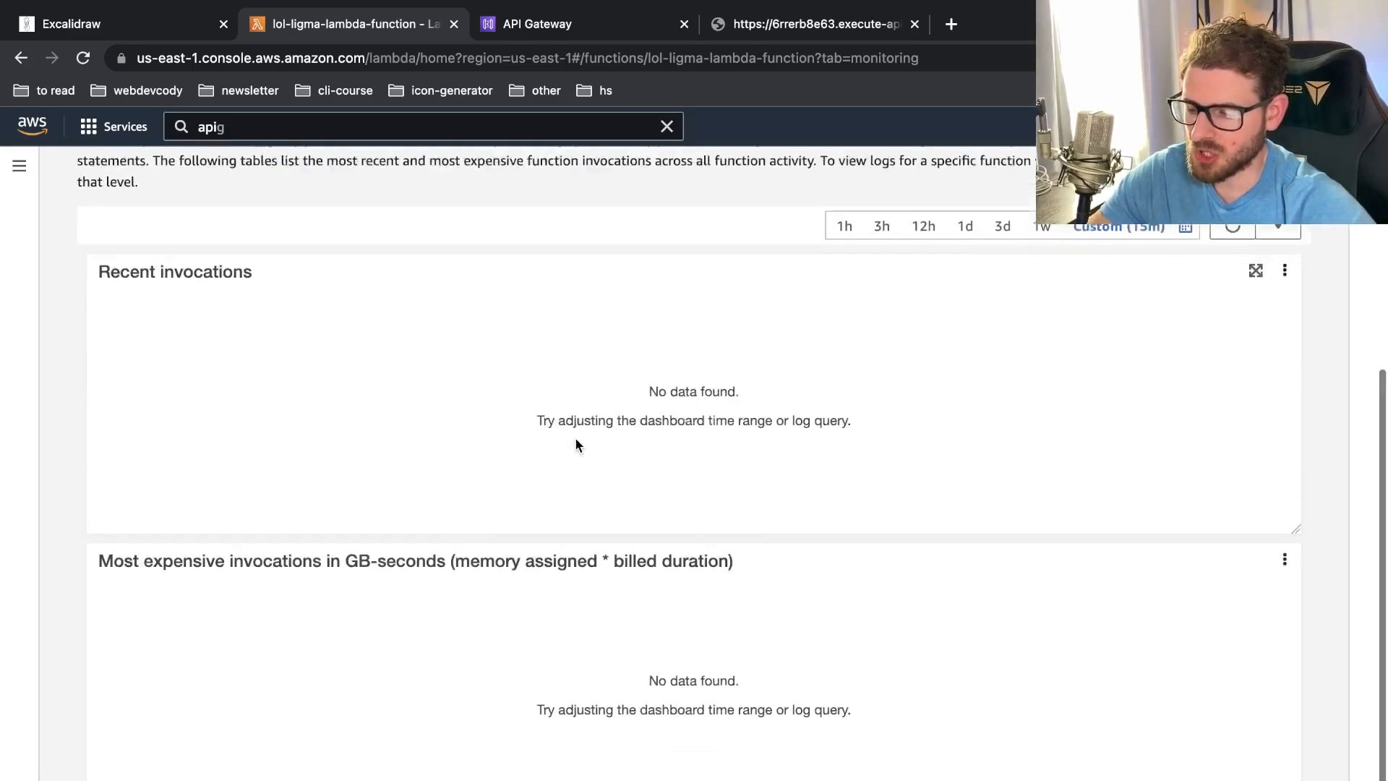
scroll("up", 3)
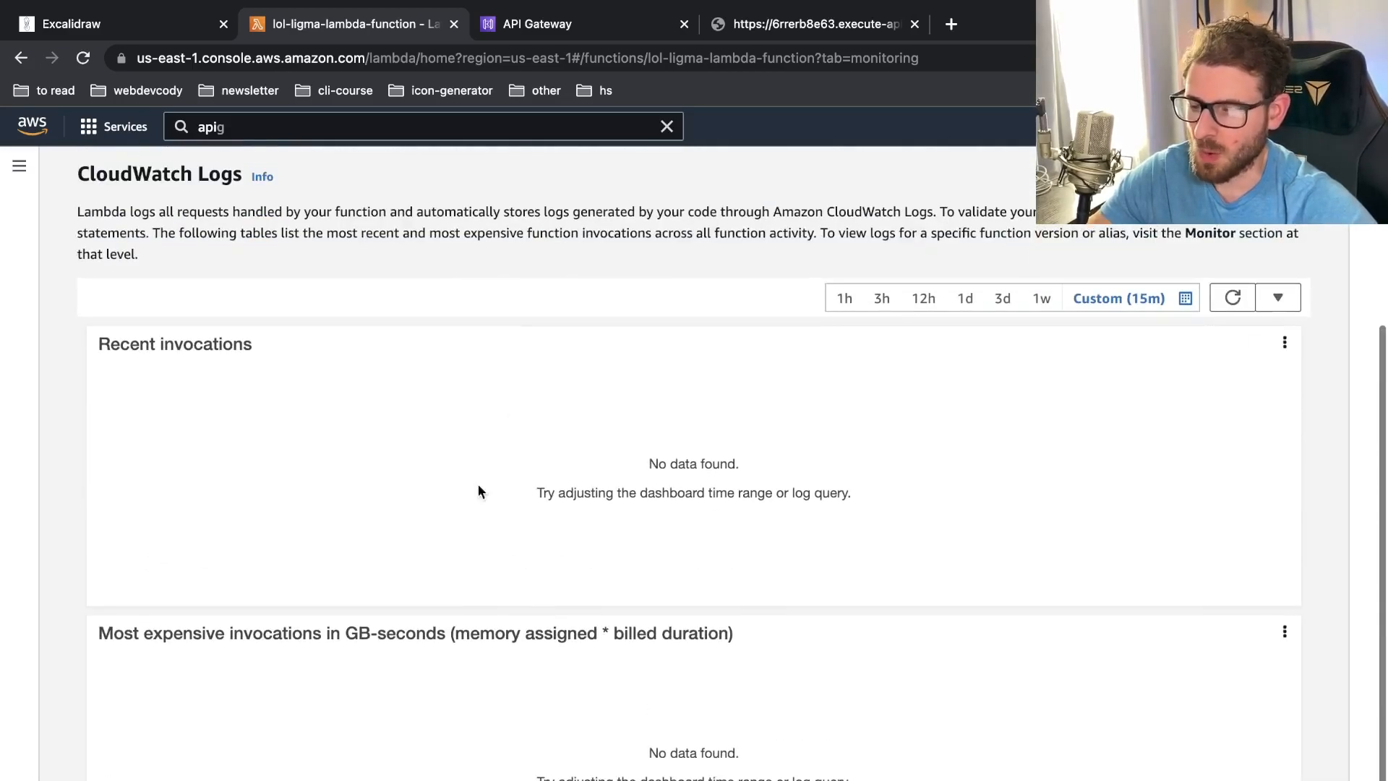
scroll("up", 3)
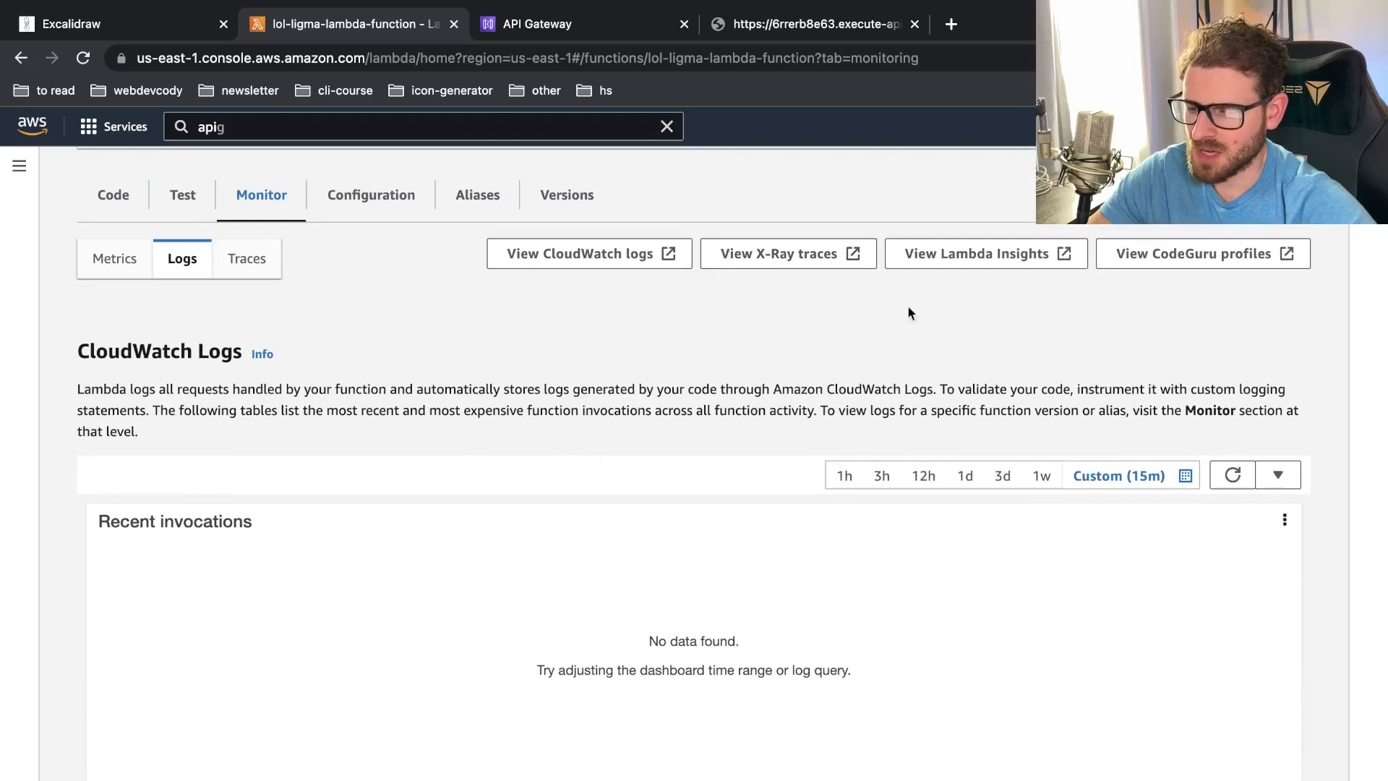
left_click(949, 24)
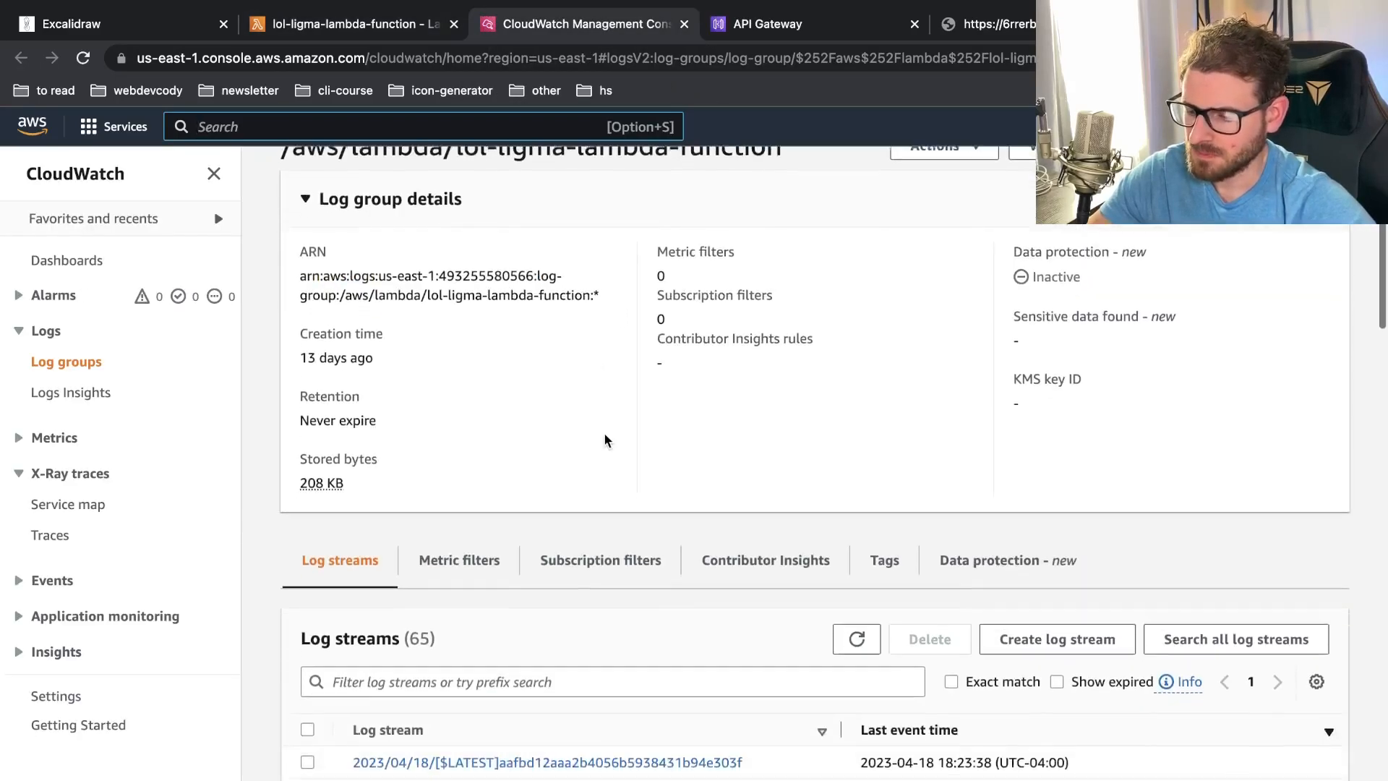
Return to the function's monitoring logs and reach its CloudWatch log group
scroll("down", 3)
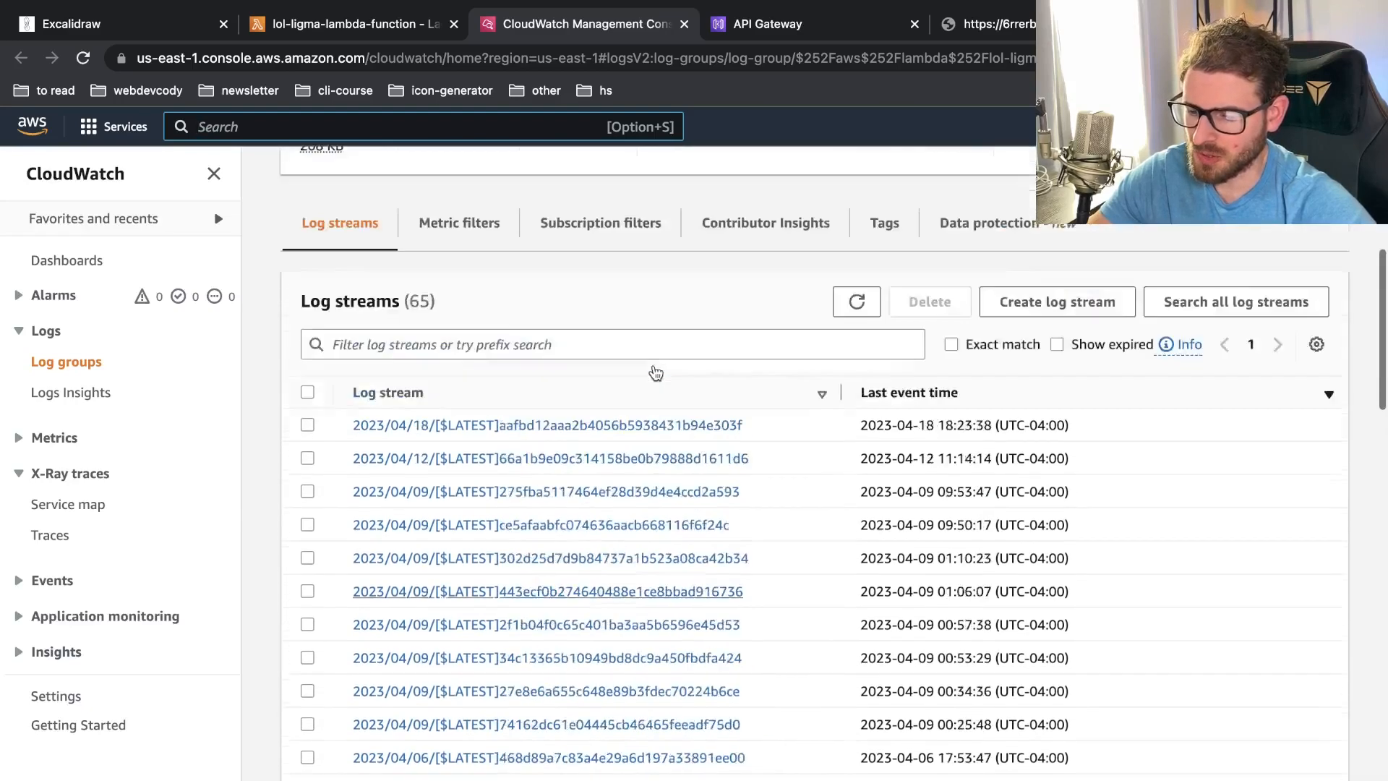
scroll("up", 3)
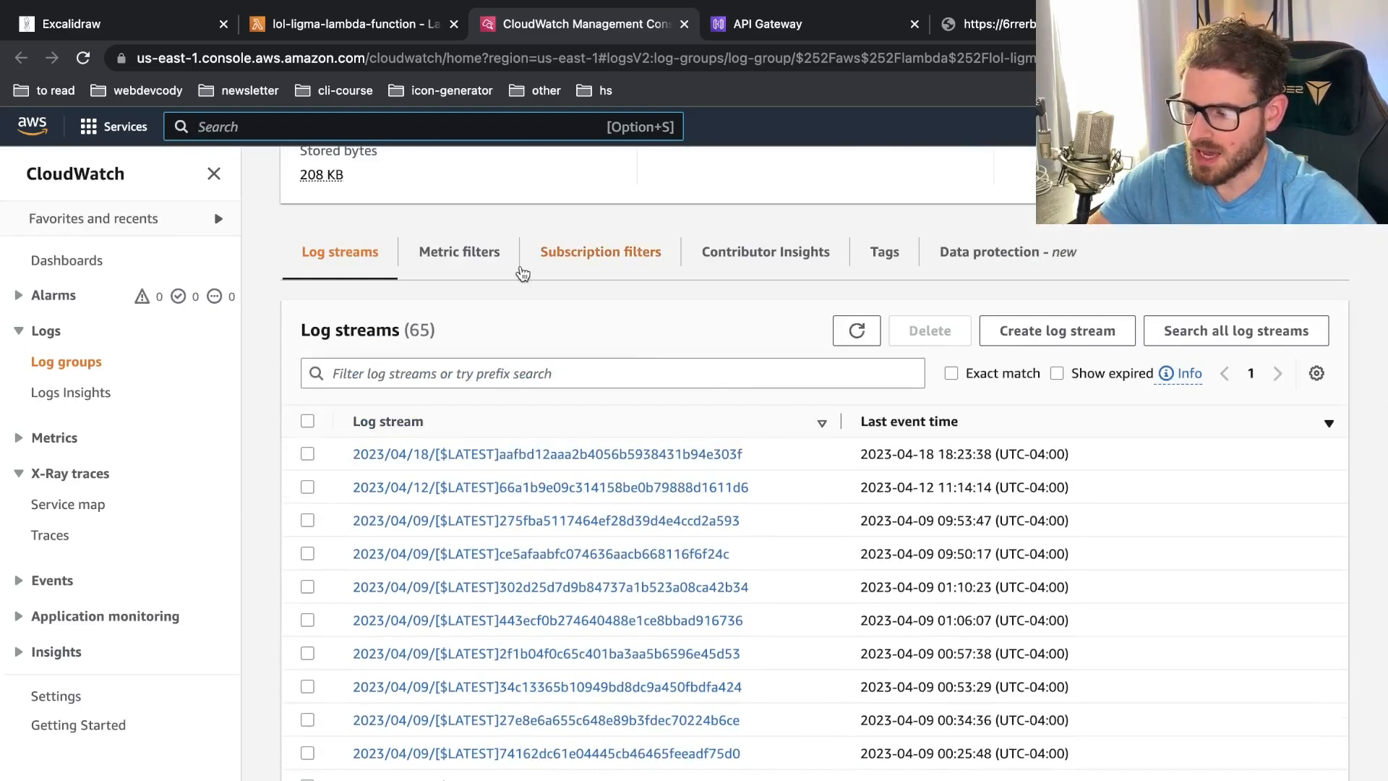
left_click(350, 25)
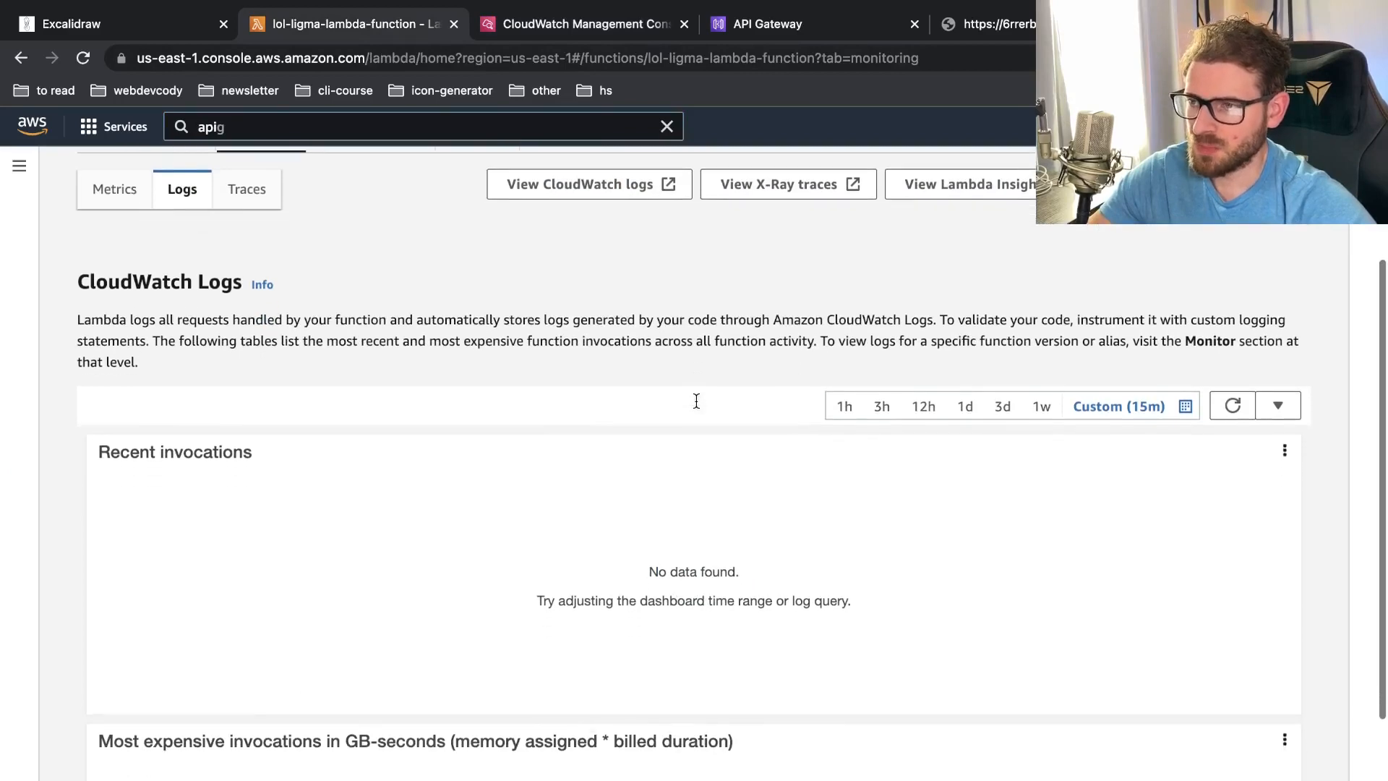
mouse_move(590, 46)
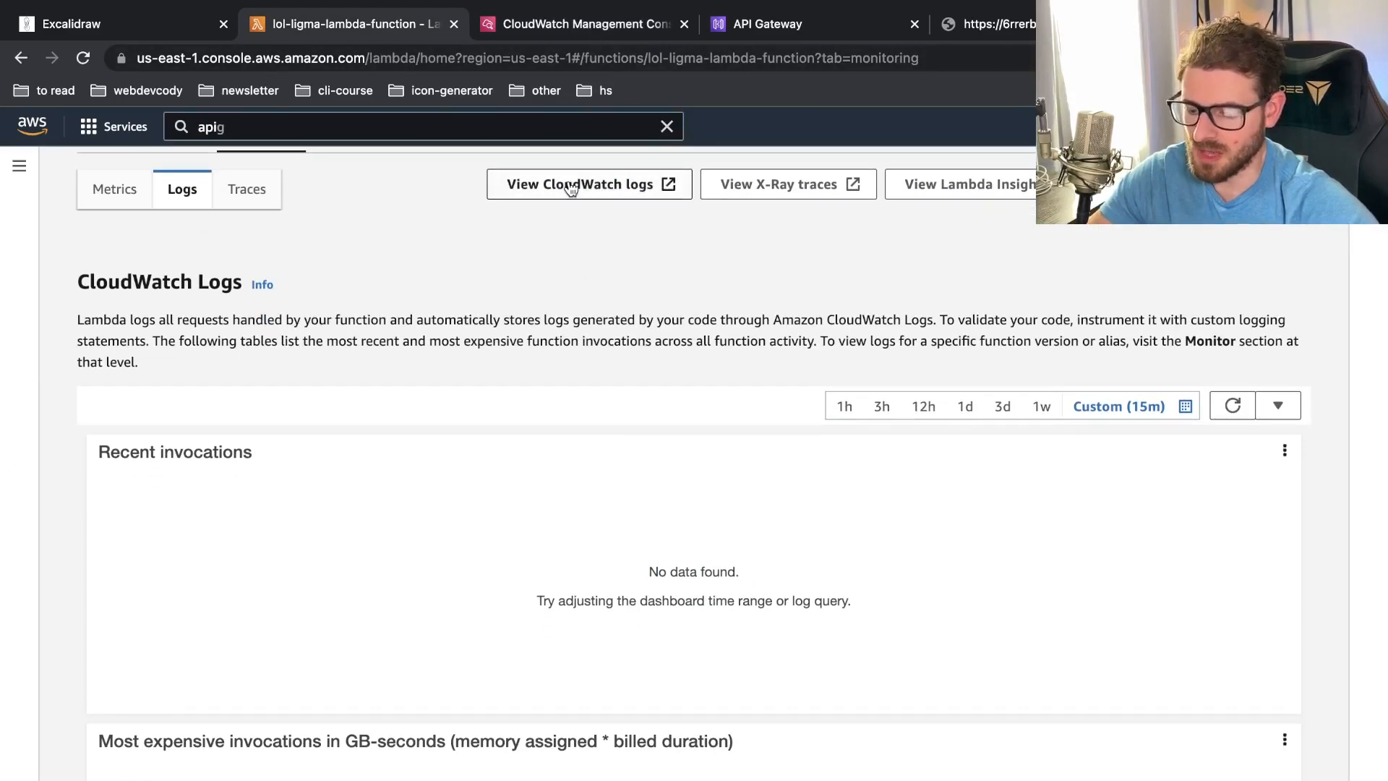
left_click(580, 184)
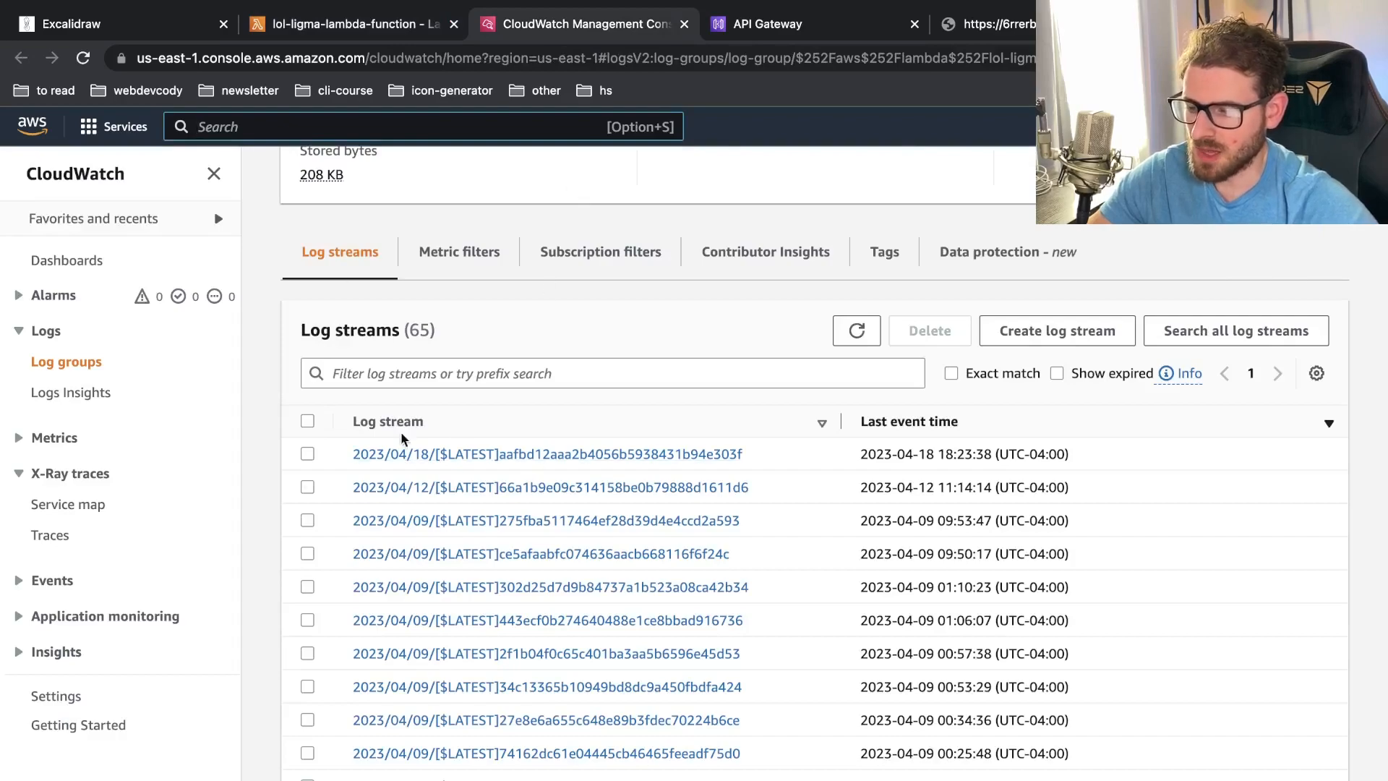
View the latest 2023/04/18 log stream's first events, including the Prisma unreachable-database error
left_click(546, 452)
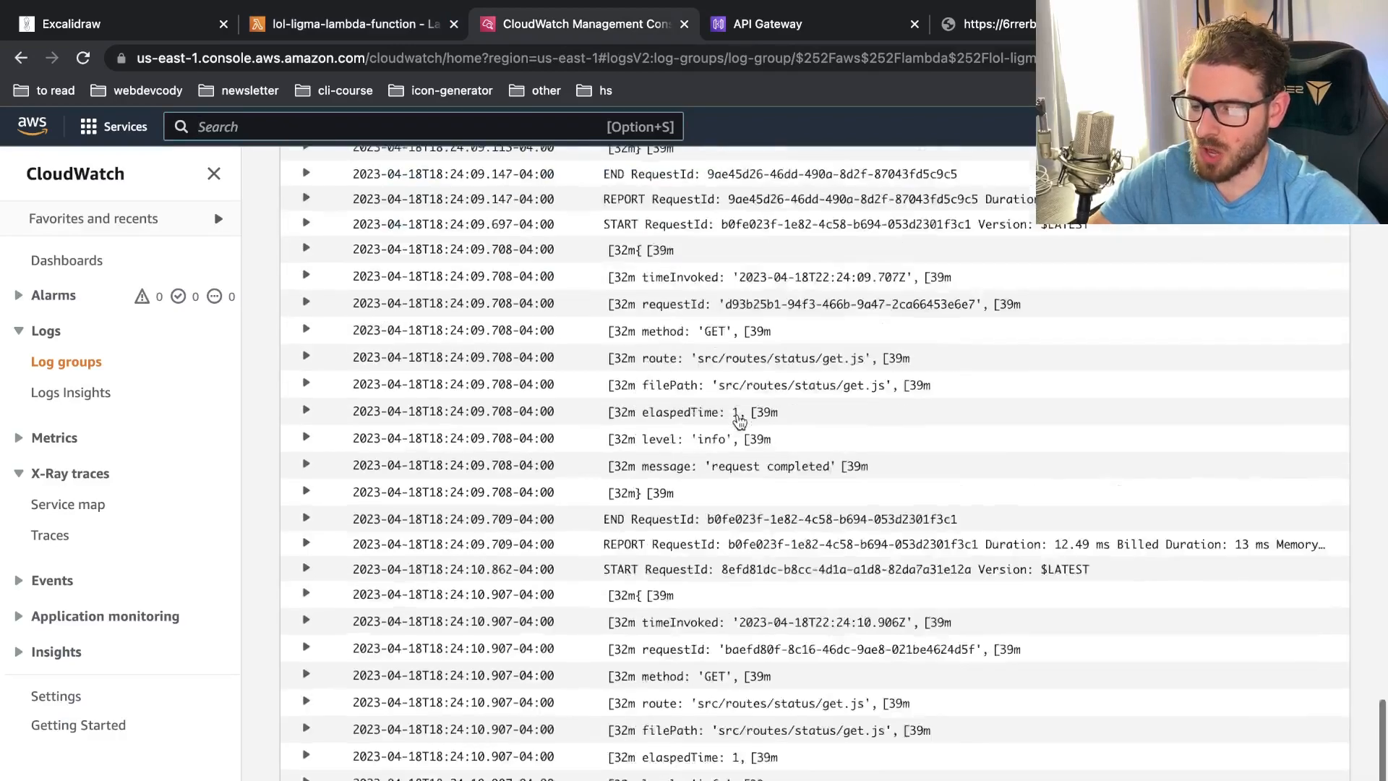
scroll("up", 3)
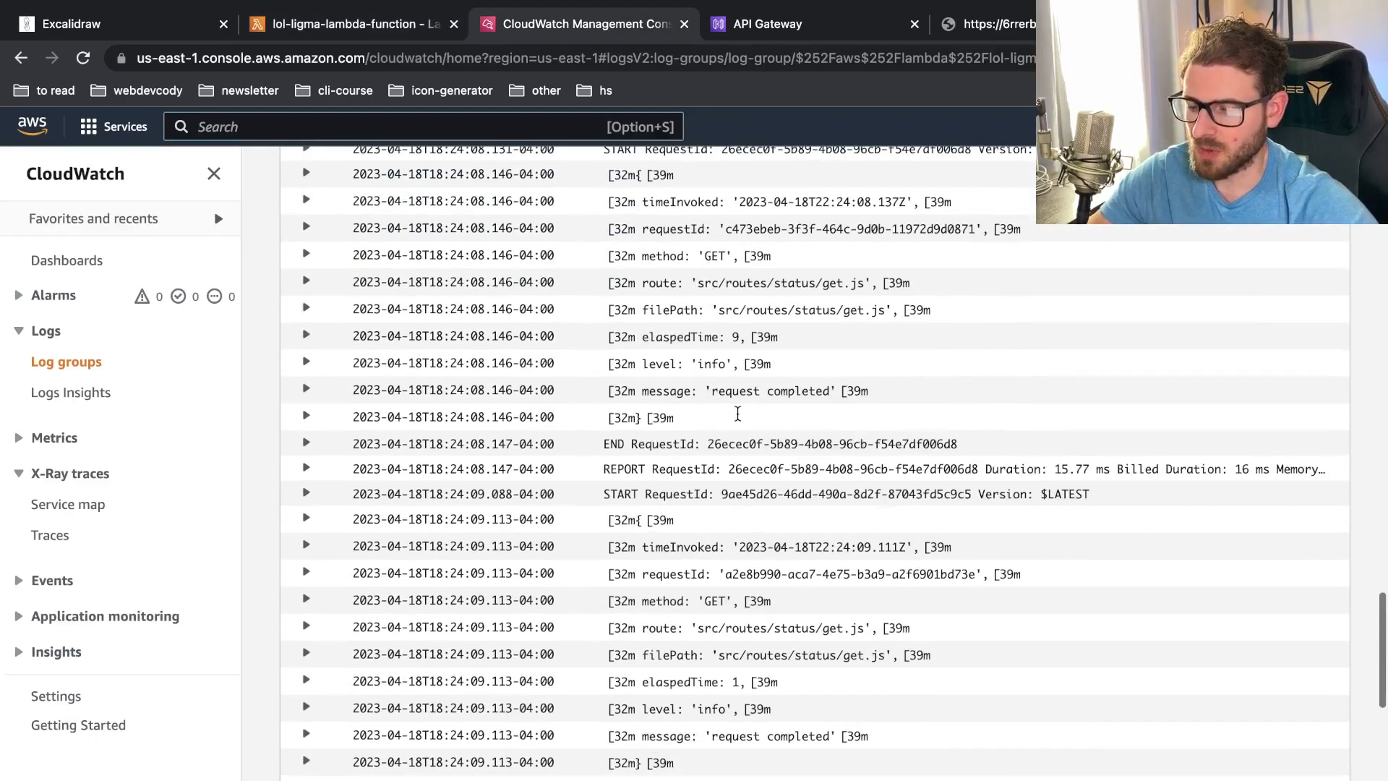
mouse_move(795, 299)
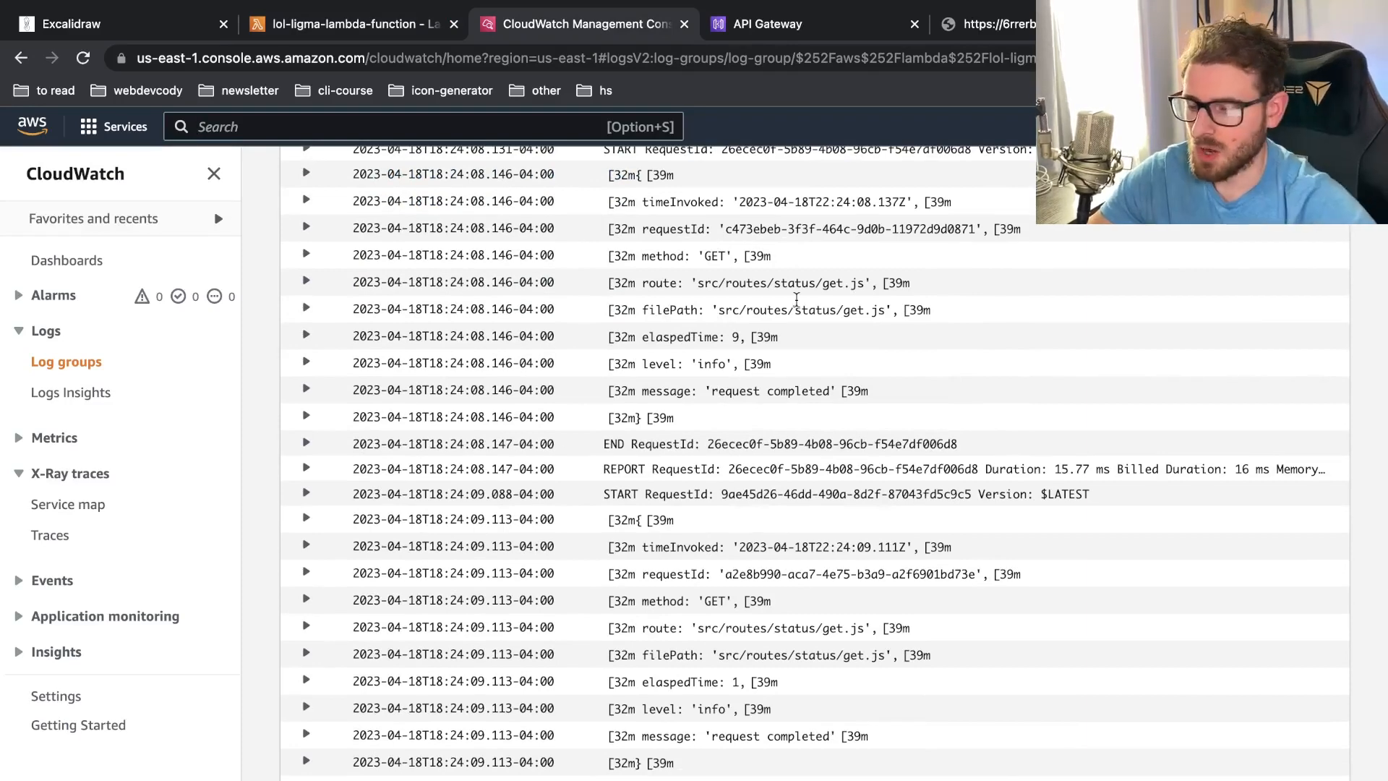
mouse_move(700, 437)
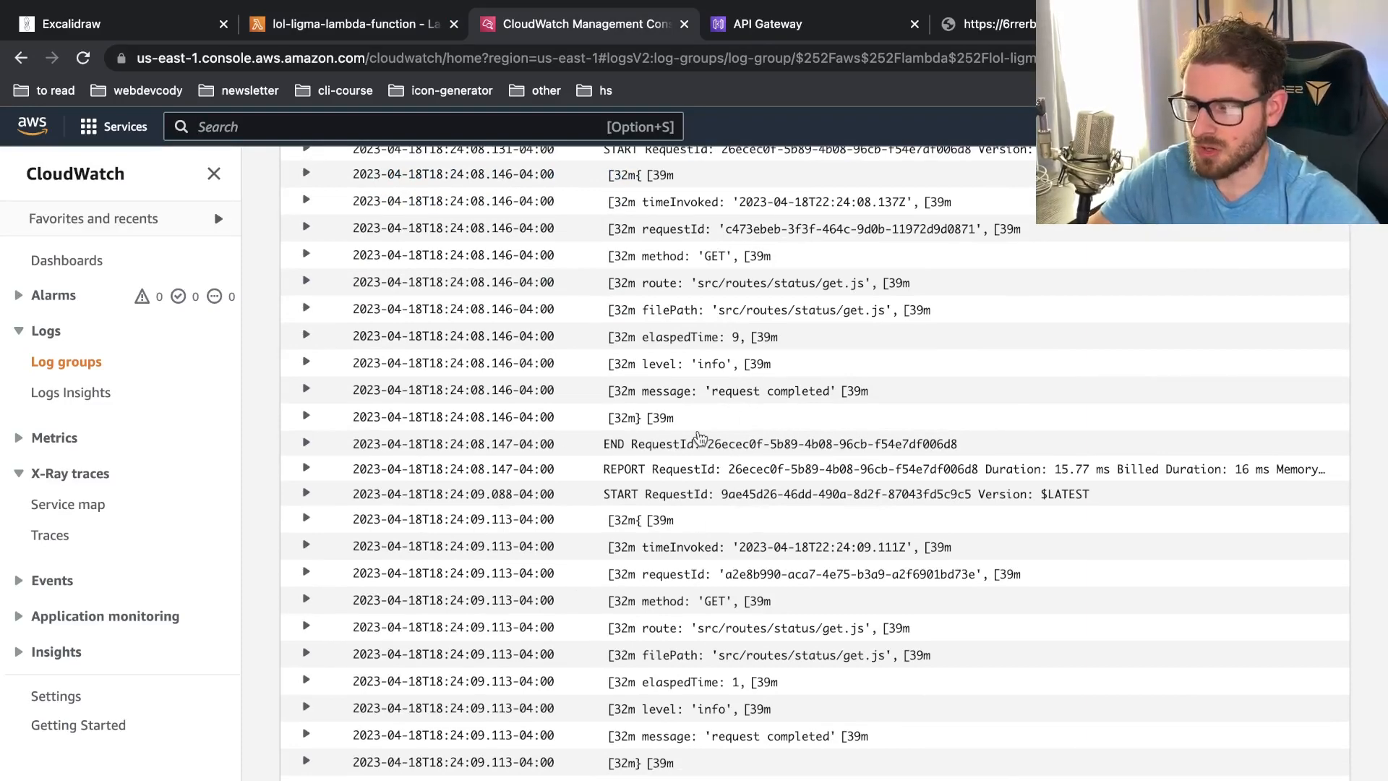
scroll("up", 3)
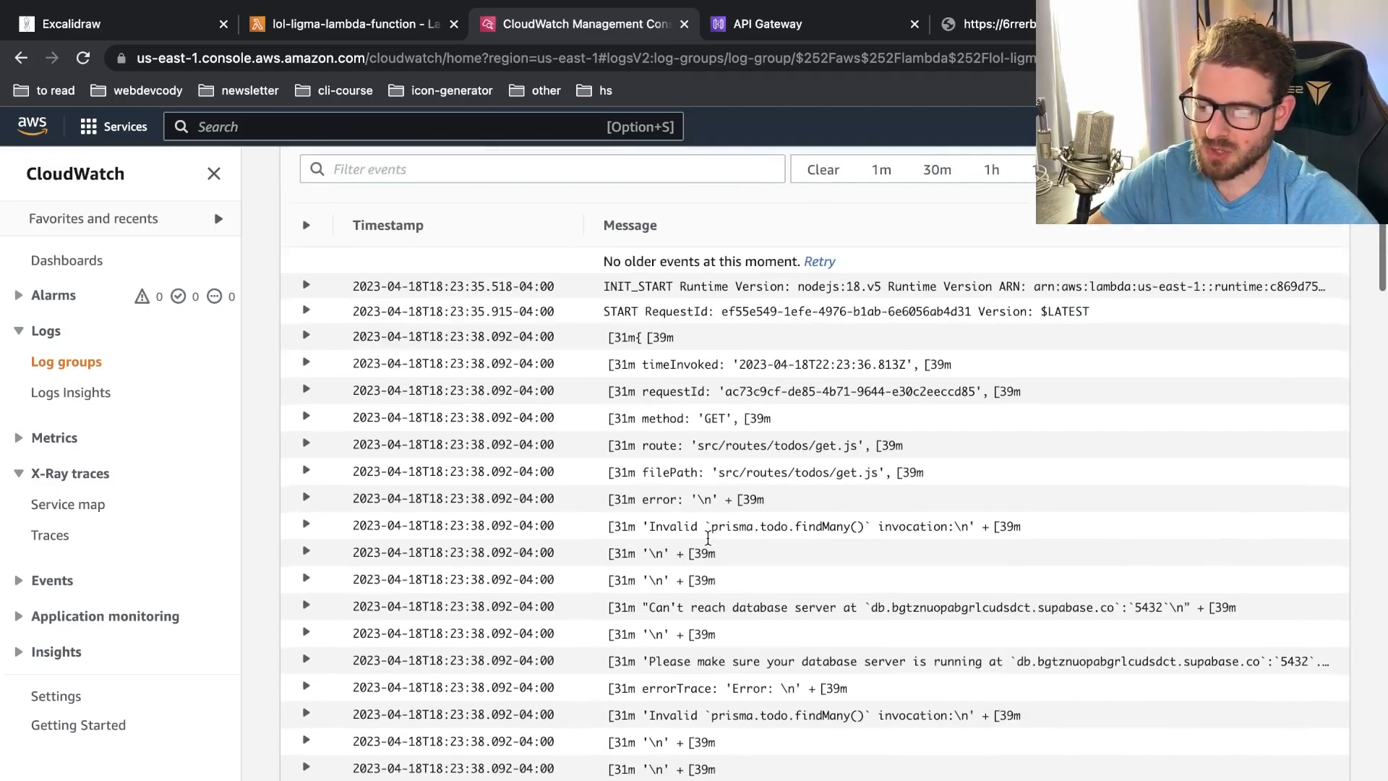
mouse_move(707, 543)
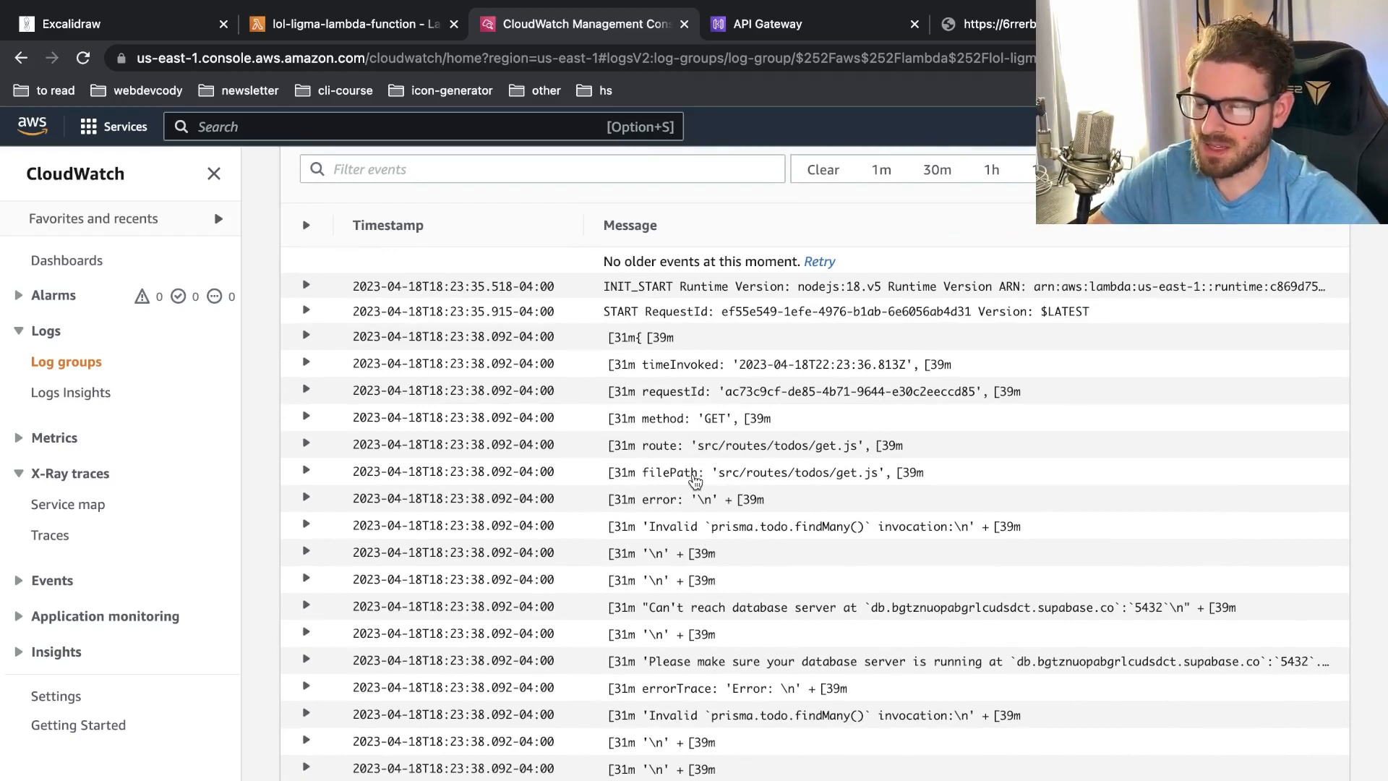
mouse_move(134, 491)
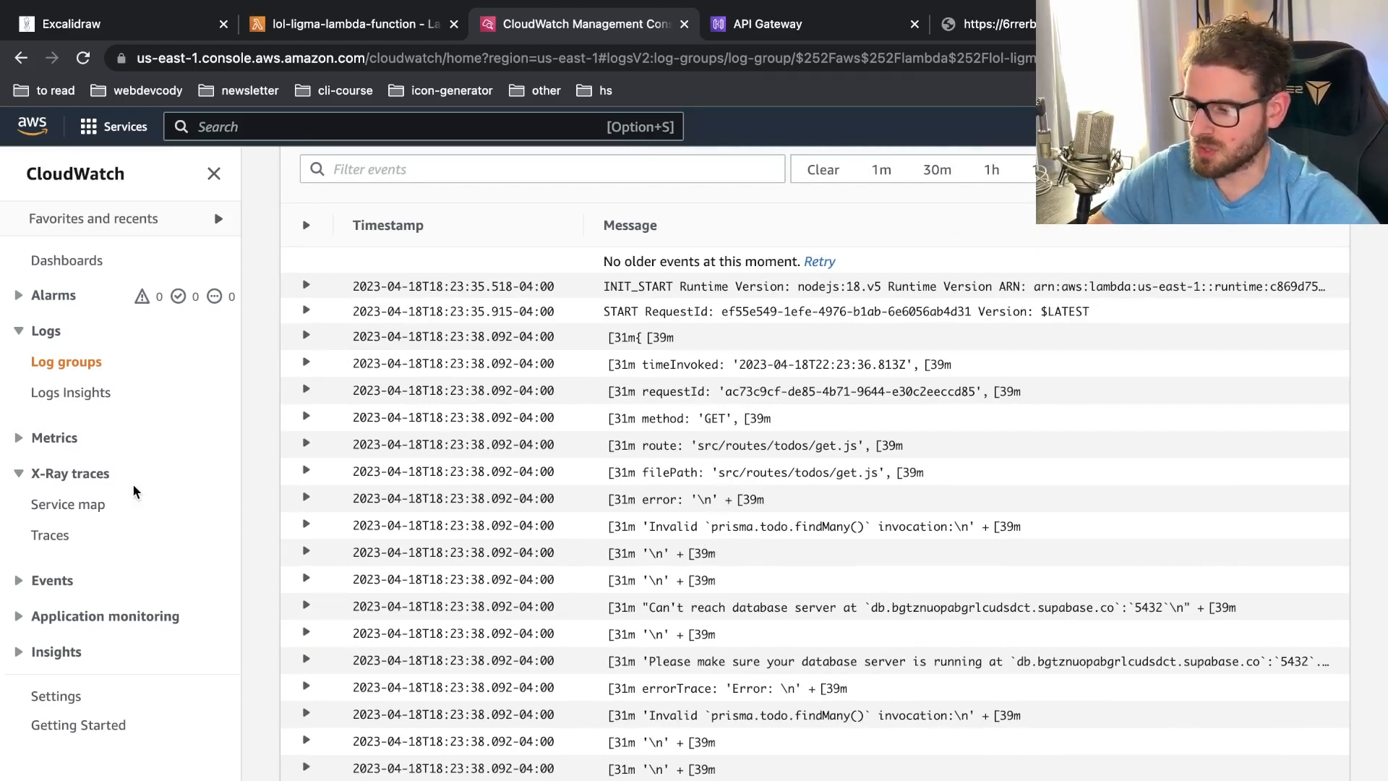
Go to Logs Insights in the CloudWatch sidebar, showing its default query
left_click(71, 391)
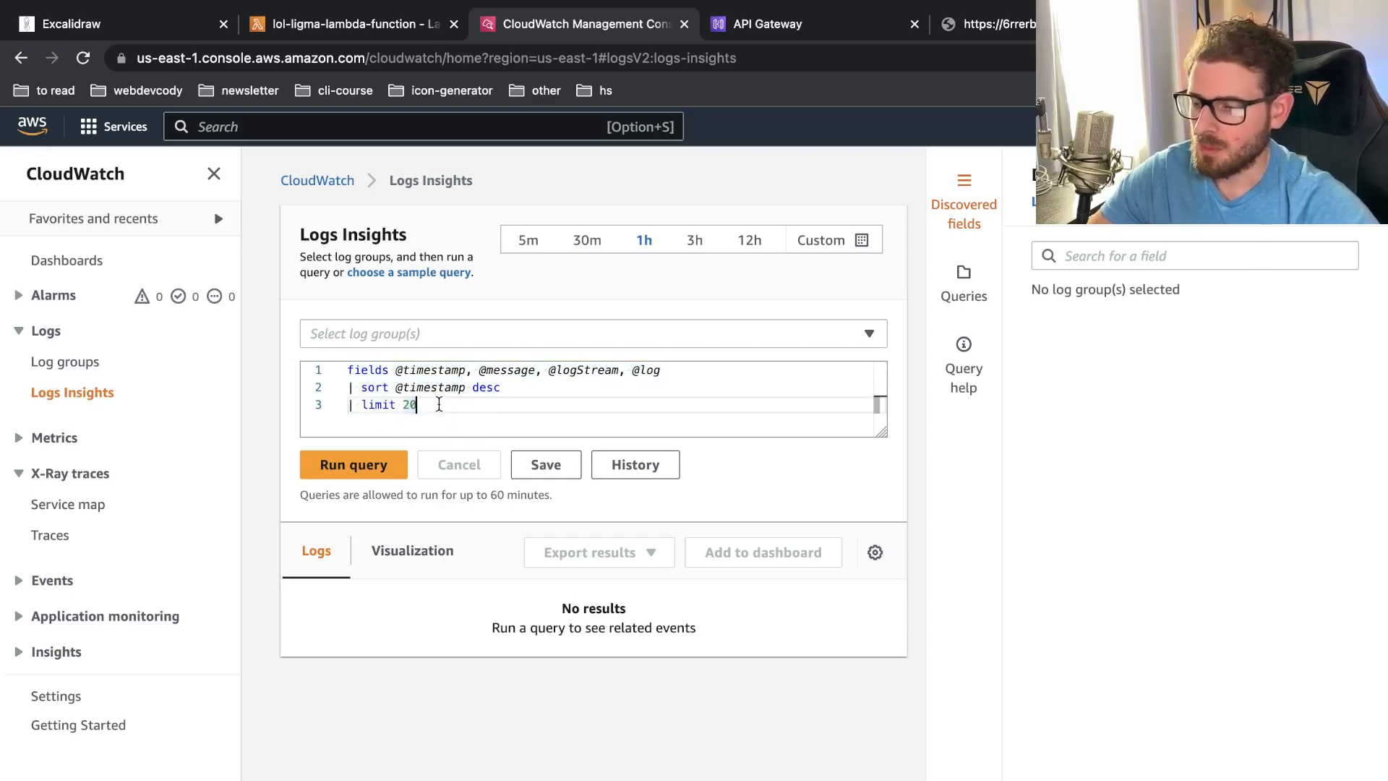
Switch back to the Lambda tab and view the Recent invocations table of nine calls
left_click(350, 24)
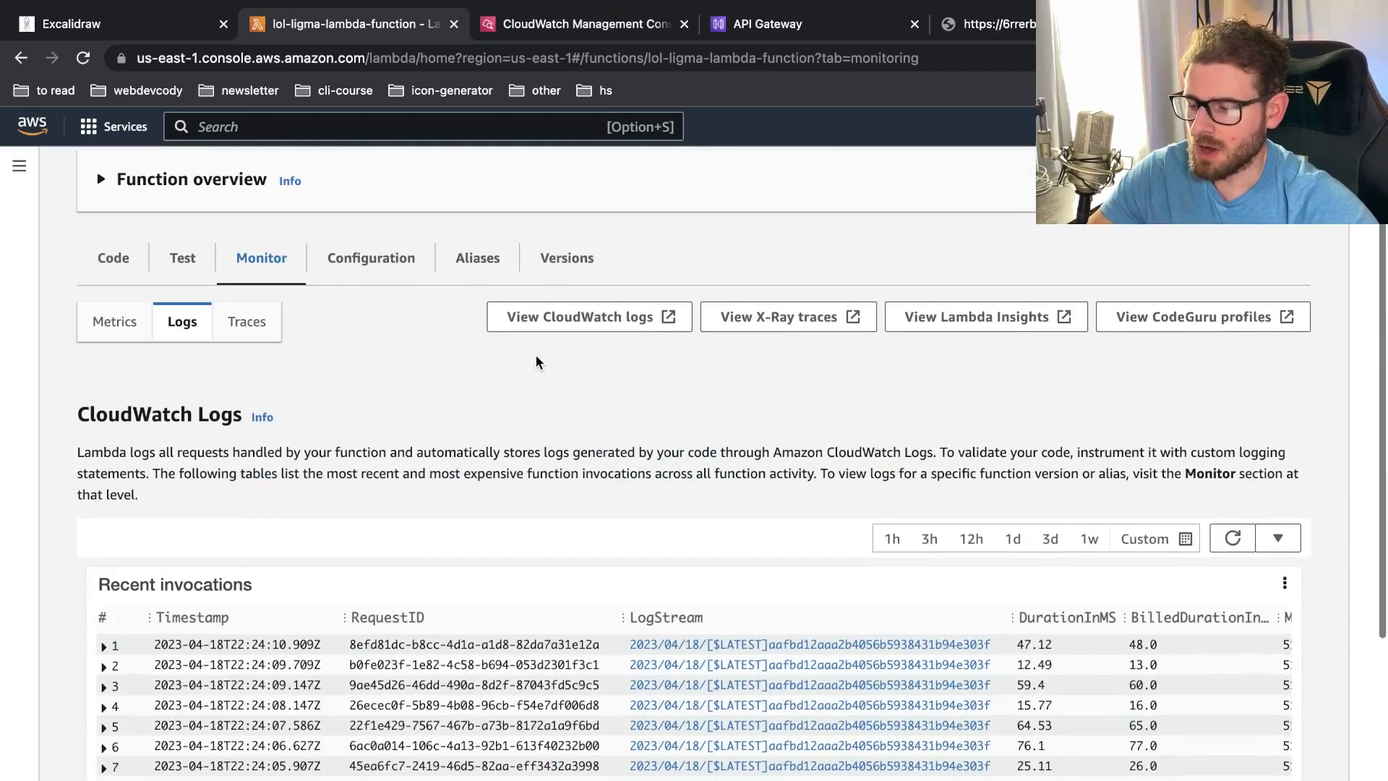
scroll("down", 3)
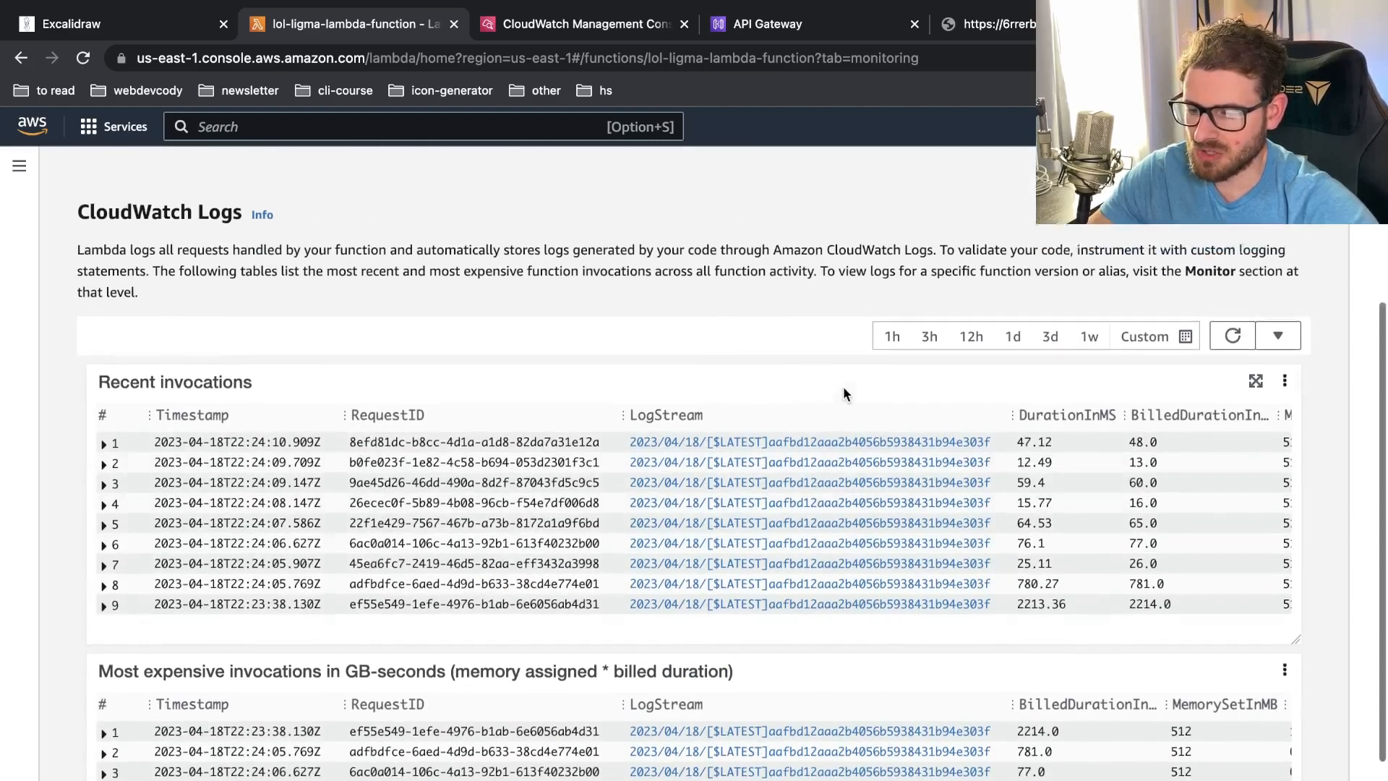
scroll("up", 3)
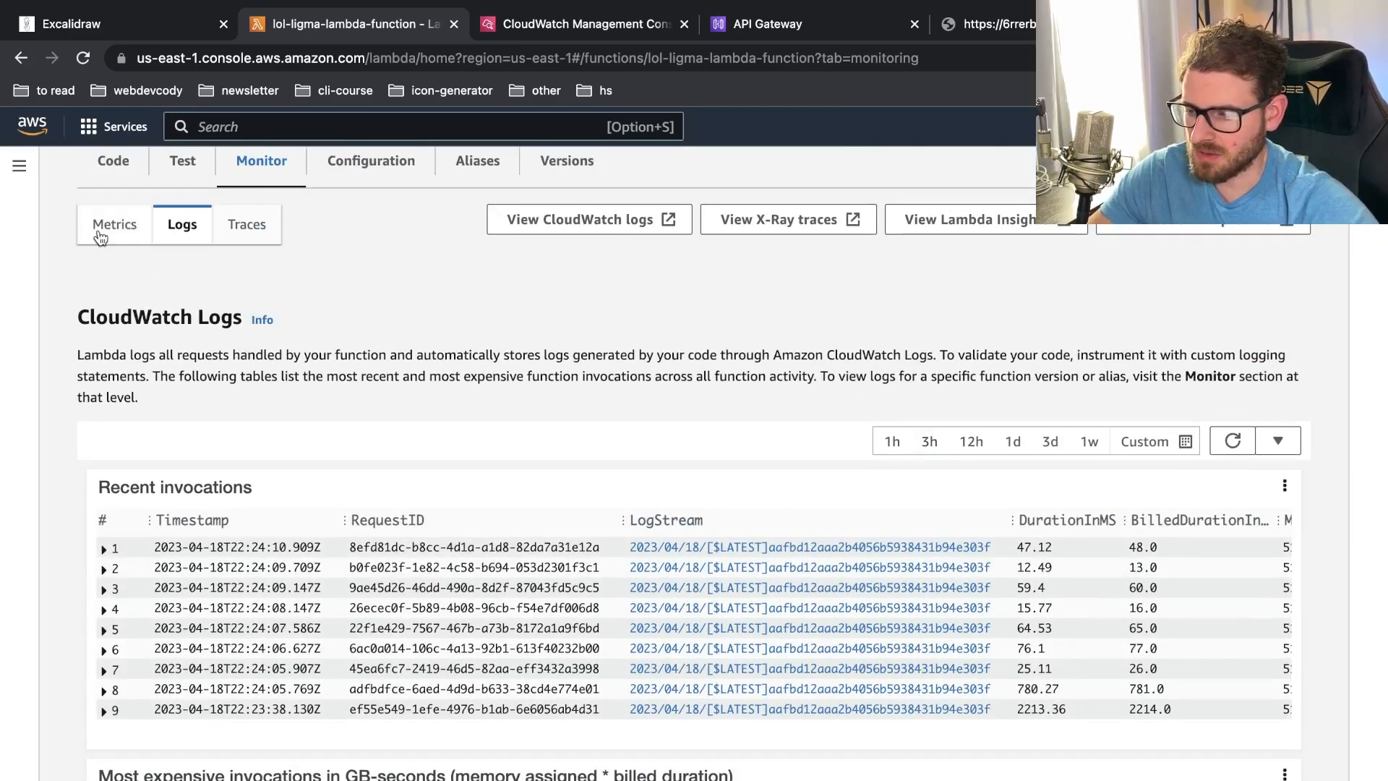
Show the Metrics sub-tab and browse the invocations, duration and error-rate charts
left_click(115, 224)
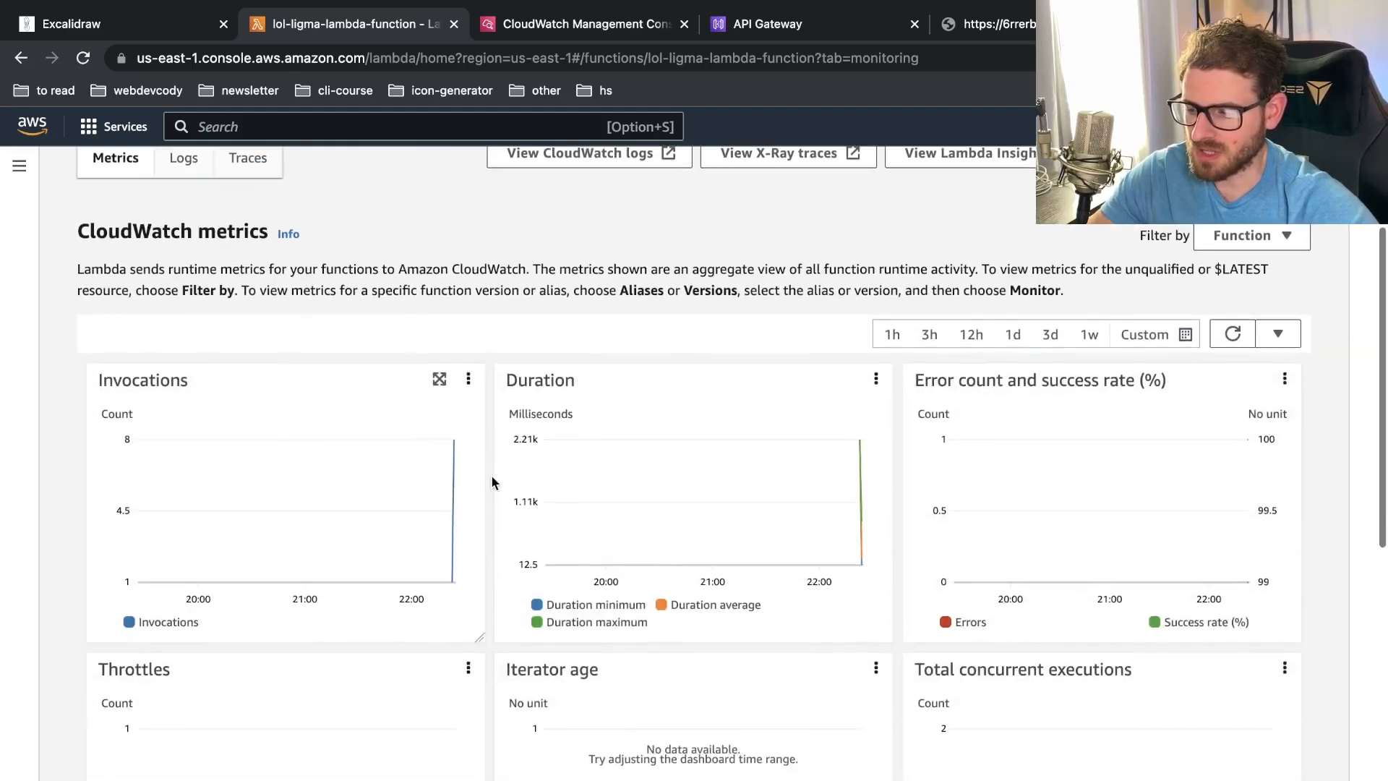
scroll("down", 3)
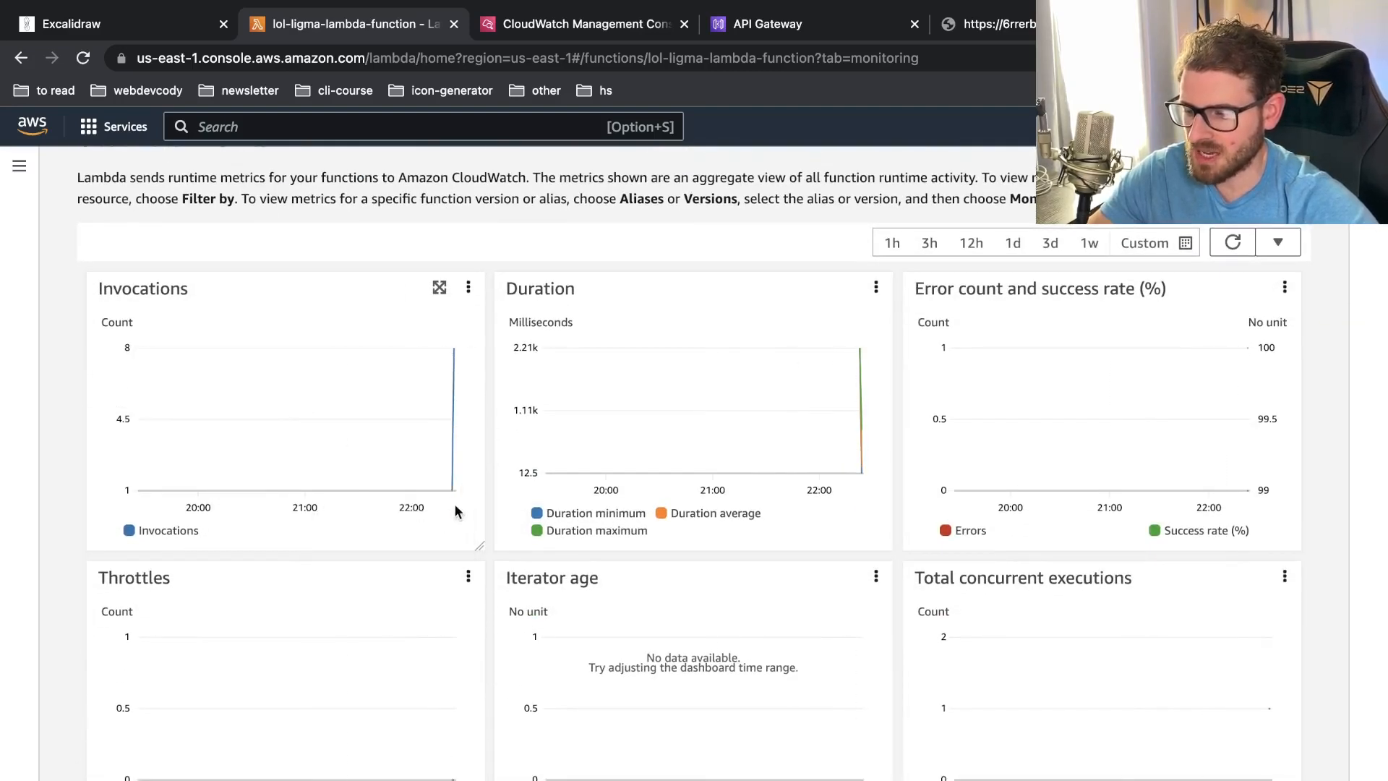
mouse_move(861, 351)
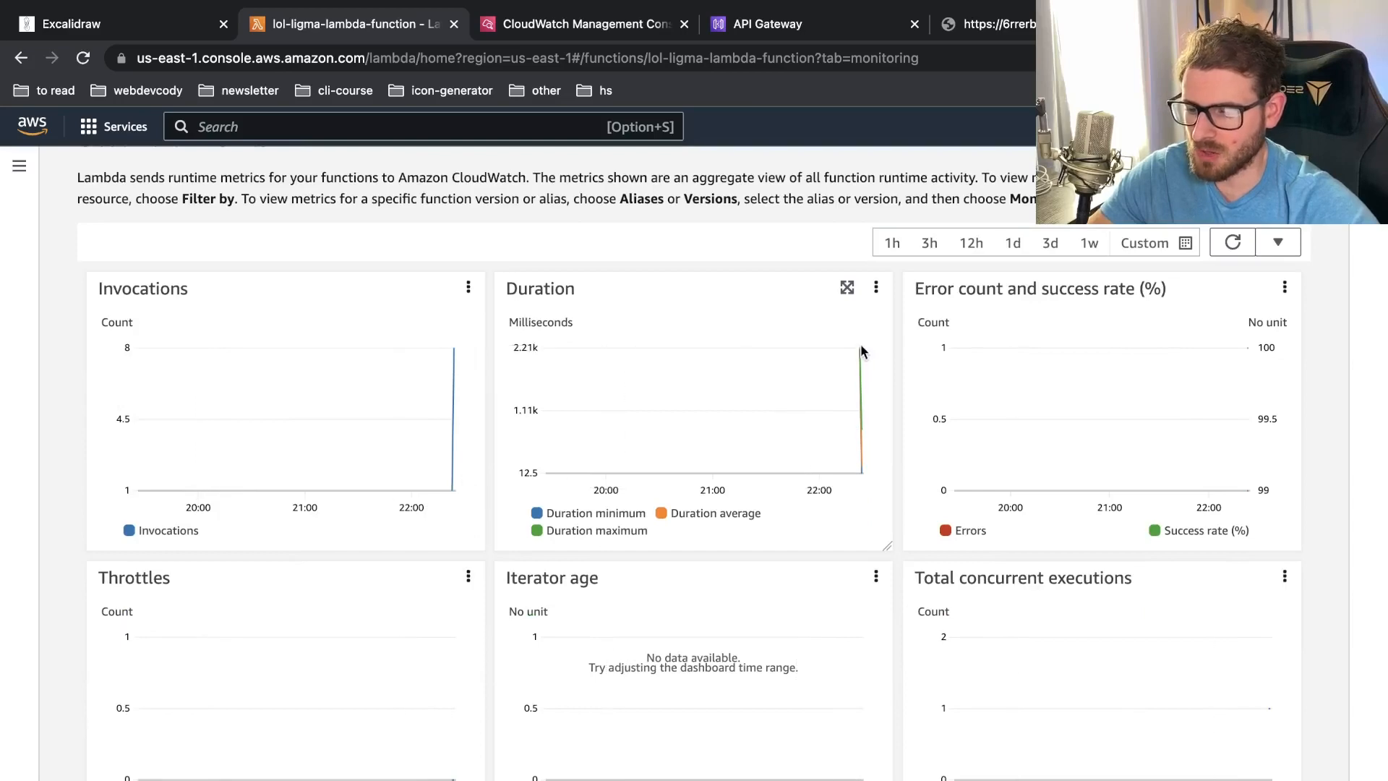
mouse_move(1233, 379)
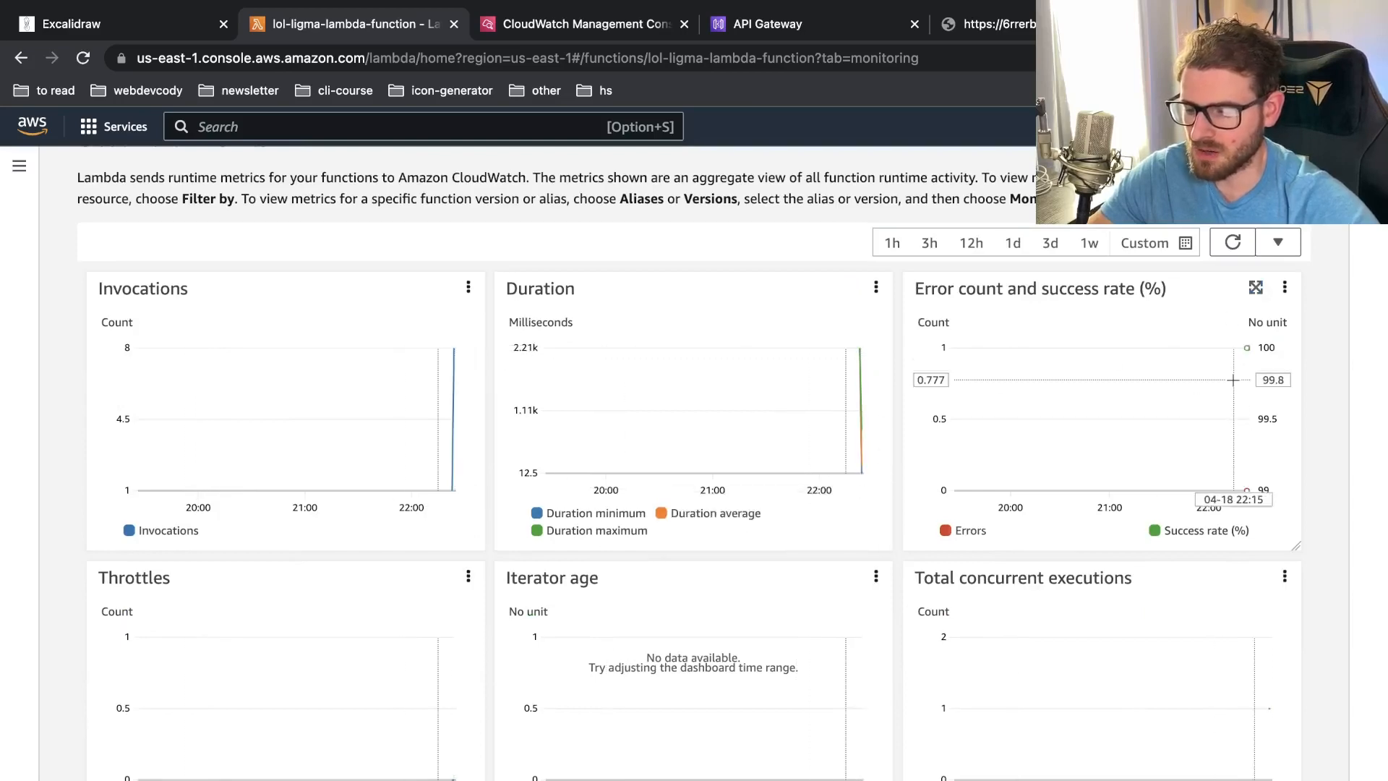
scroll("down", 3)
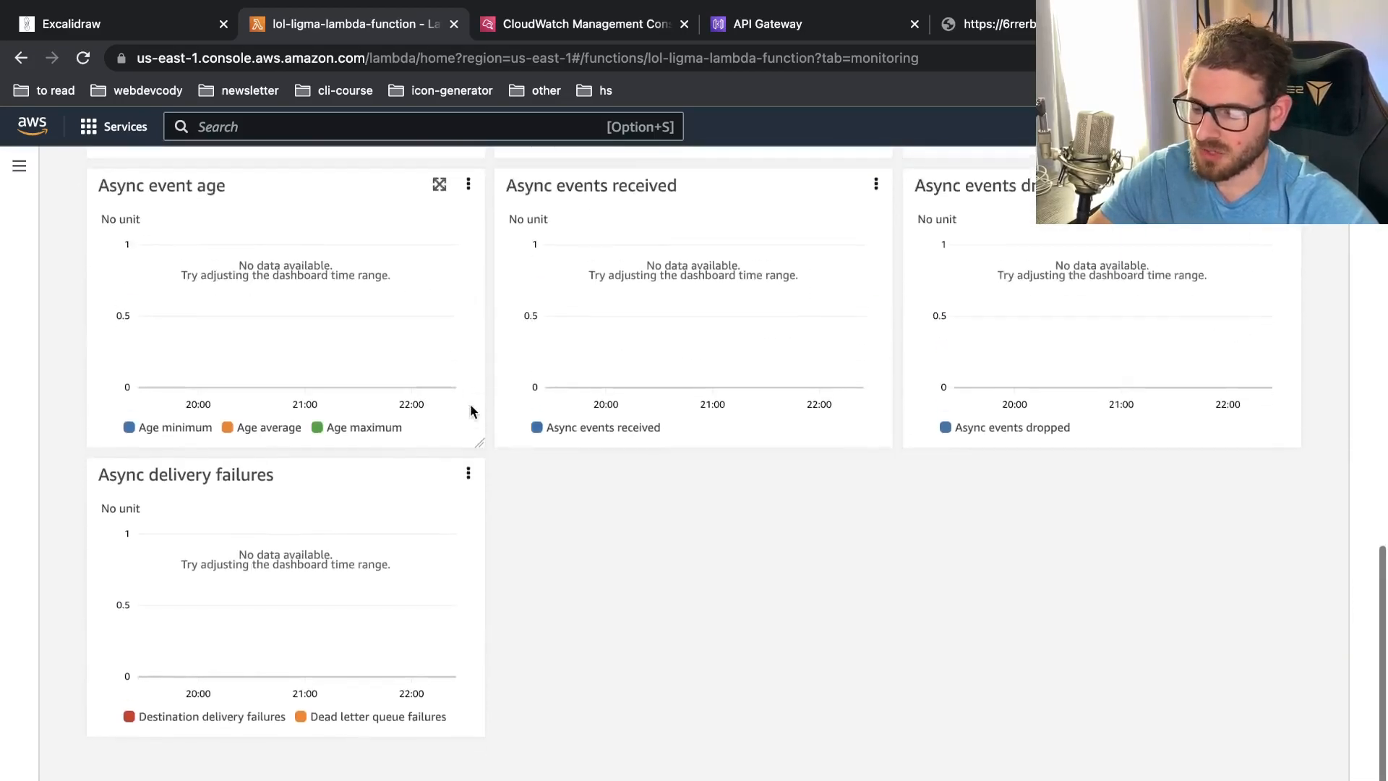
scroll("up", 3)
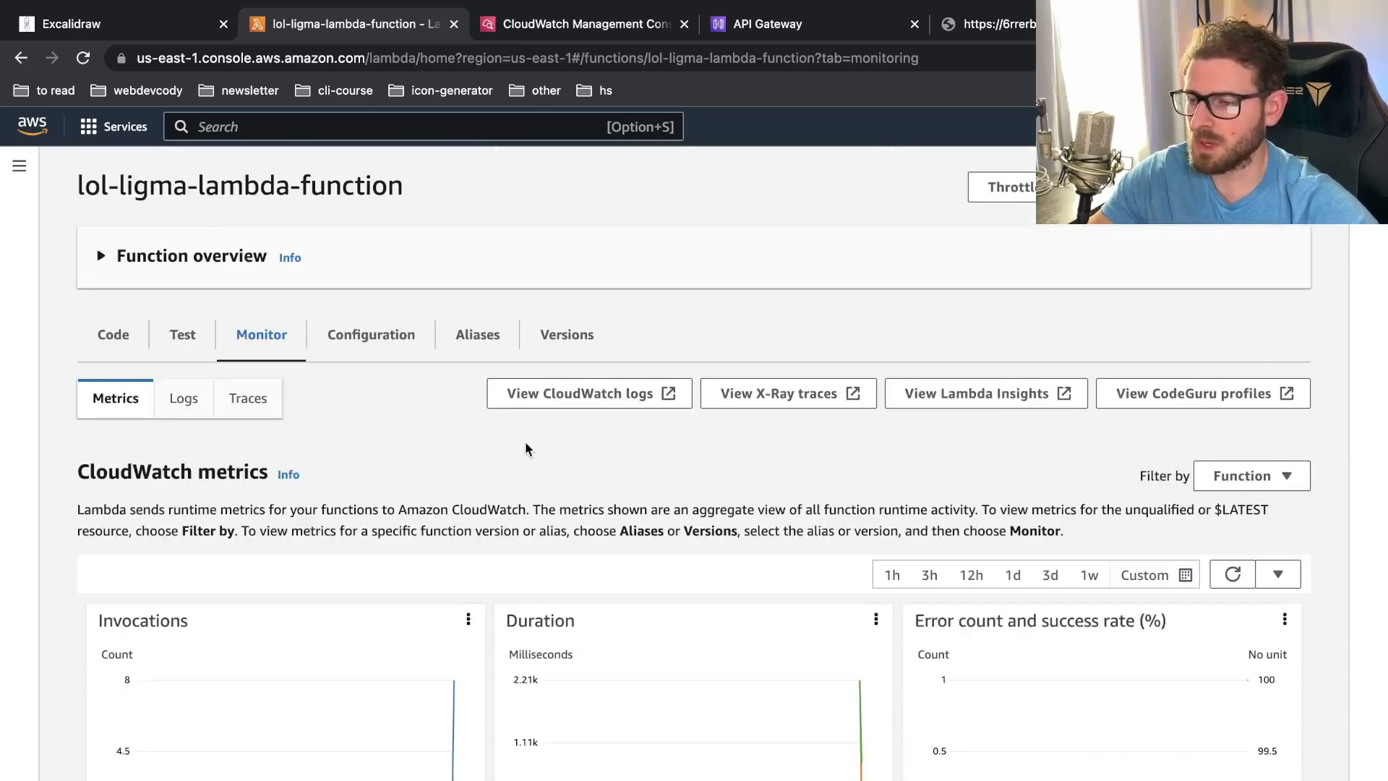
mouse_move(506, 448)
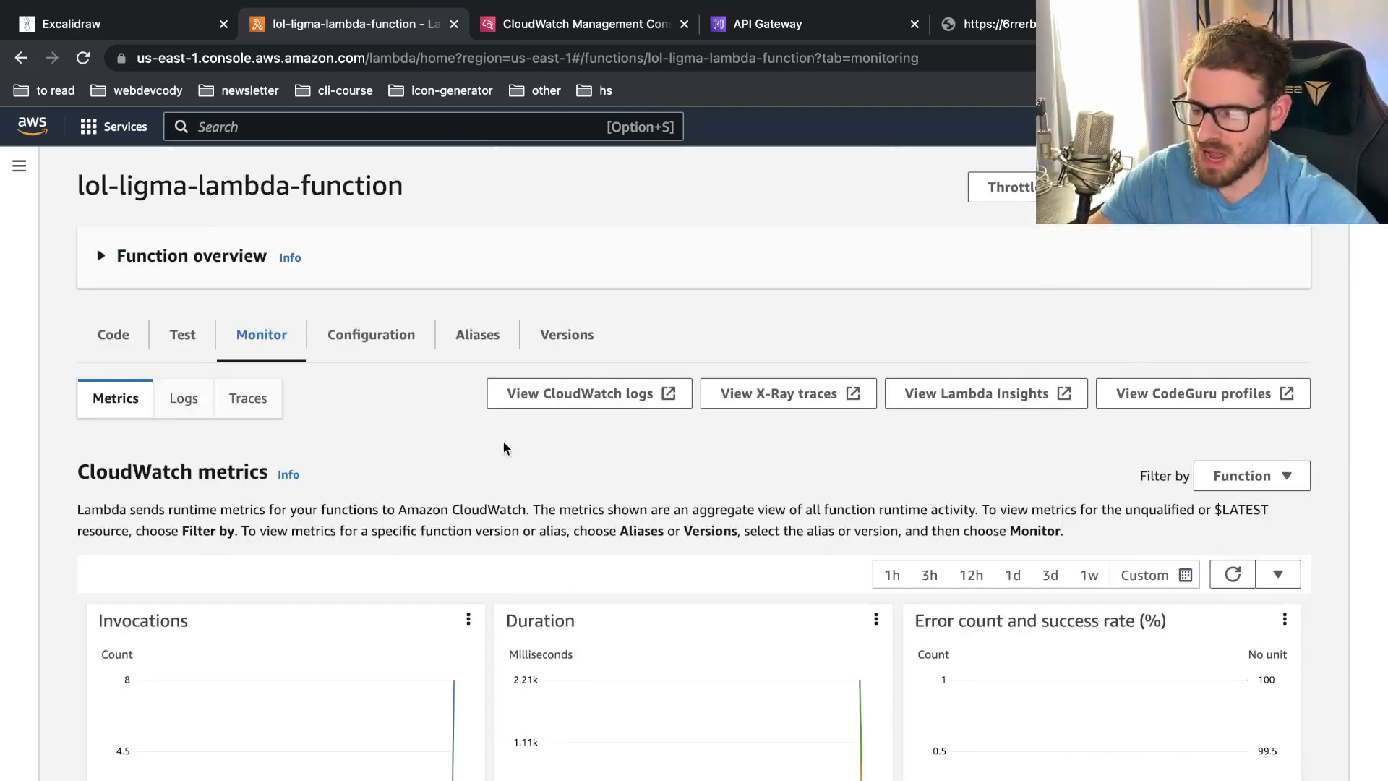
mouse_move(370, 419)
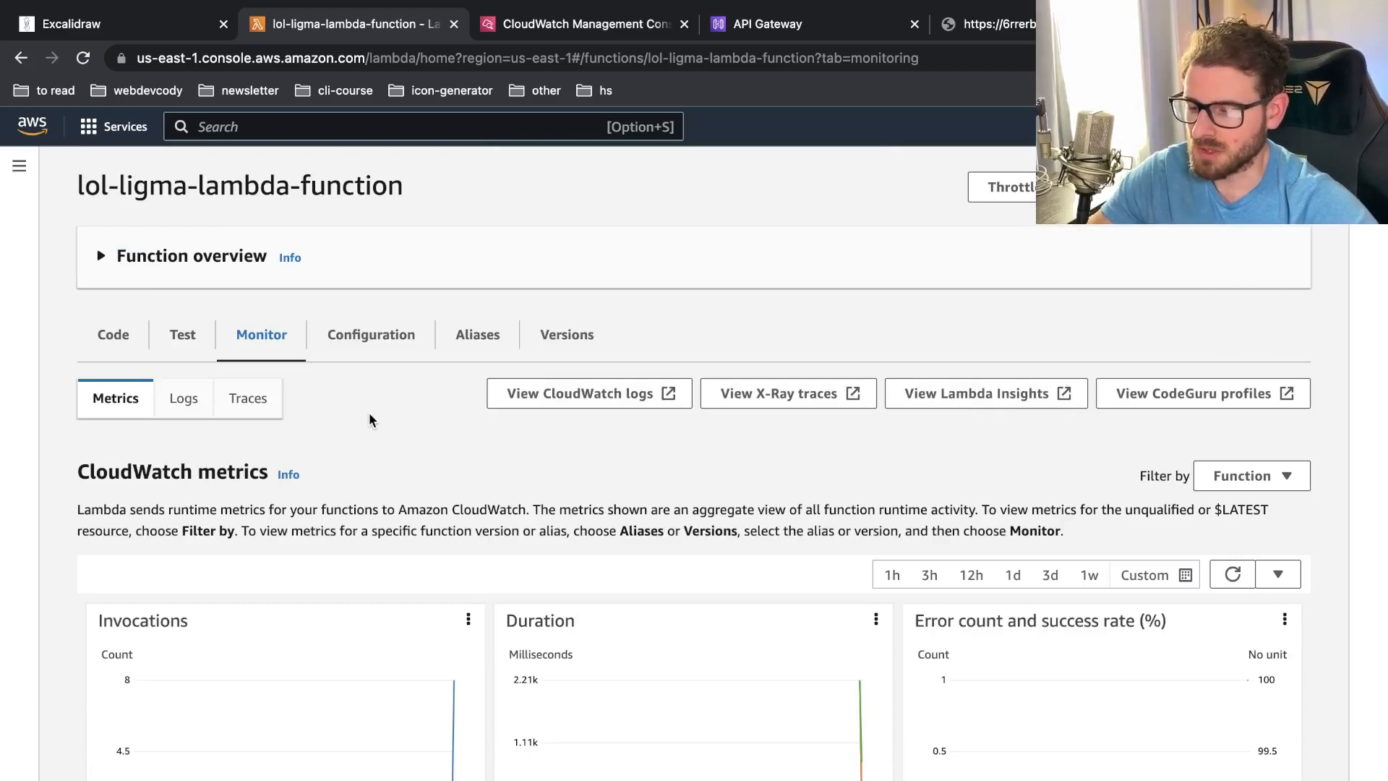
mouse_move(407, 478)
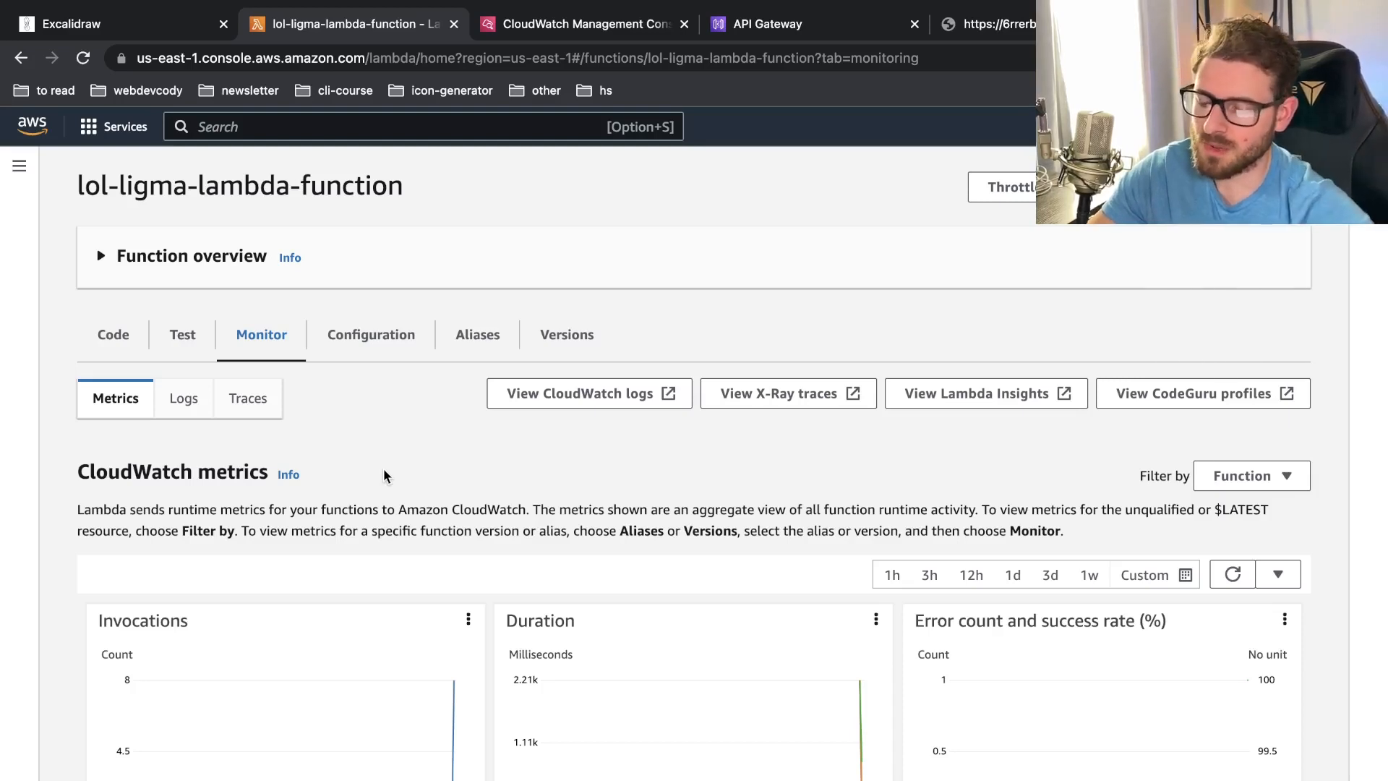
mouse_move(407, 516)
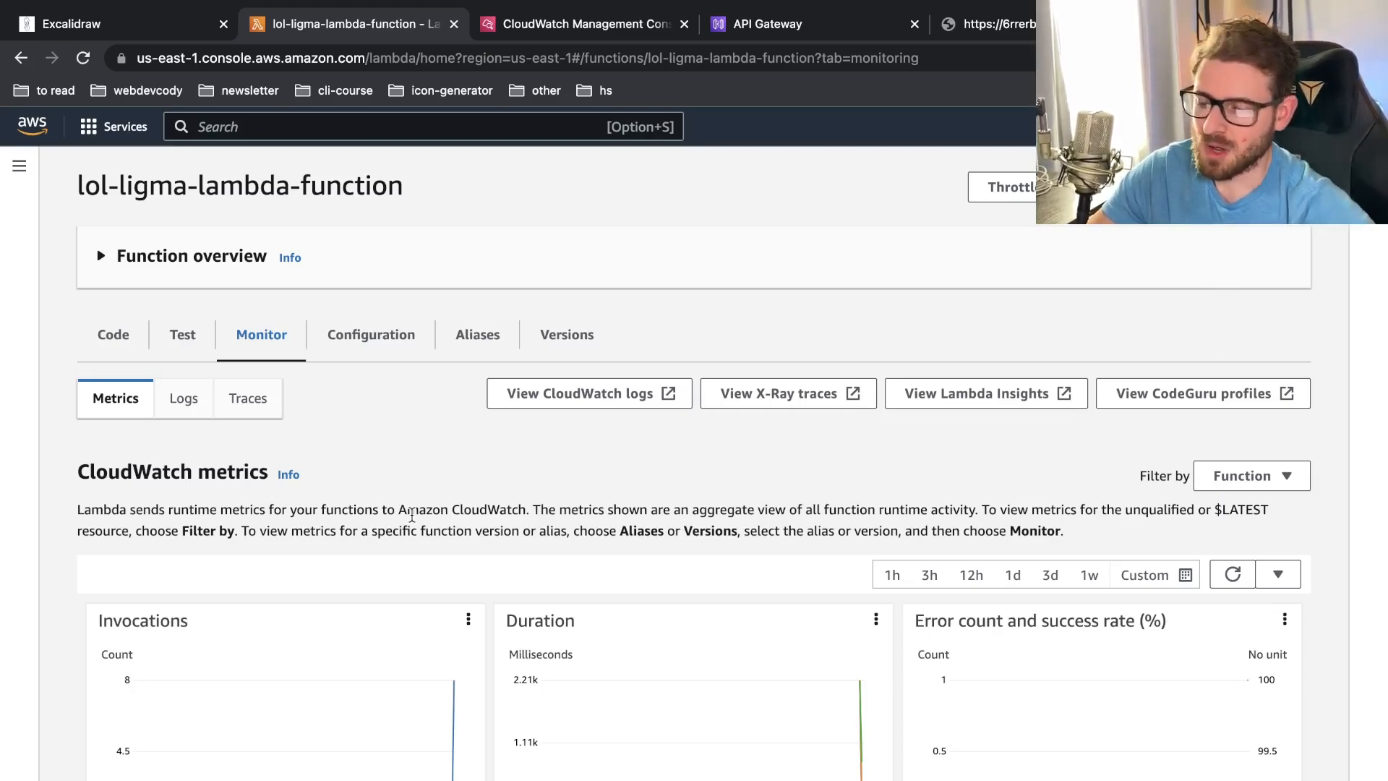
scroll("down", 3)
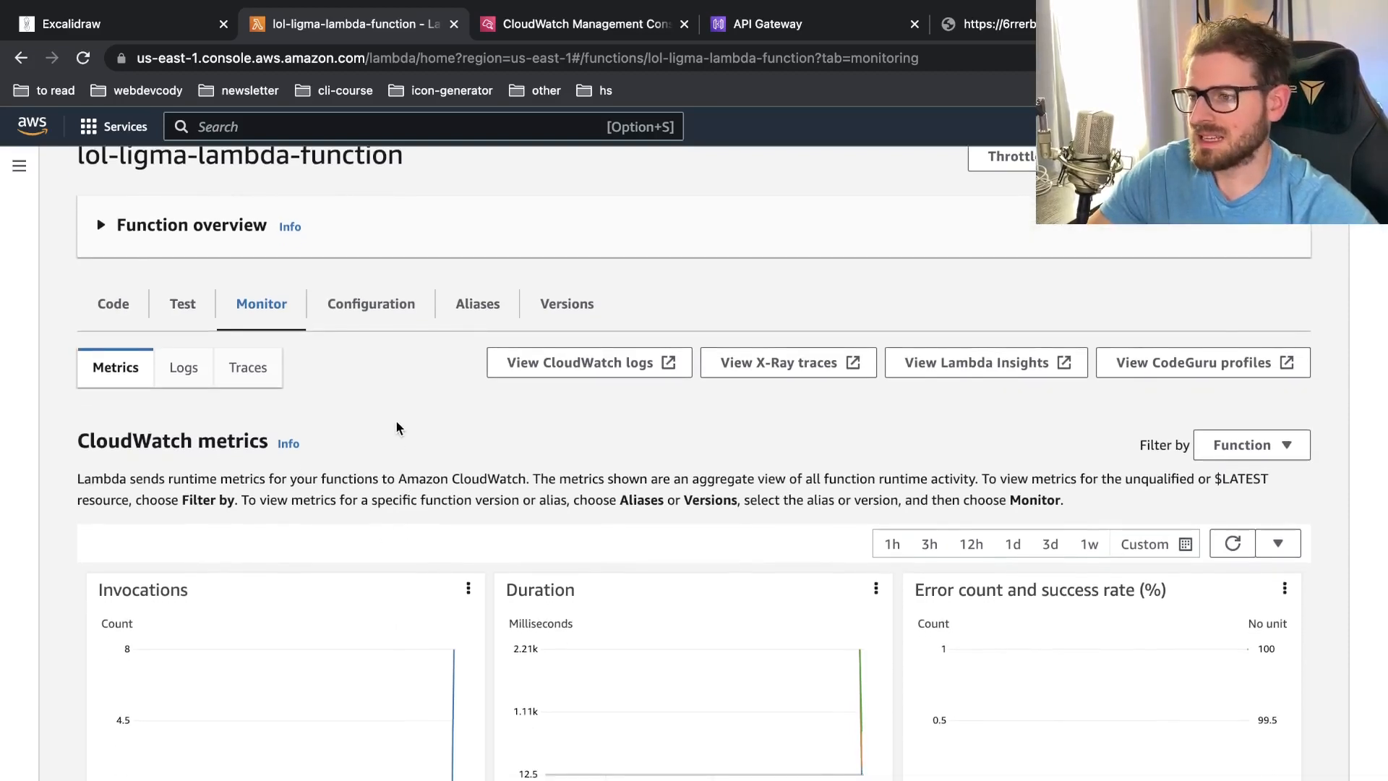
scroll("up", 3)
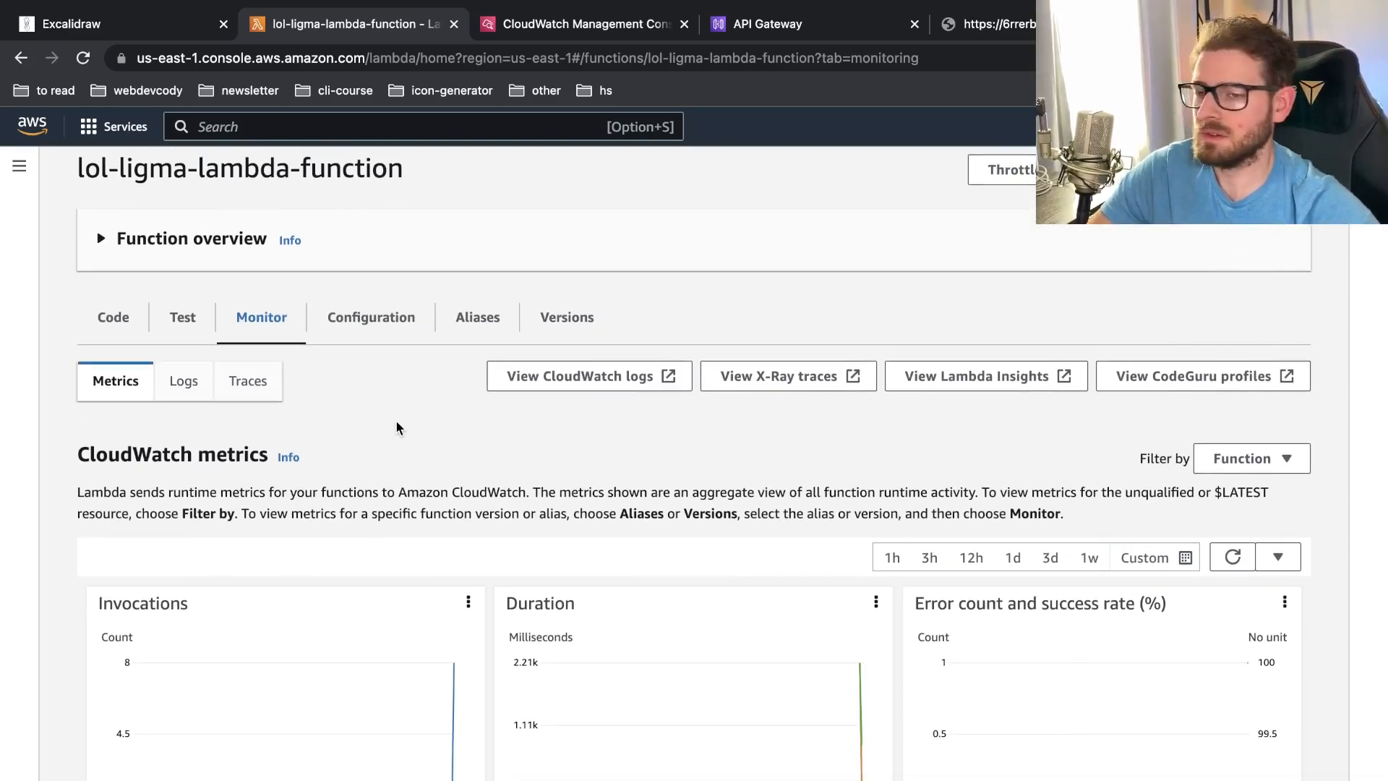
scroll("down", 3)
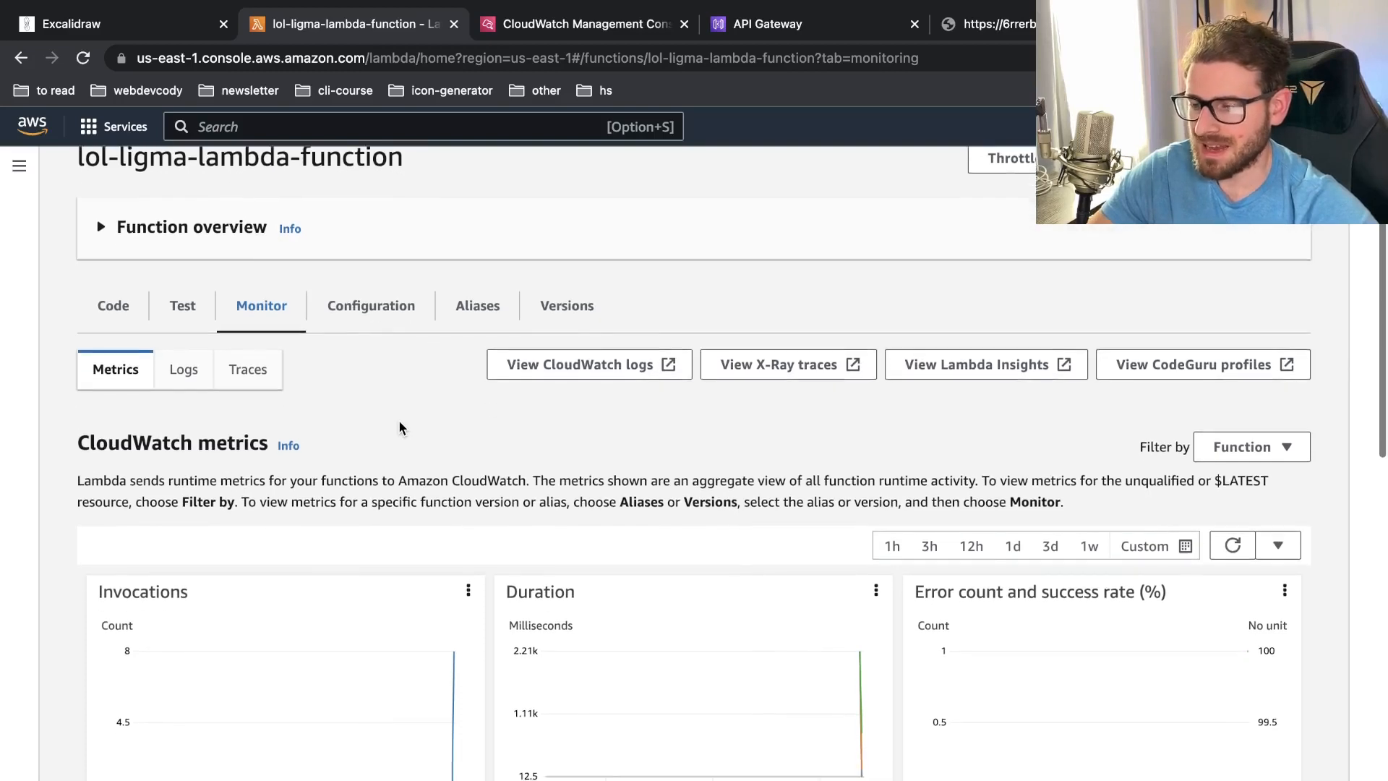
scroll("down", 3)
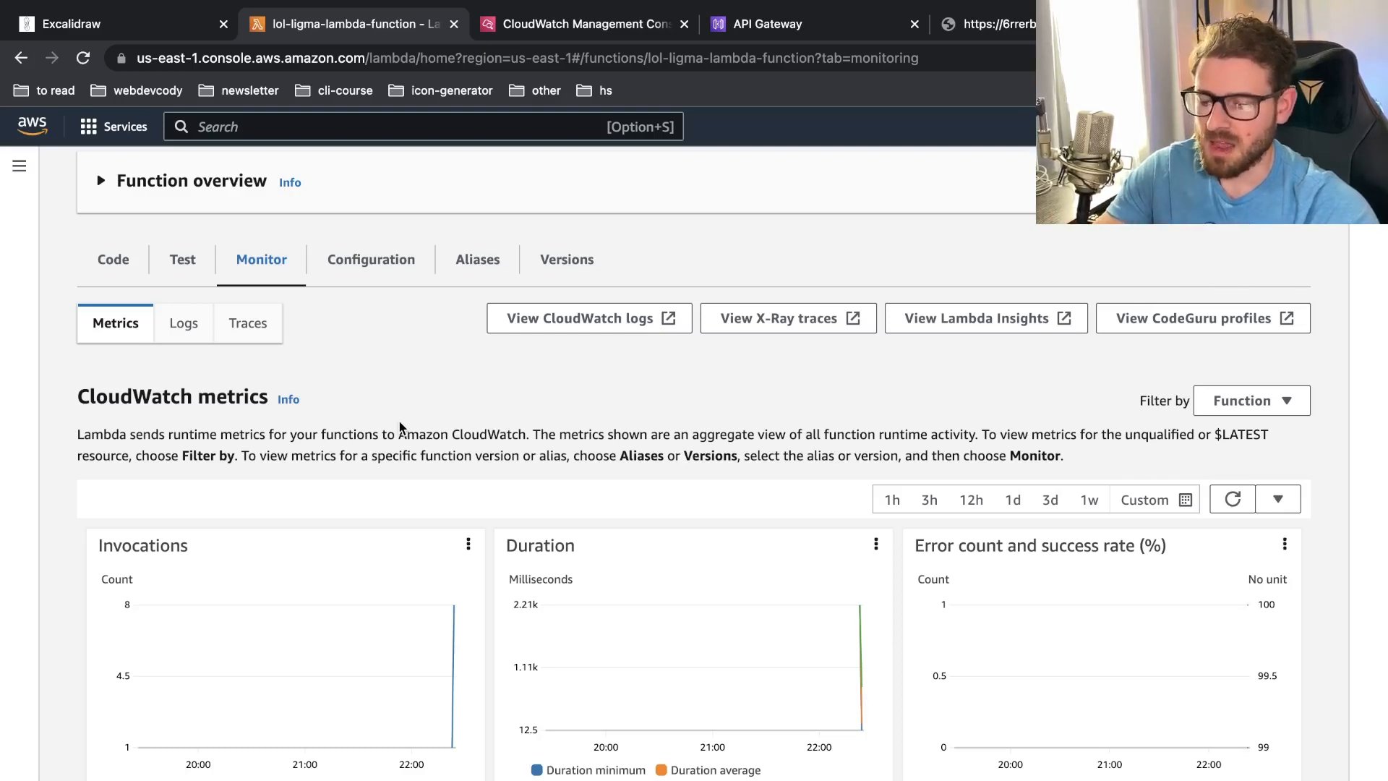
mouse_move(439, 424)
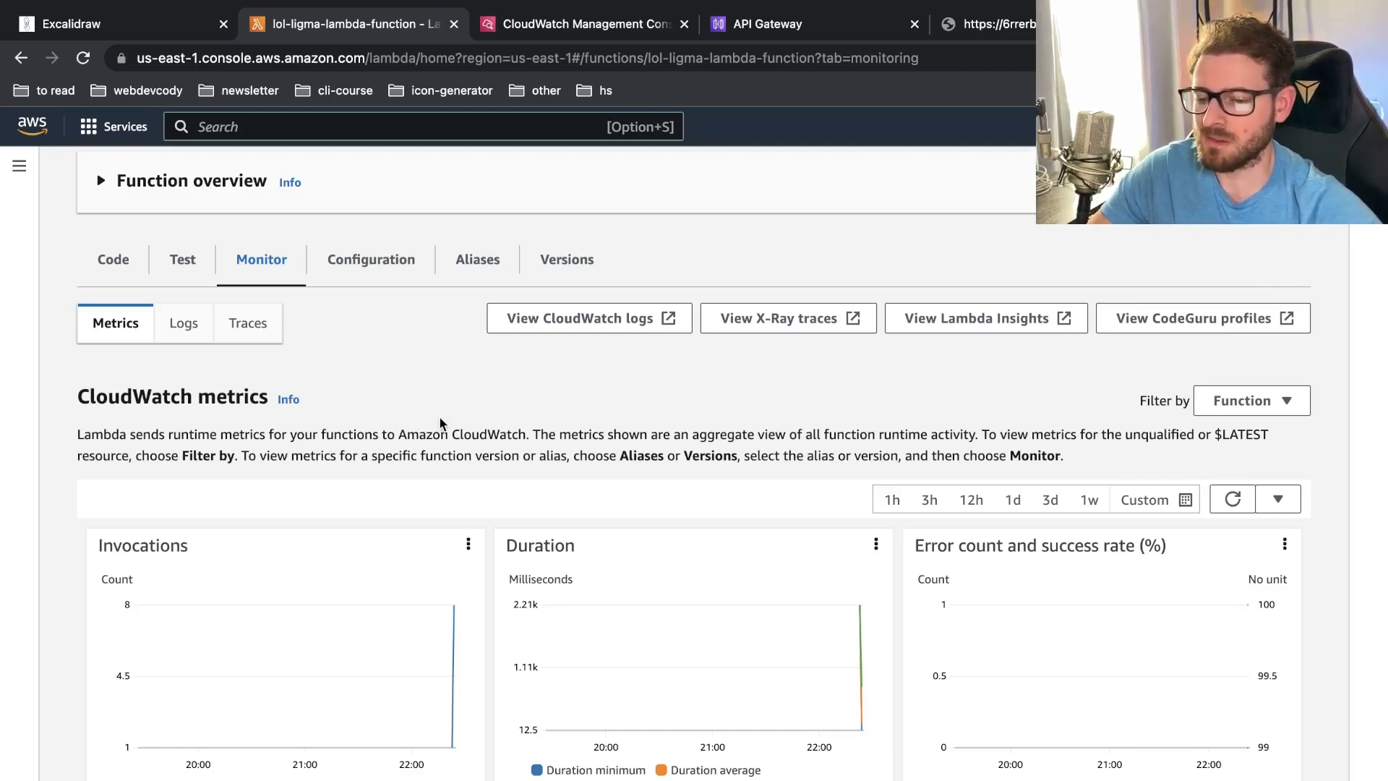
mouse_move(494, 399)
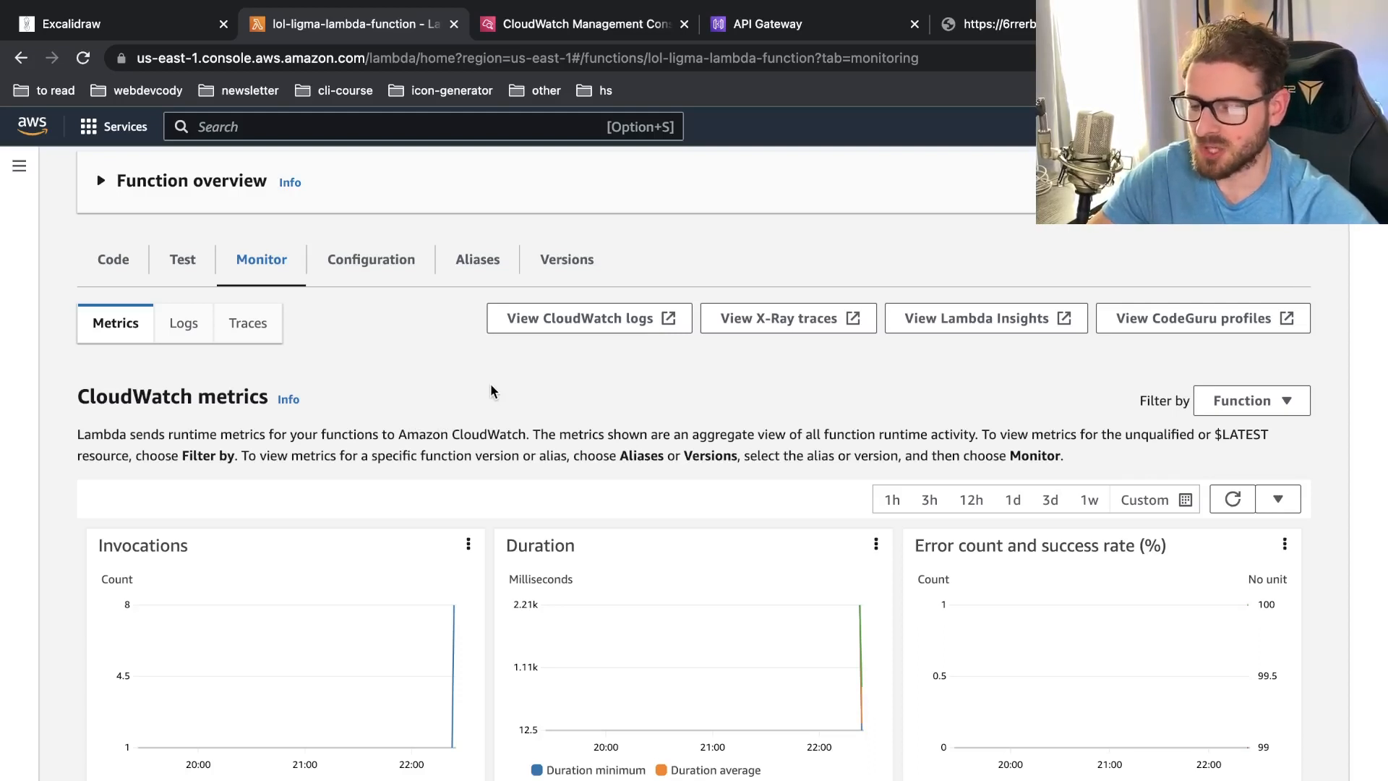
mouse_move(483, 405)
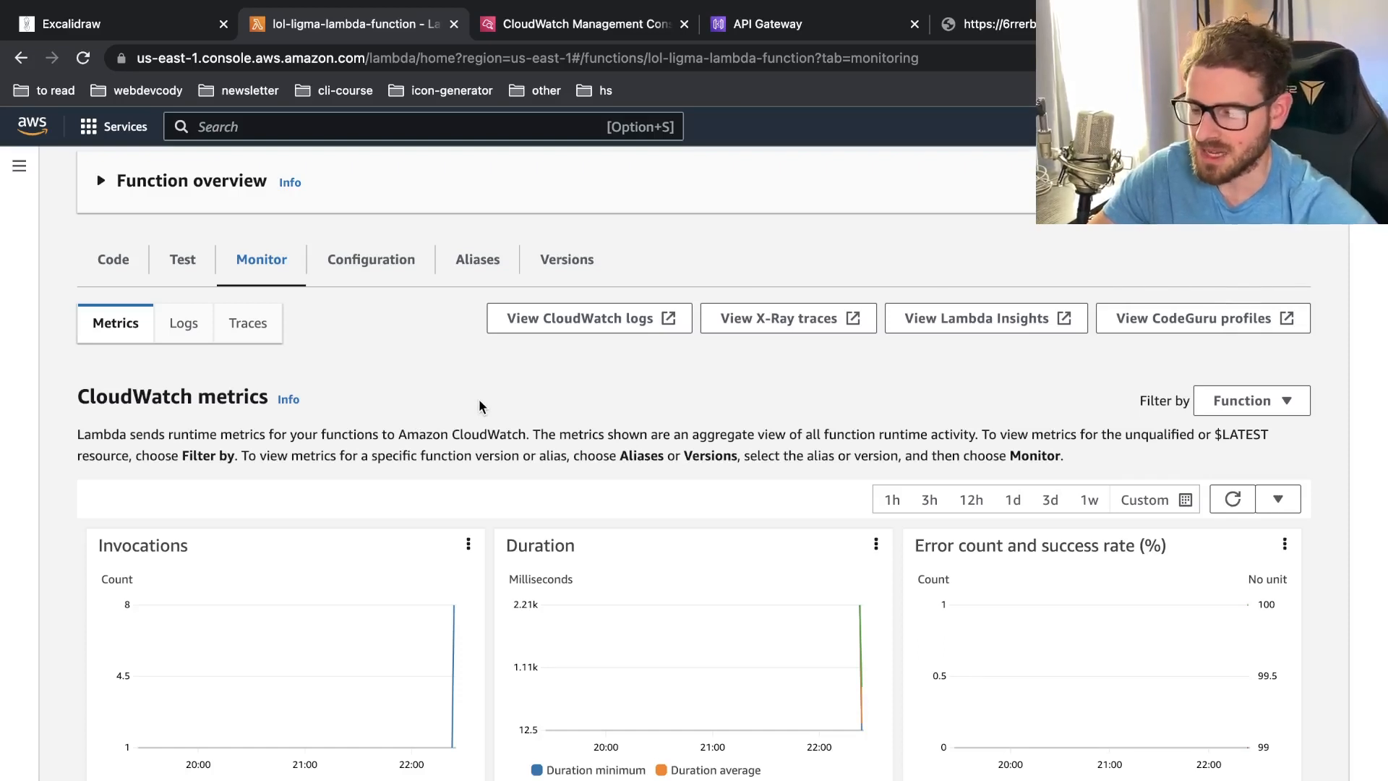
scroll("up", 3)
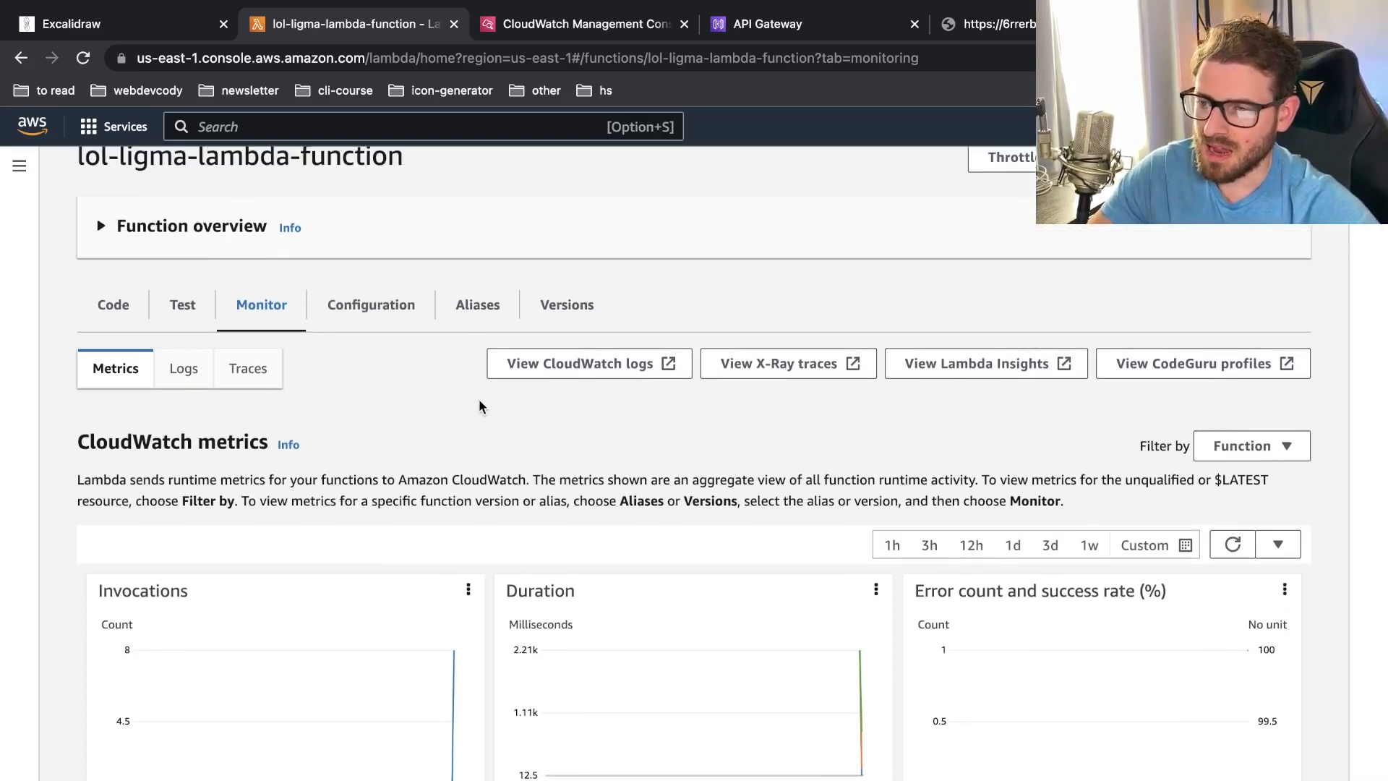
scroll("down", 3)
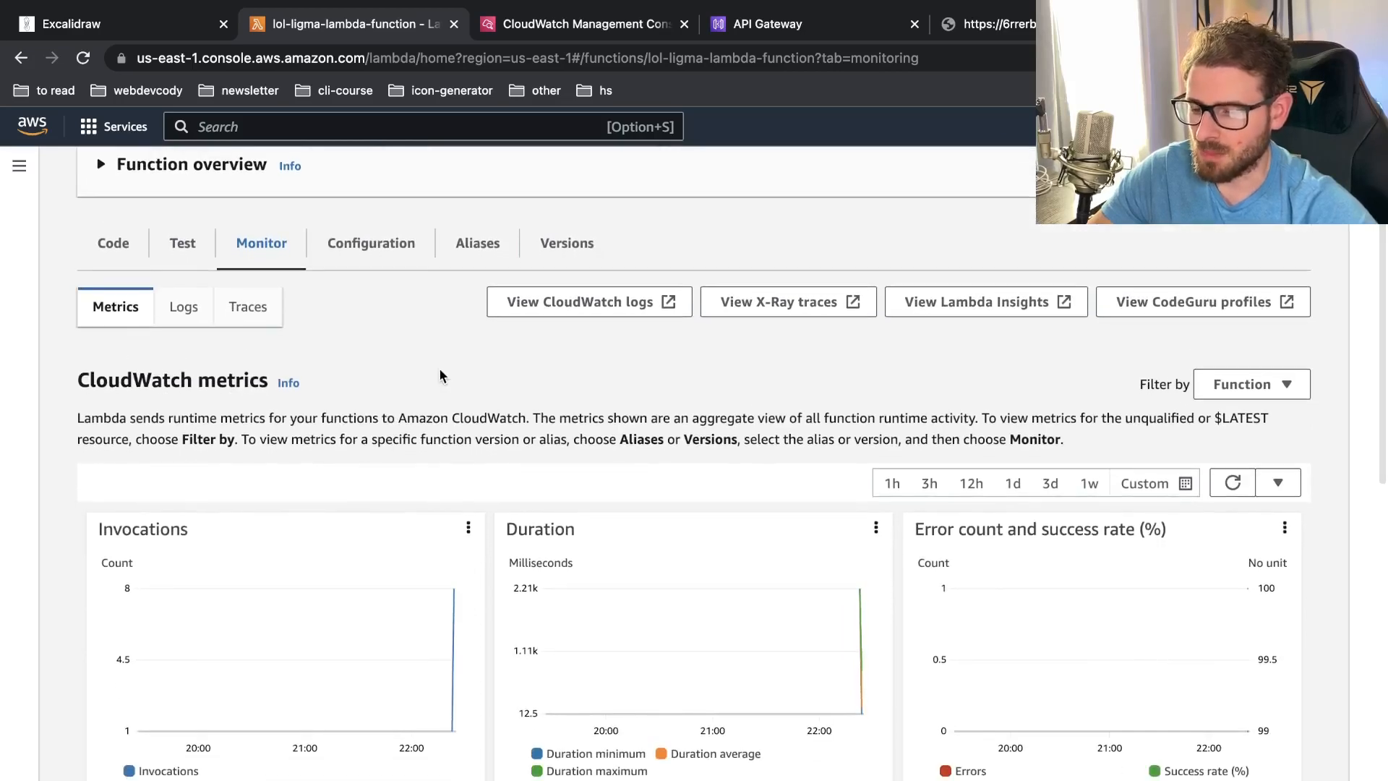
scroll("down", 3)
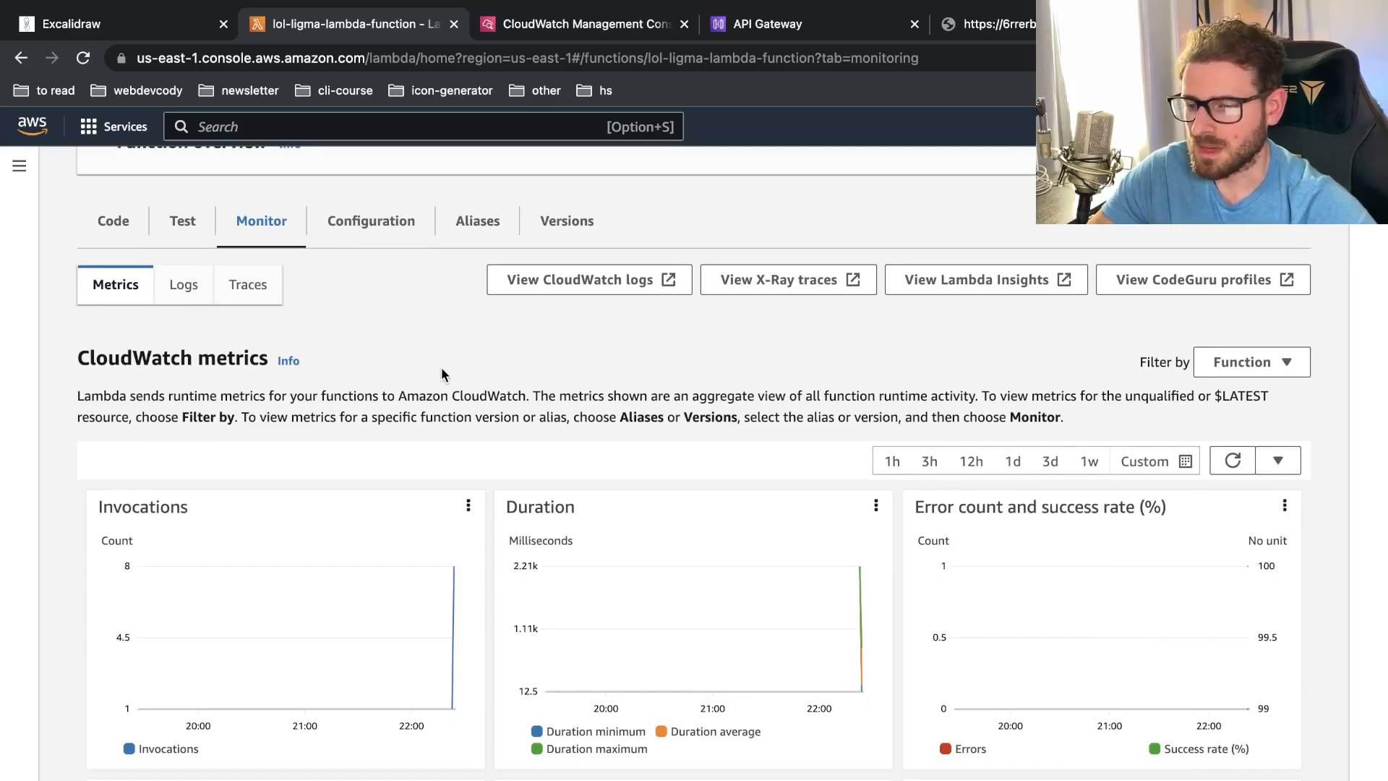
scroll("down", 3)
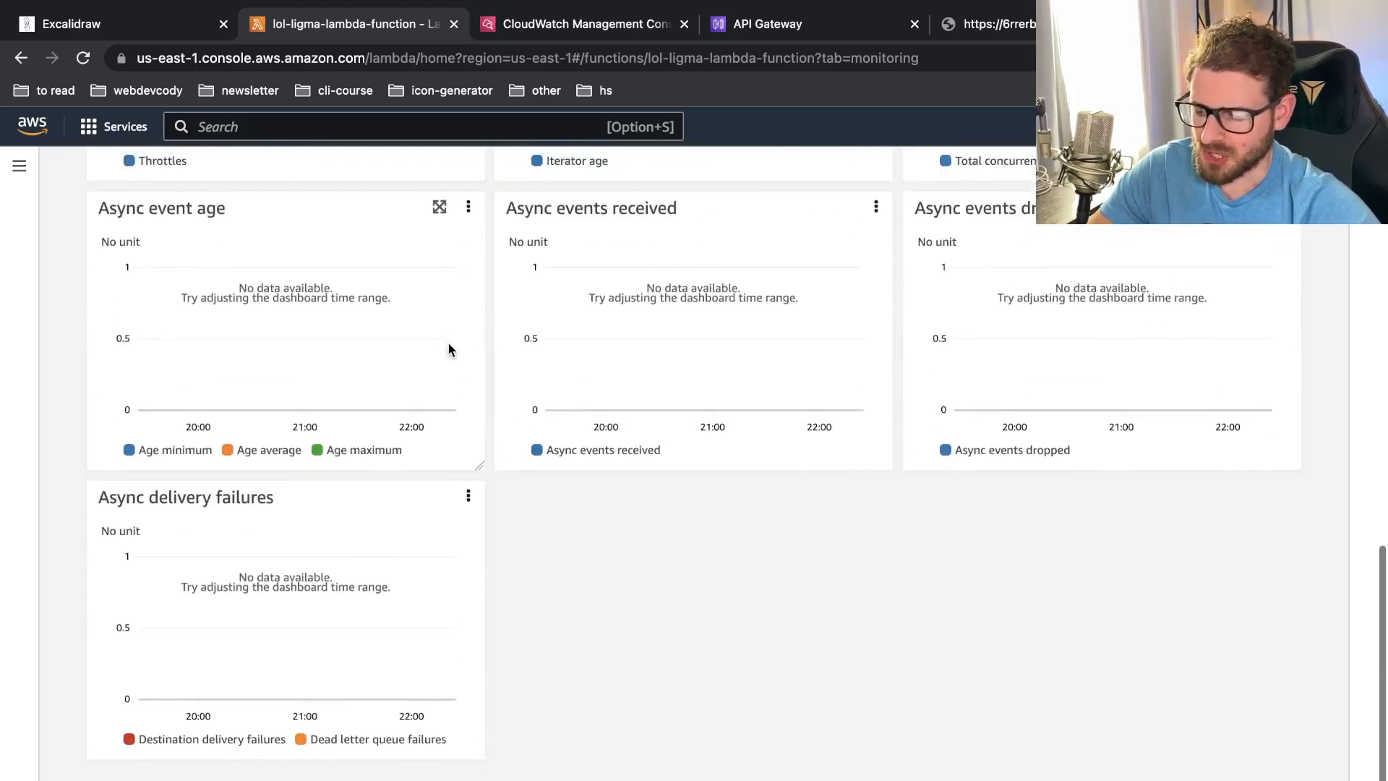
scroll("up", 3)
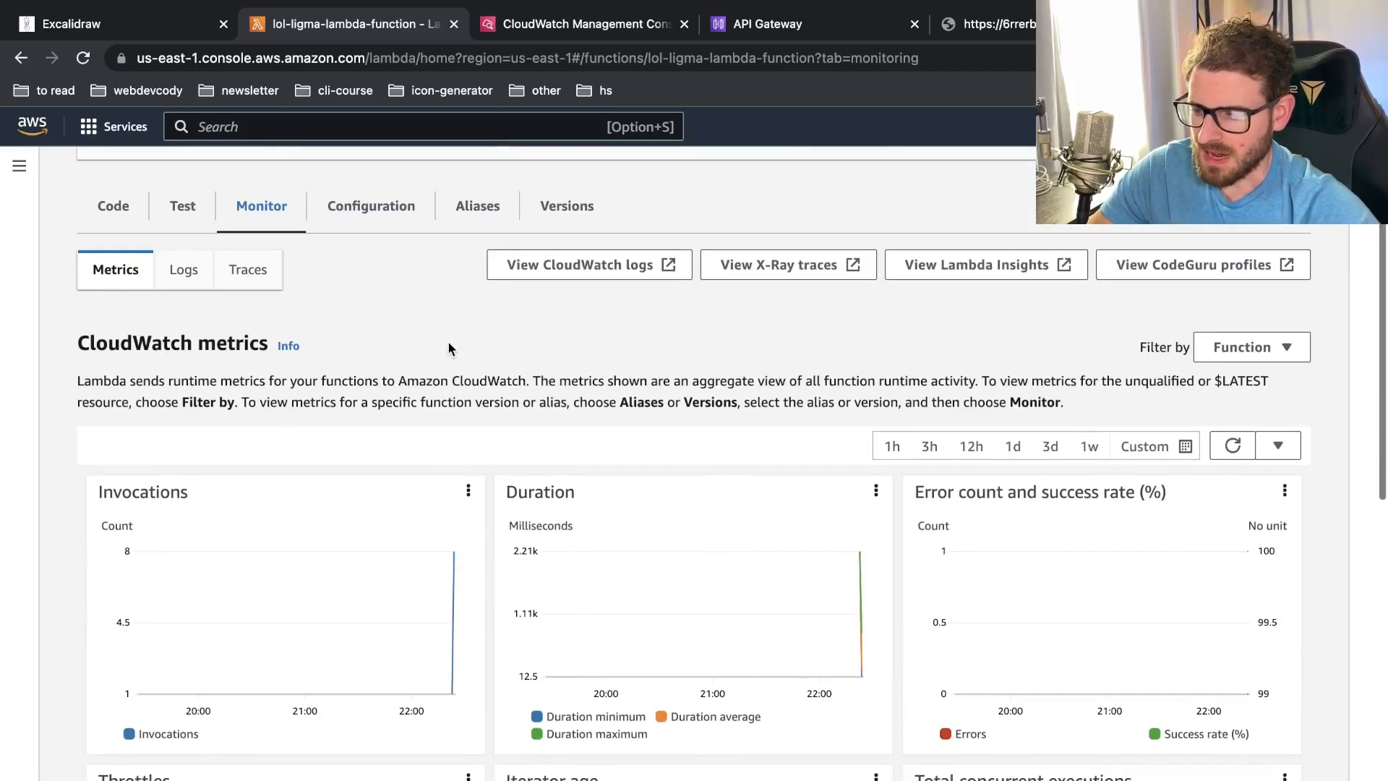
mouse_move(766, 25)
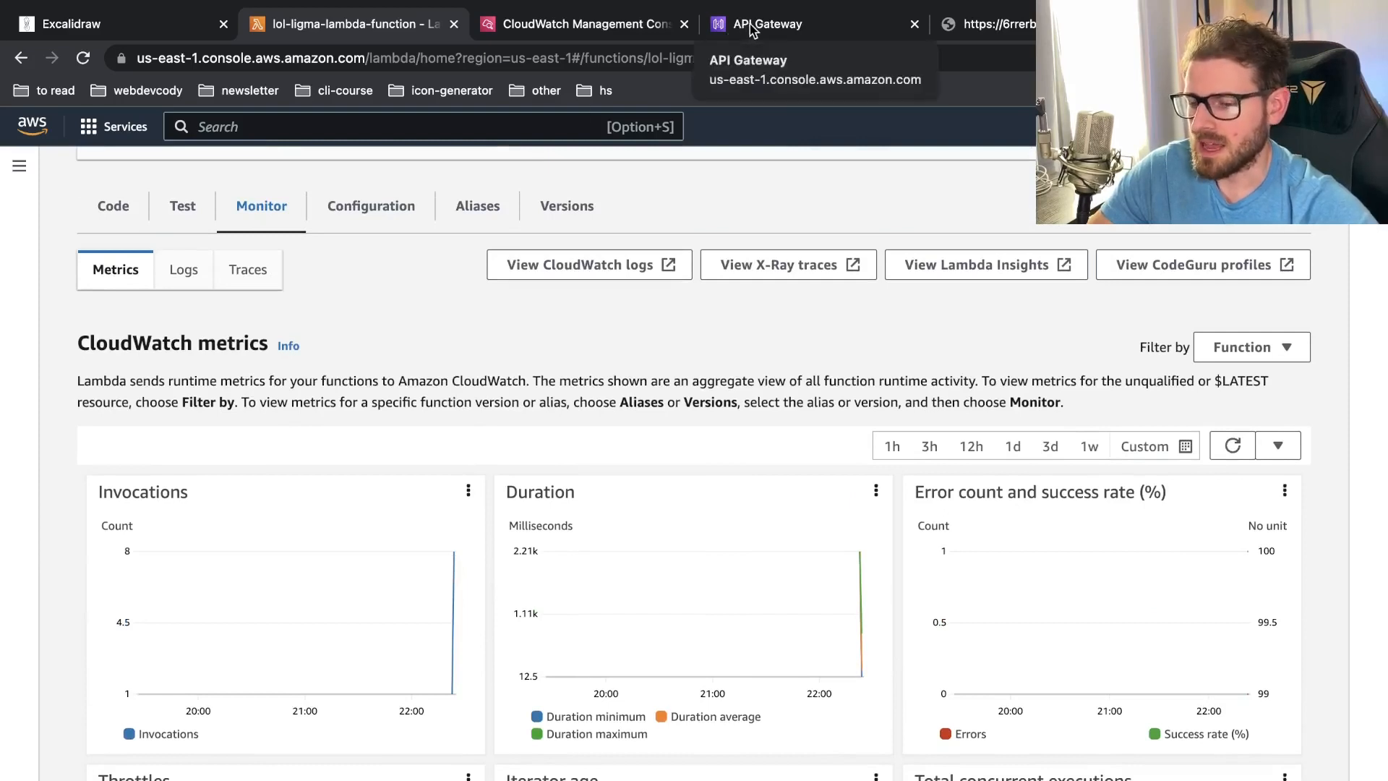
Check the execute-api /status response returns ok and close the Lambda function tab
left_click(992, 24)
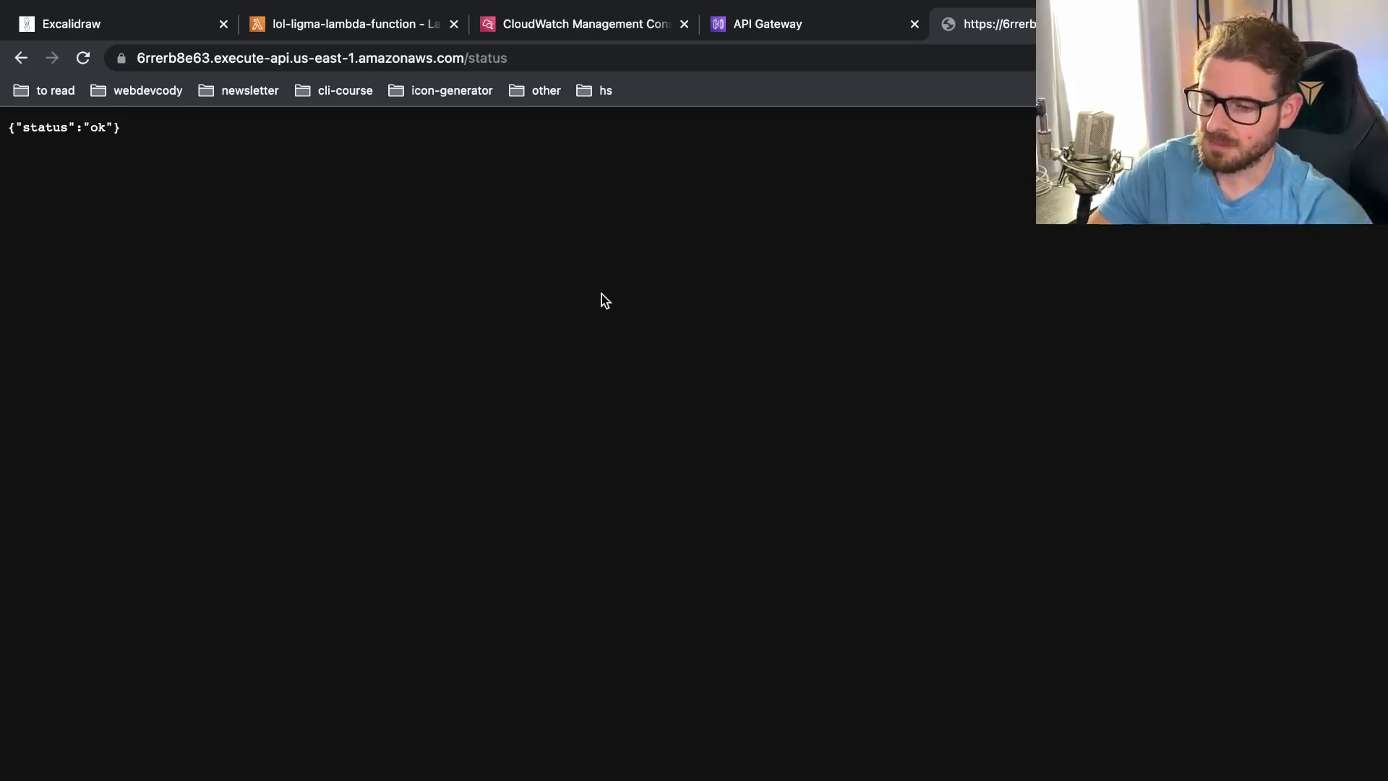
mouse_move(594, 198)
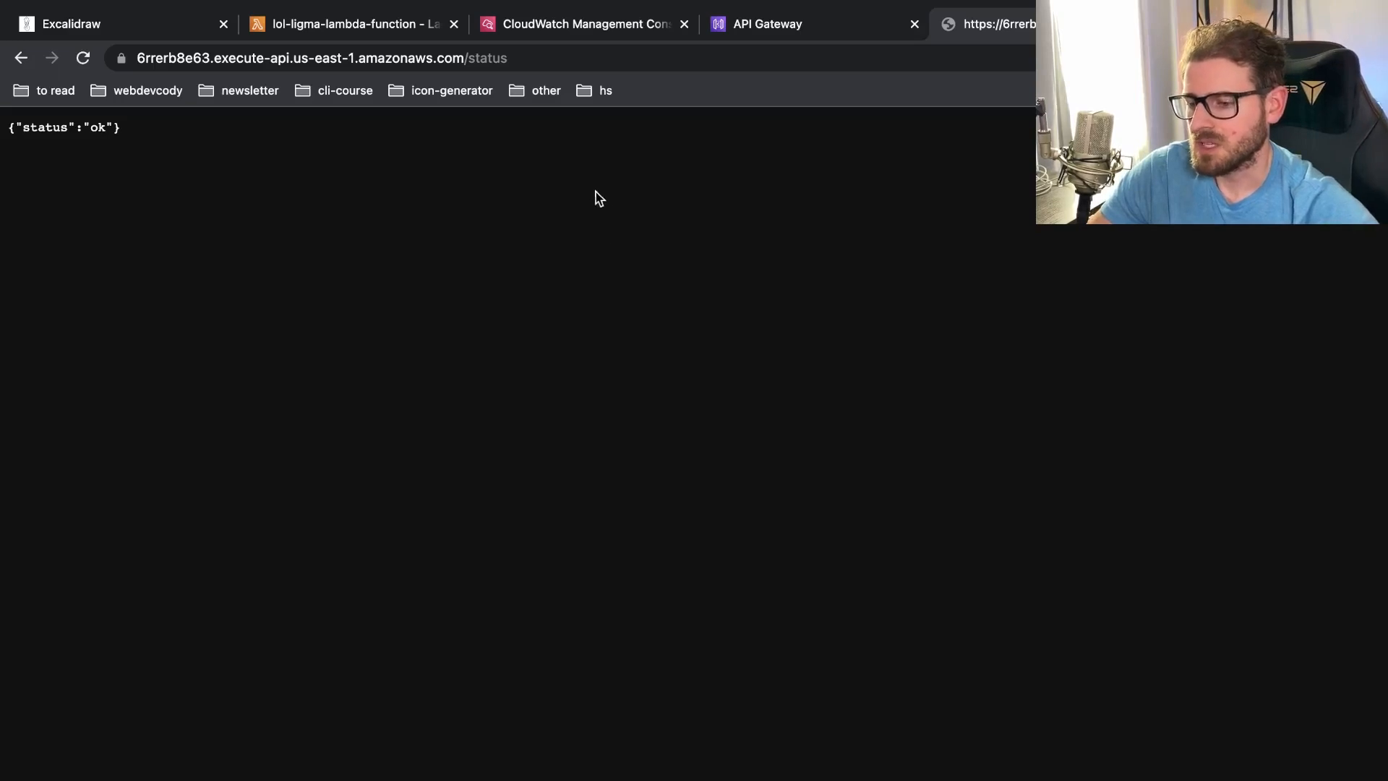
left_click(454, 24)
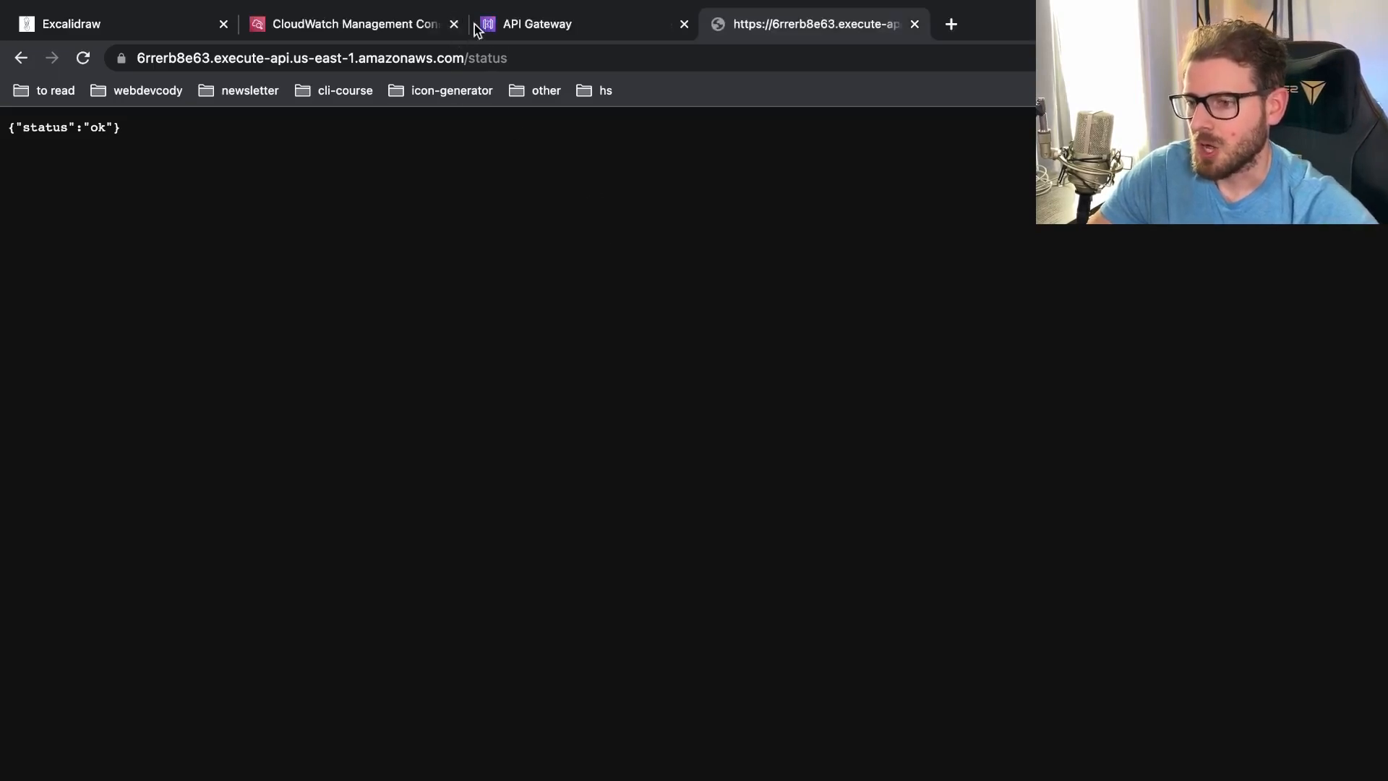
mouse_move(484, 200)
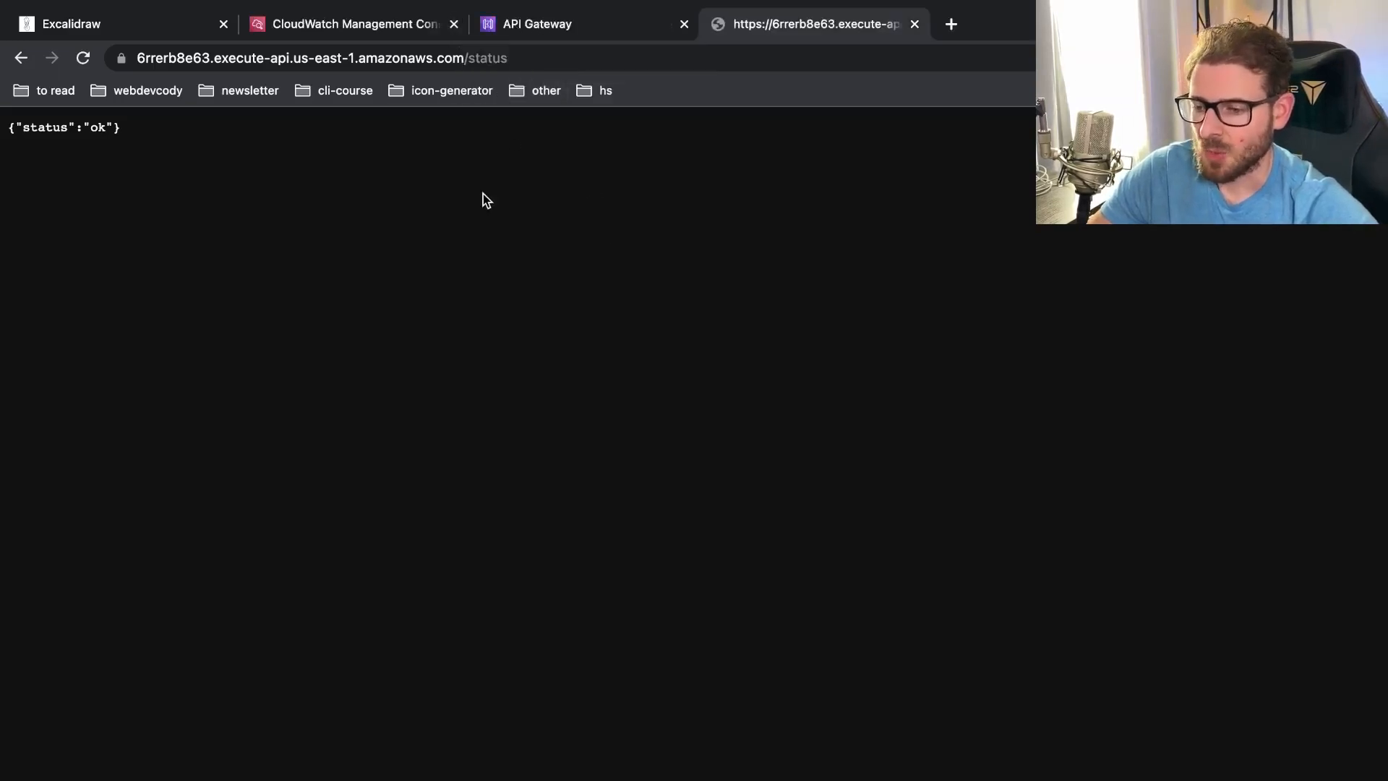
mouse_move(536, 24)
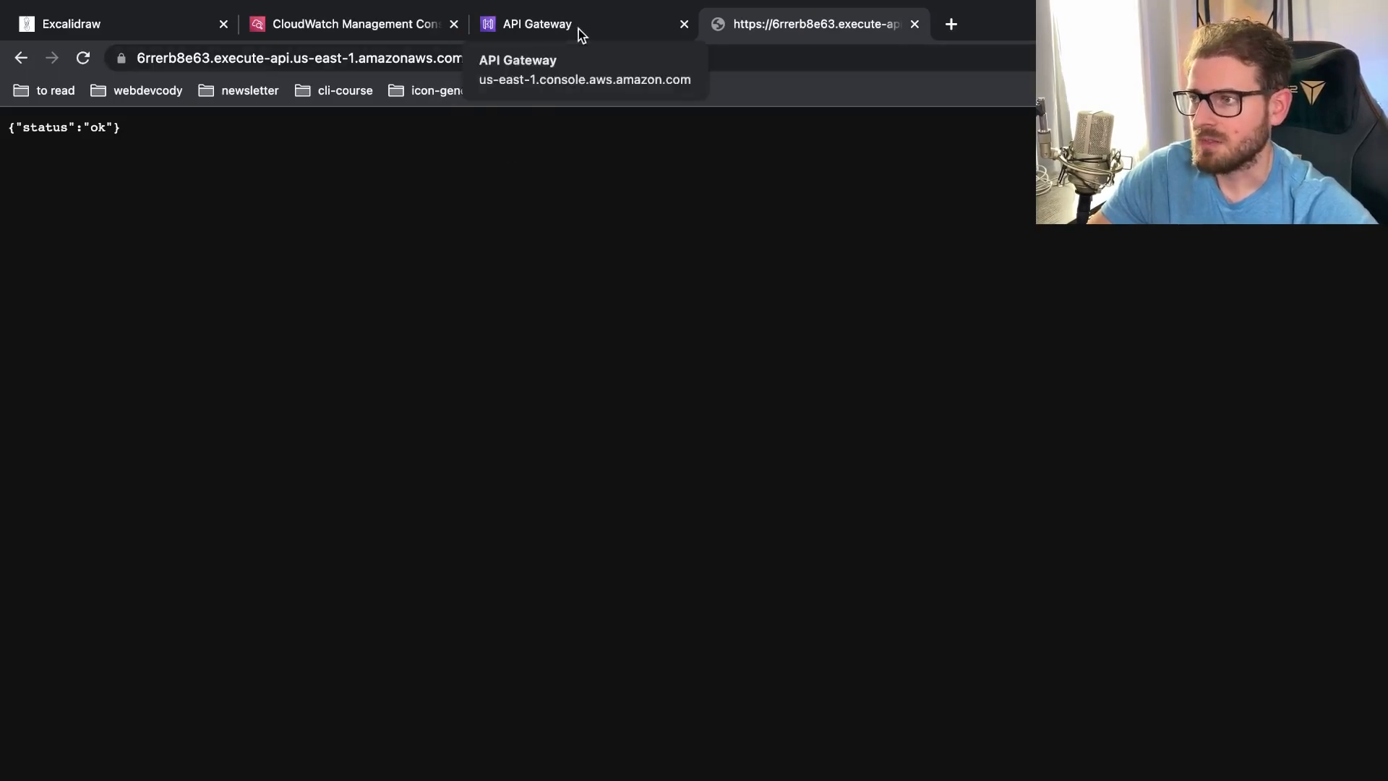
Glance at the API Gateway details page, then land on CloudWatch Logs Insights
left_click(538, 25)
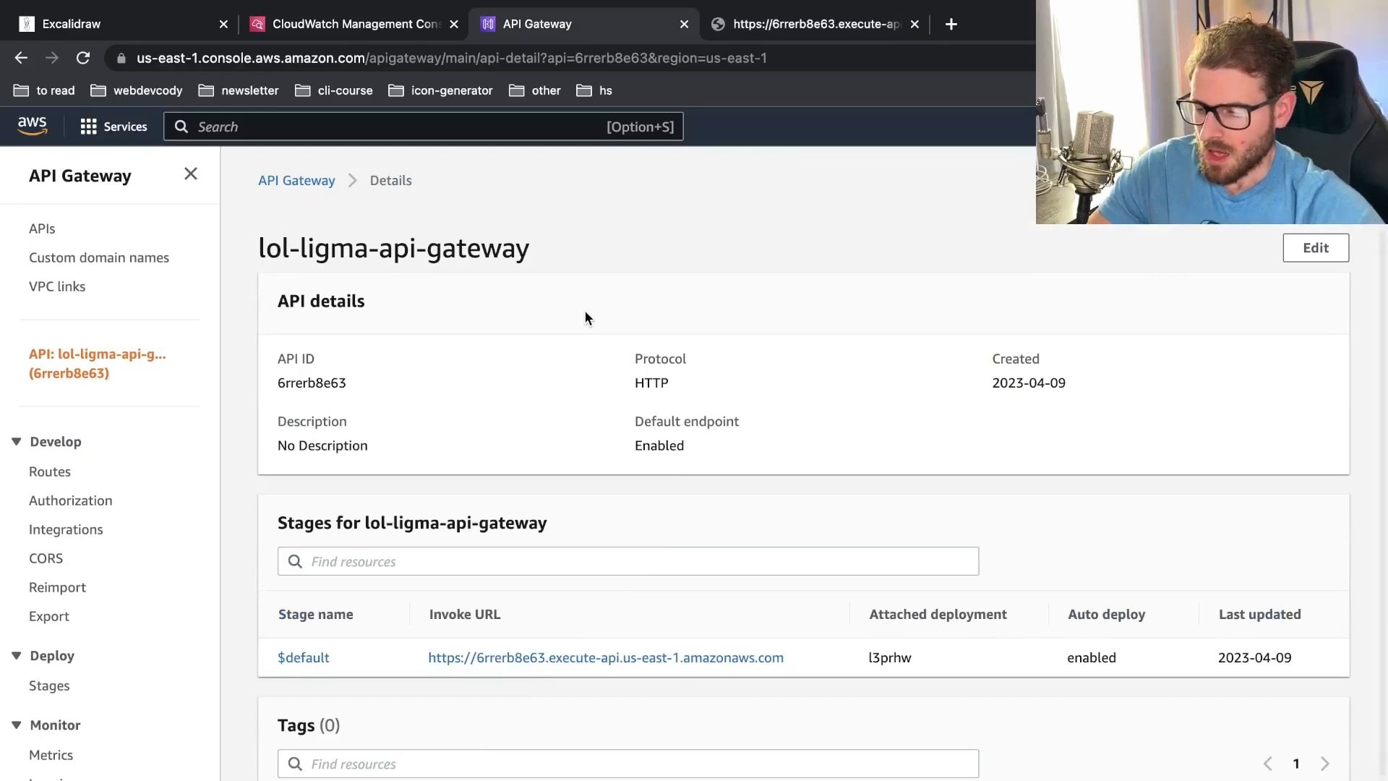
scroll("down", 3)
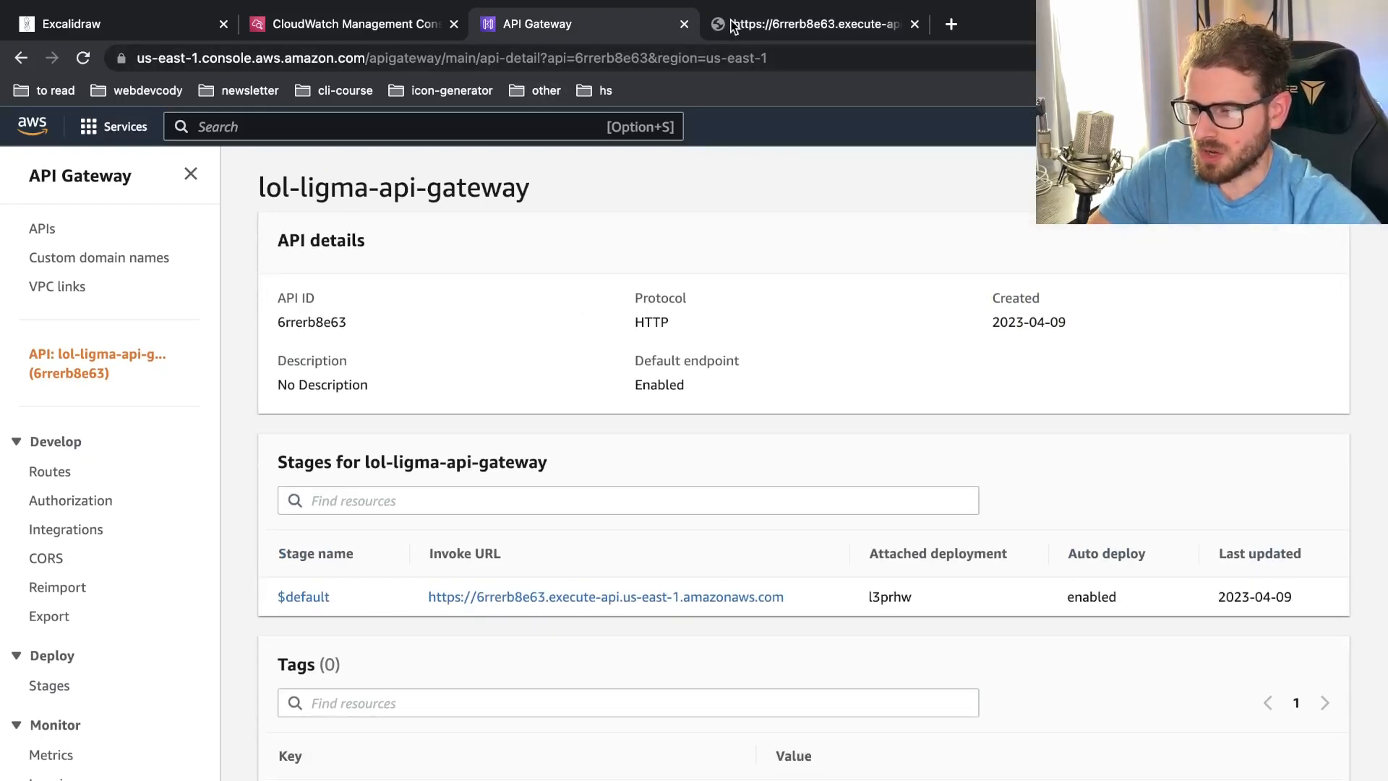
left_click(350, 25)
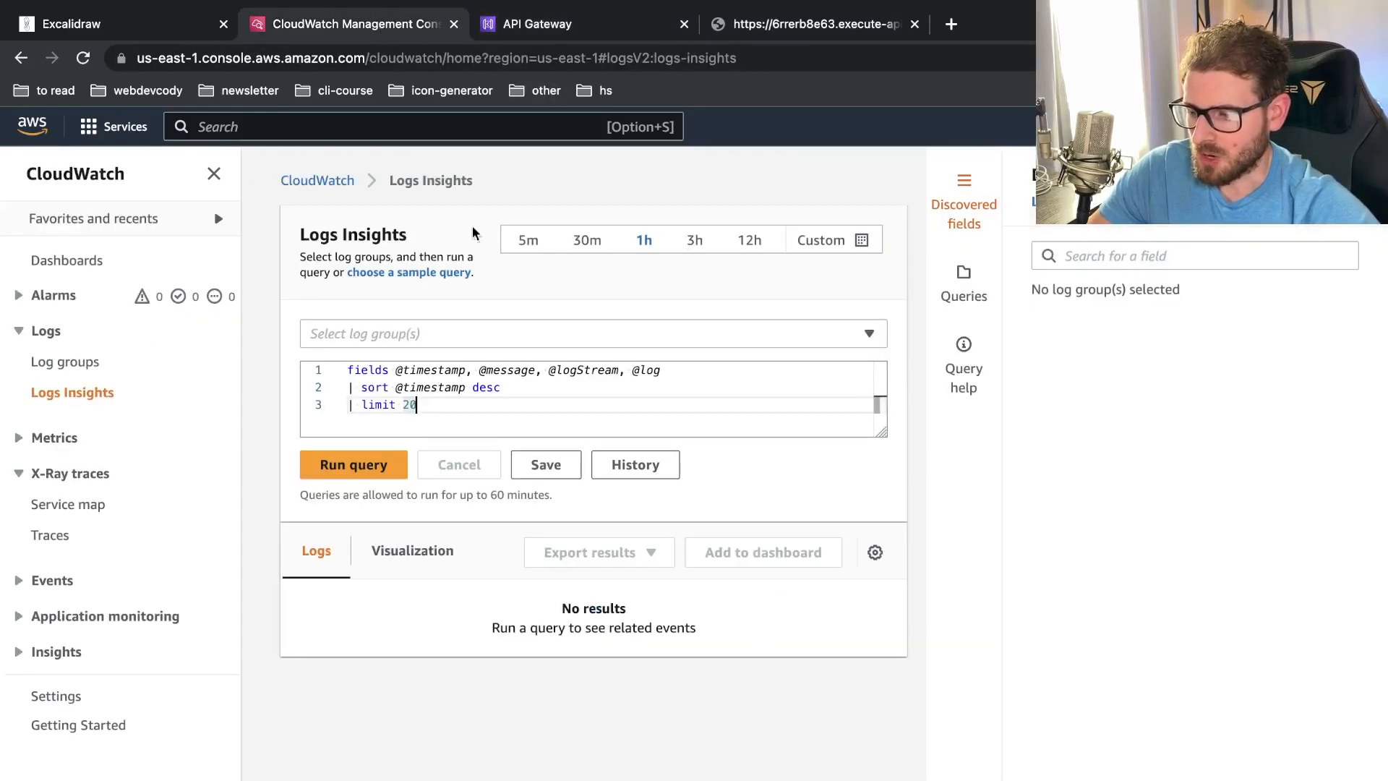